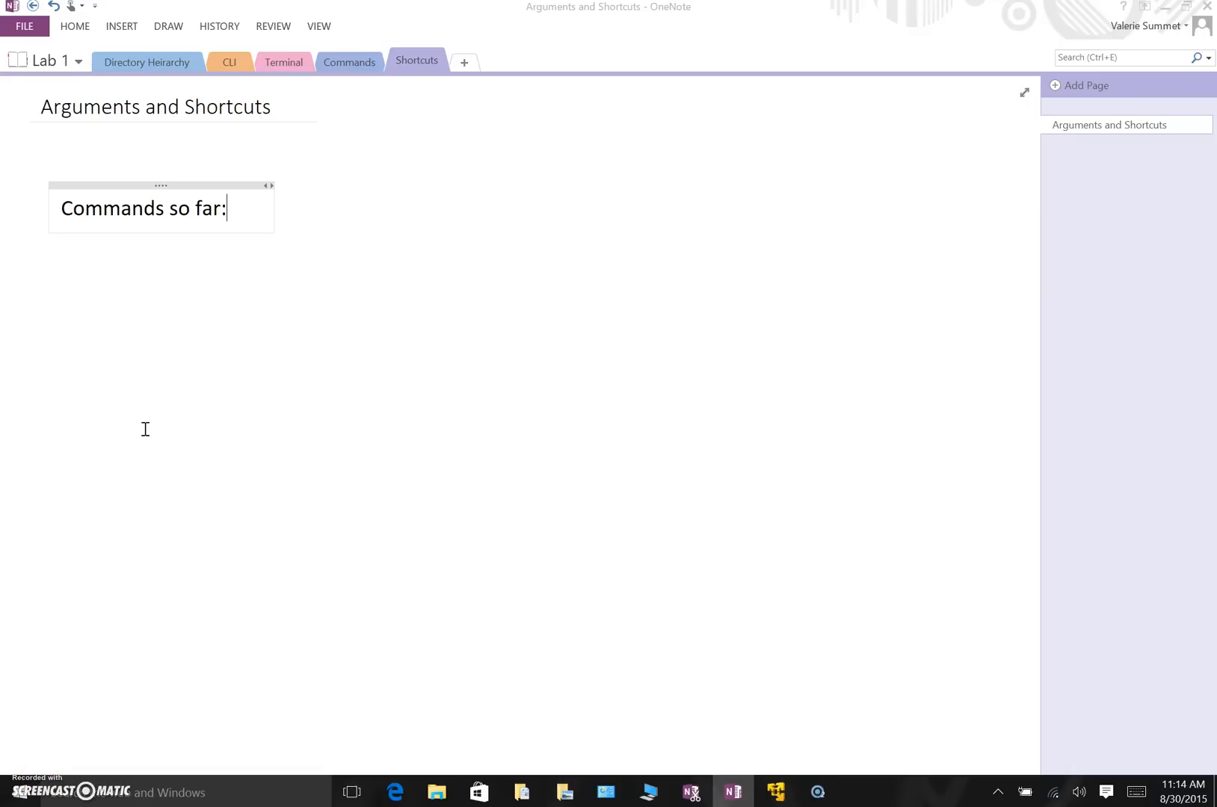
# Step: Under 'Commands so far:', add the line 'pwd, ls, cd' and the example 'cd hw1'
pyautogui.press('Return')
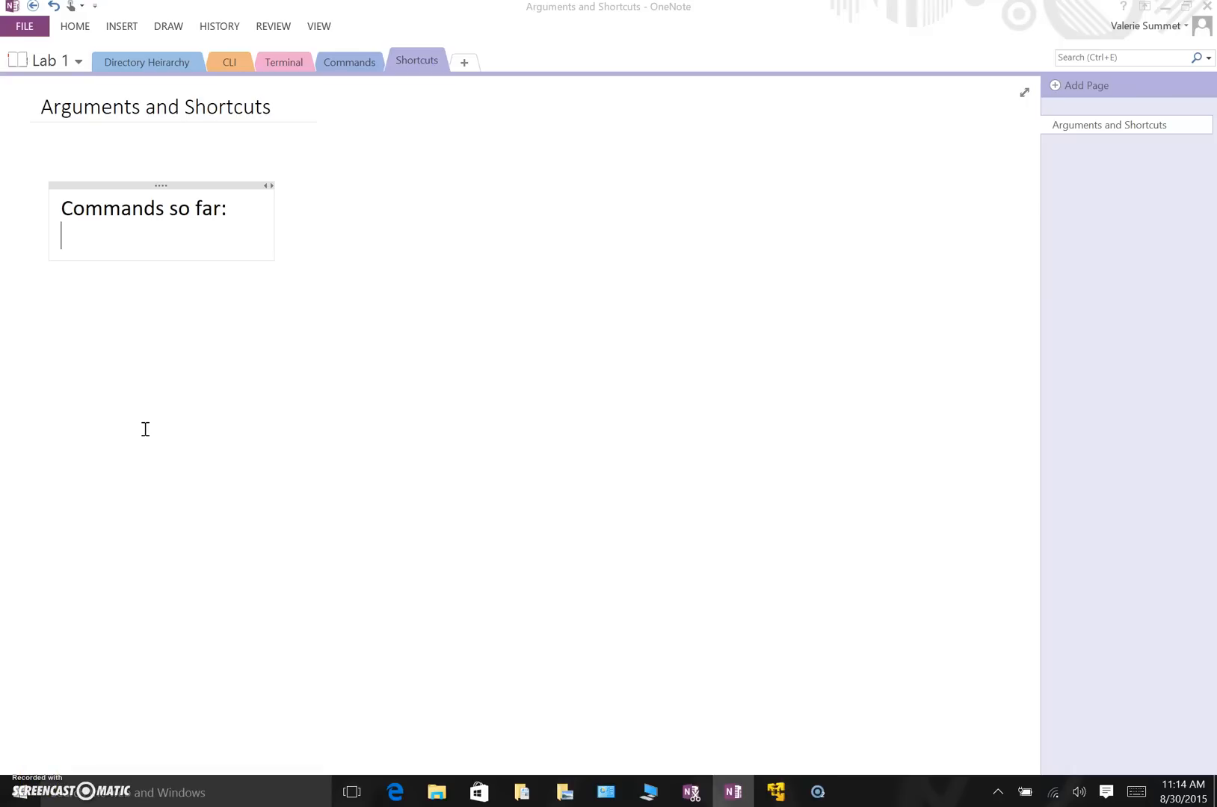
pyautogui.write('pwd')
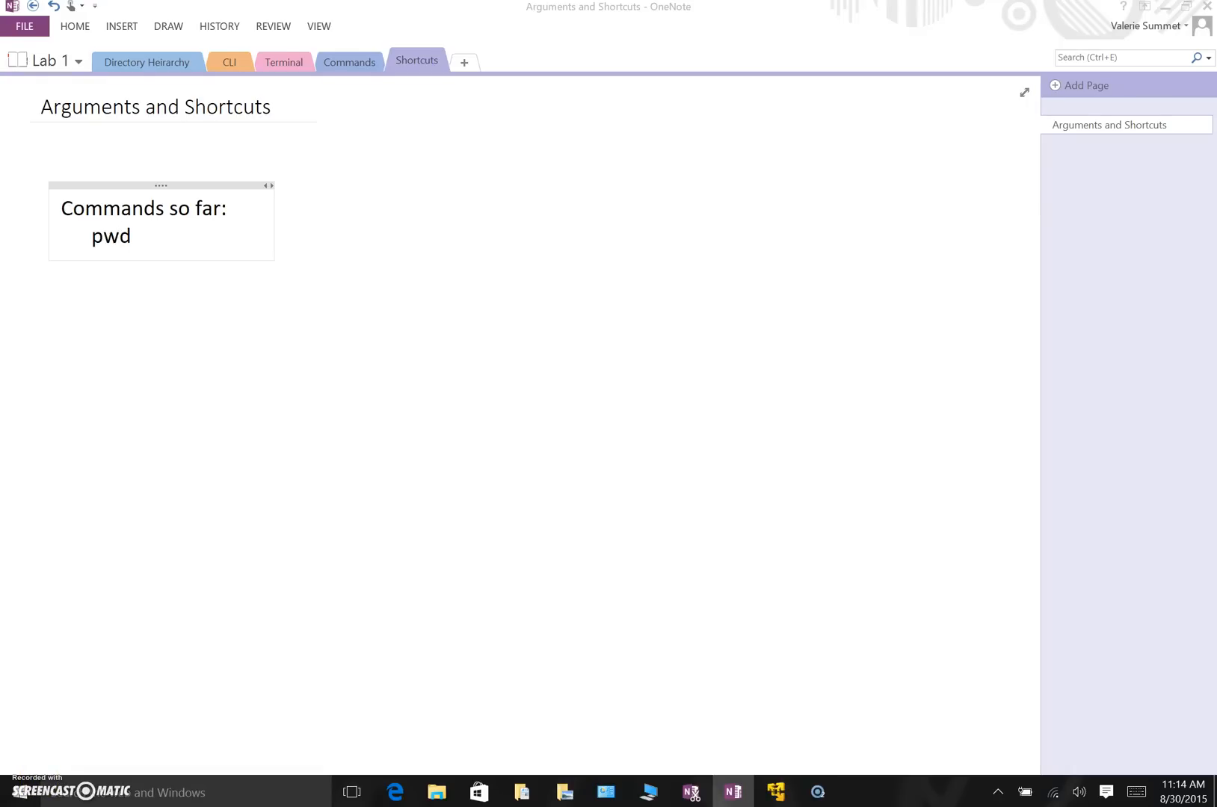
pyautogui.write(', ls, c')
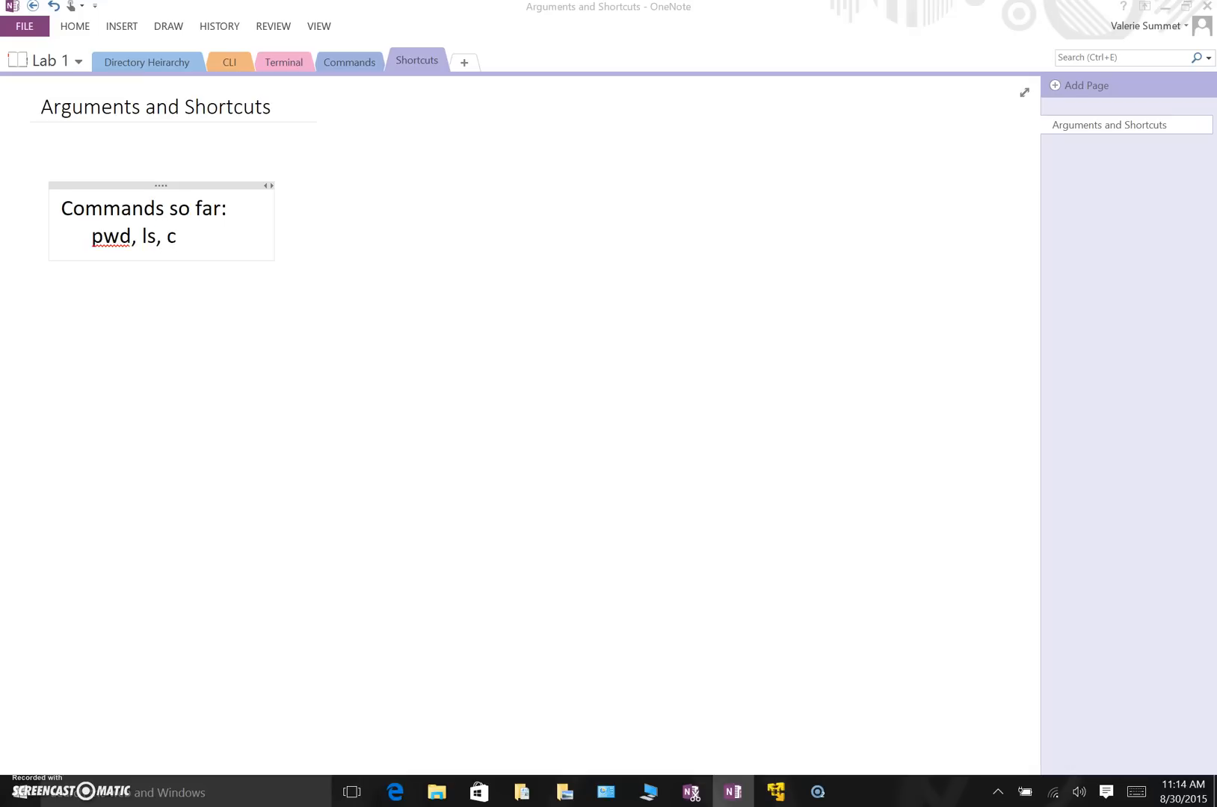
pyautogui.write('d')
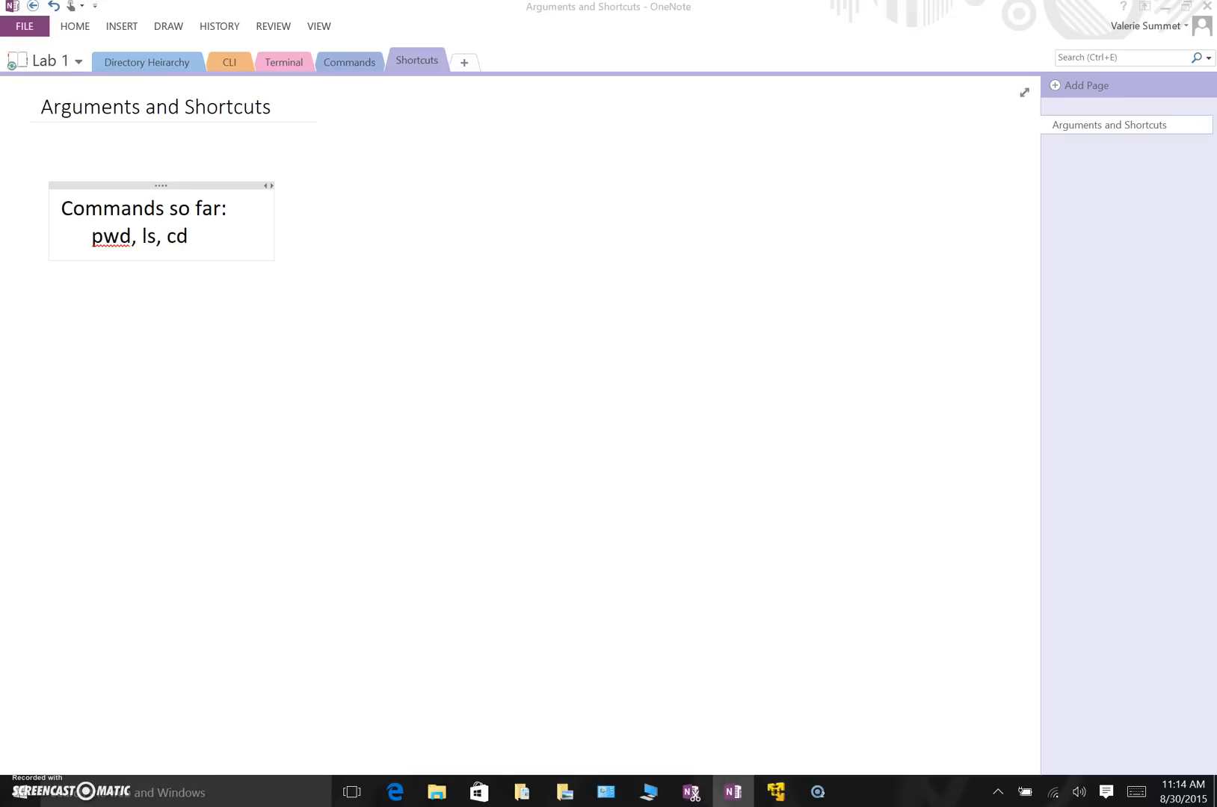
pyautogui.write('cd')
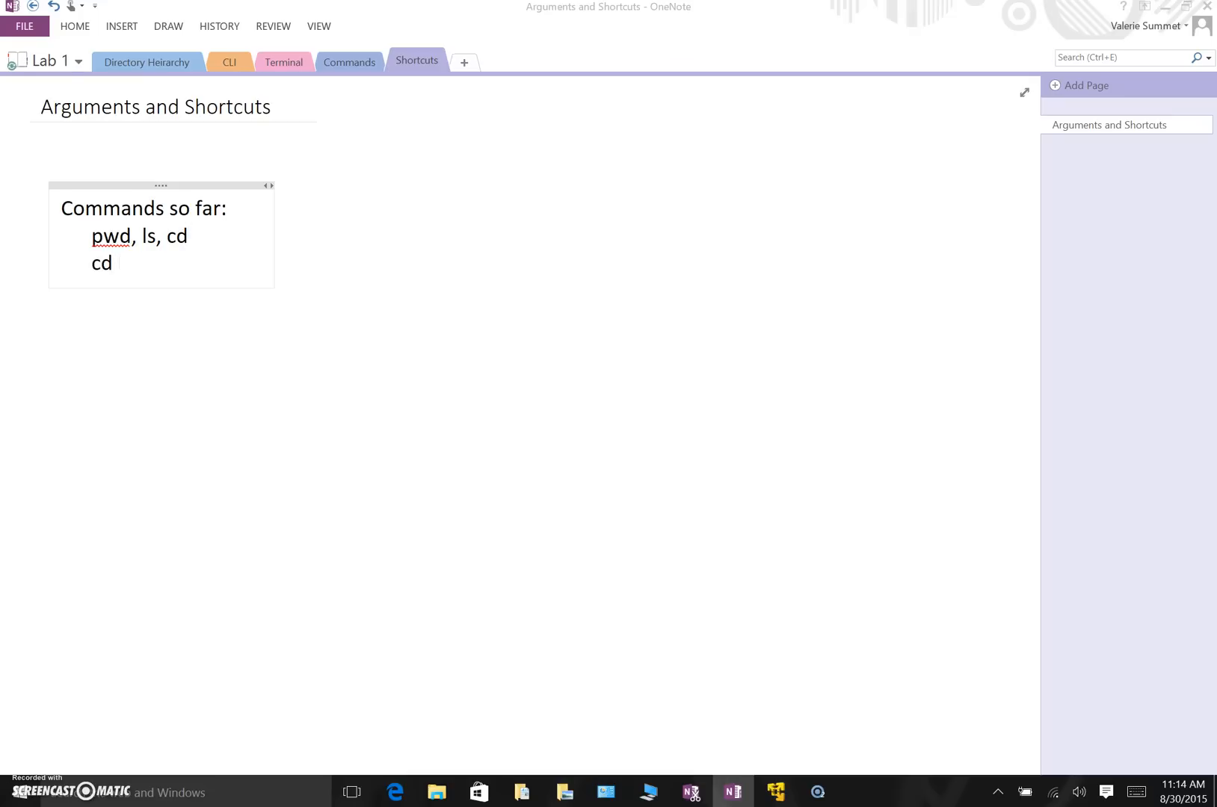
pyautogui.write('hw1')
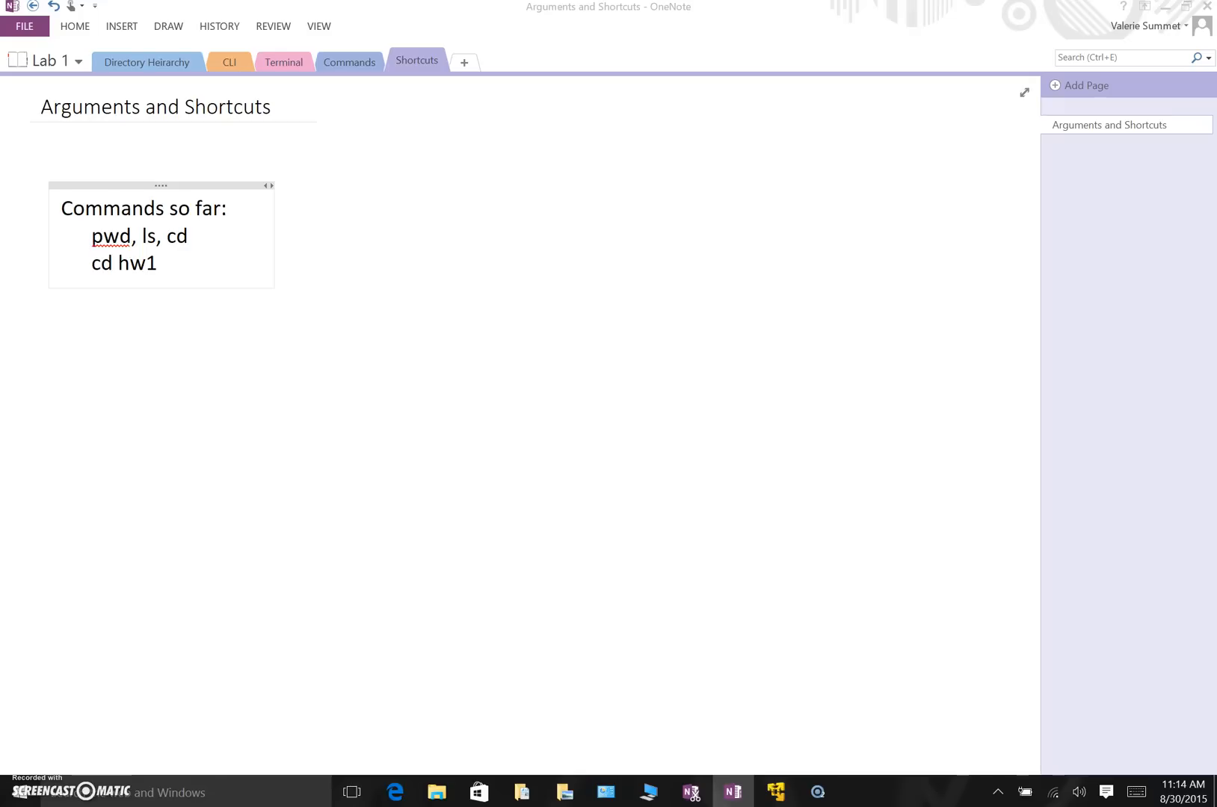
pyautogui.click(156, 263)
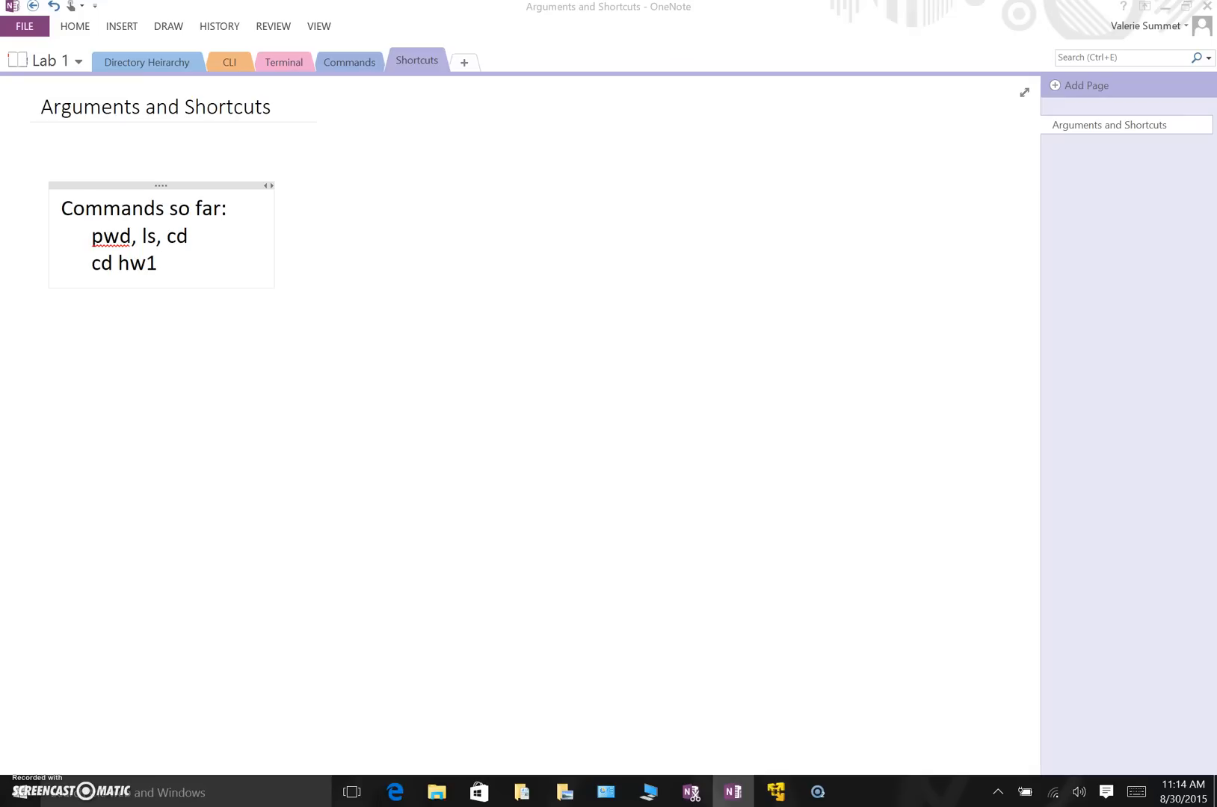
pyautogui.click(156, 264)
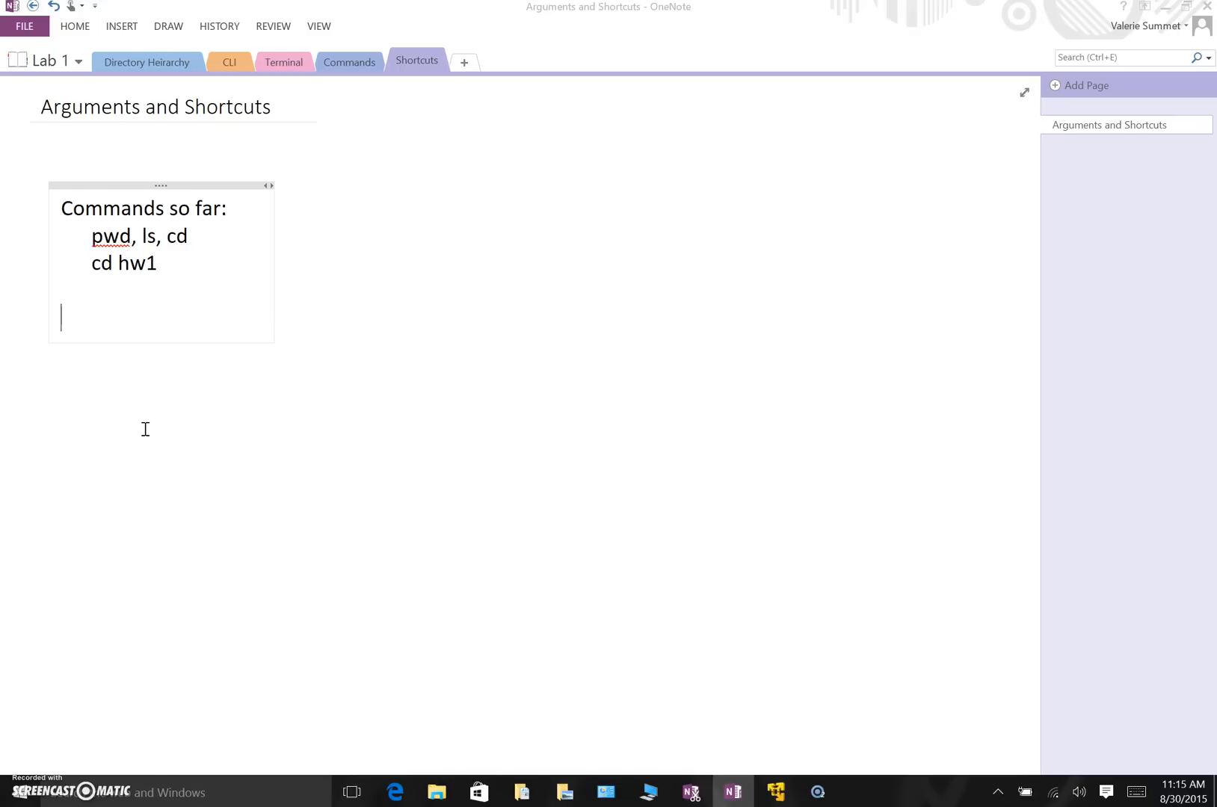
# Step: Add lines 'current working directory', 'root directory: start of filesystem' and 'home directory'
pyautogui.write('current working di')
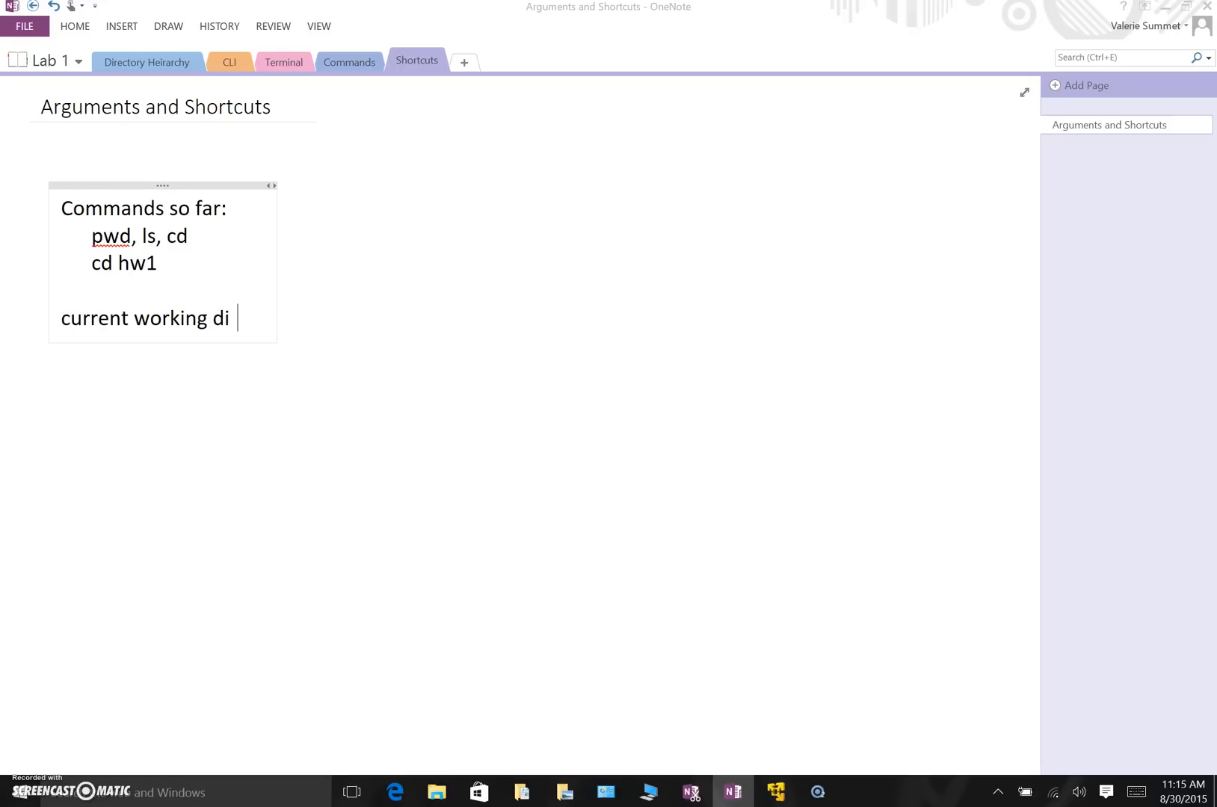
pyautogui.write('rectory')
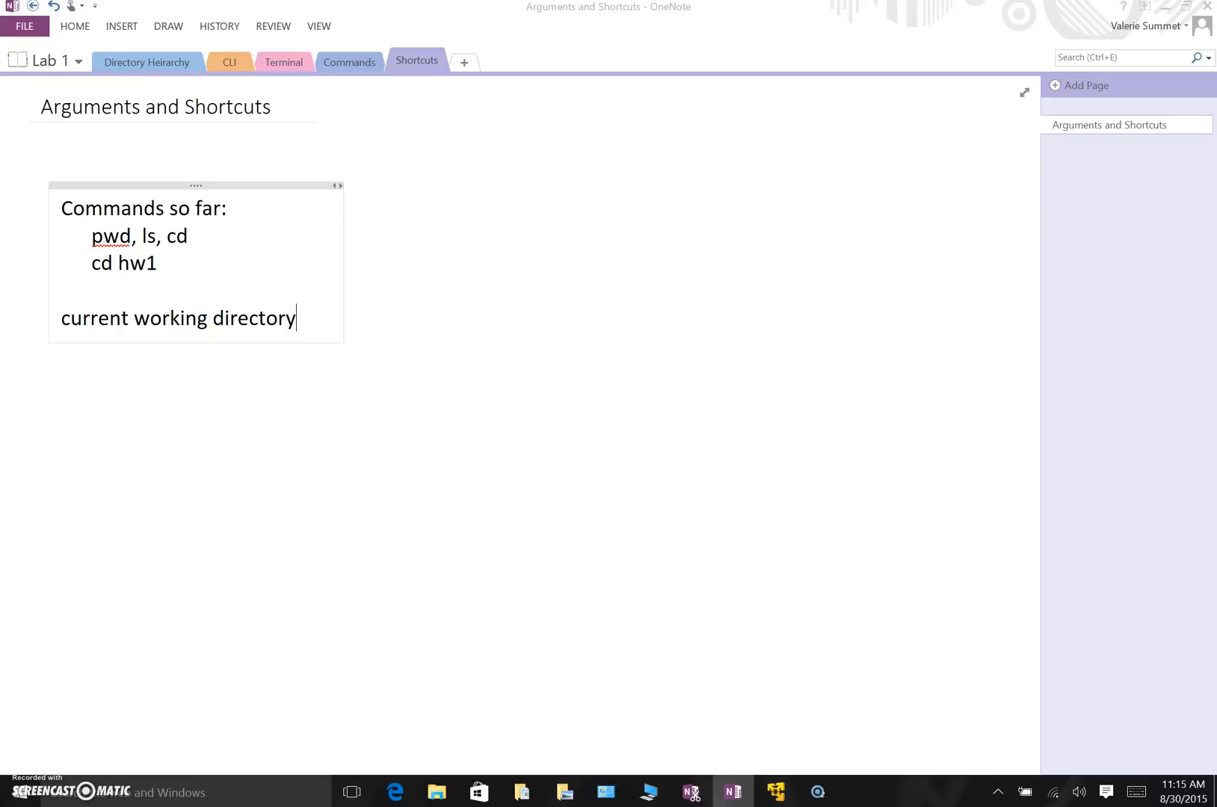
pyautogui.write('root directory')
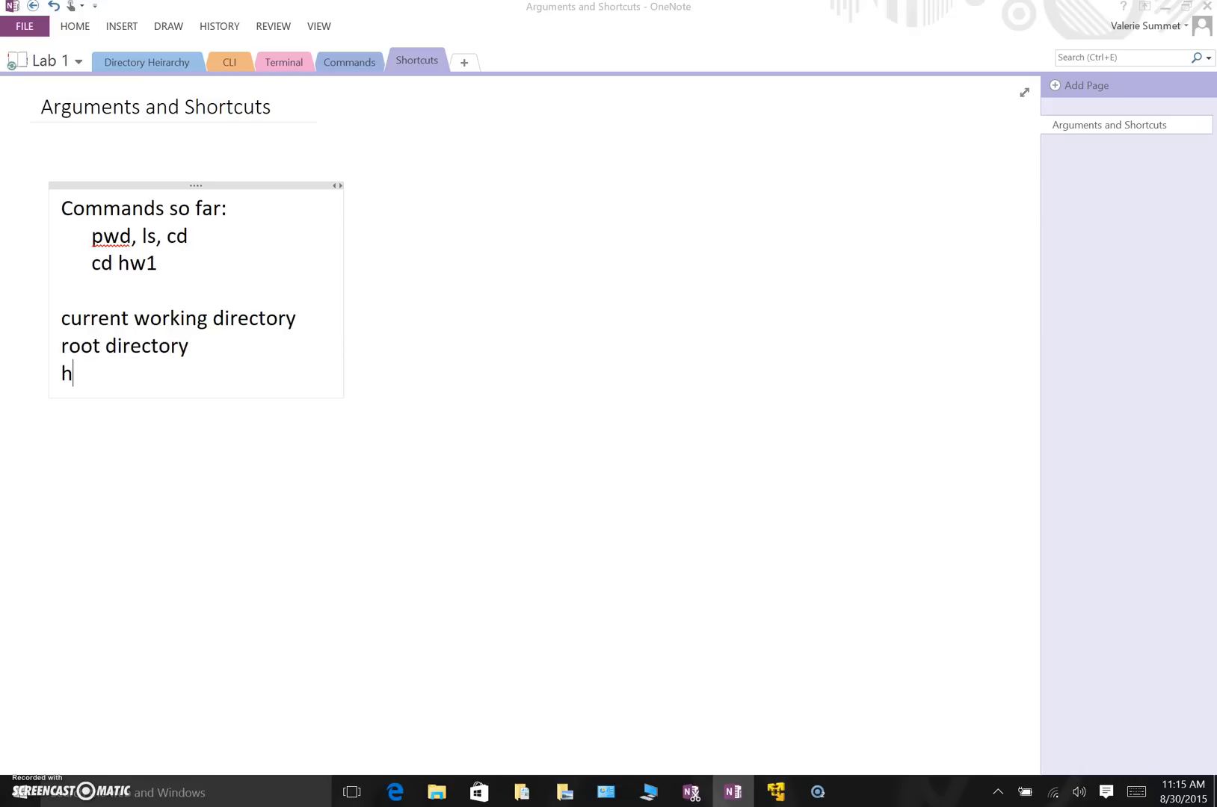
pyautogui.write('ome directory')
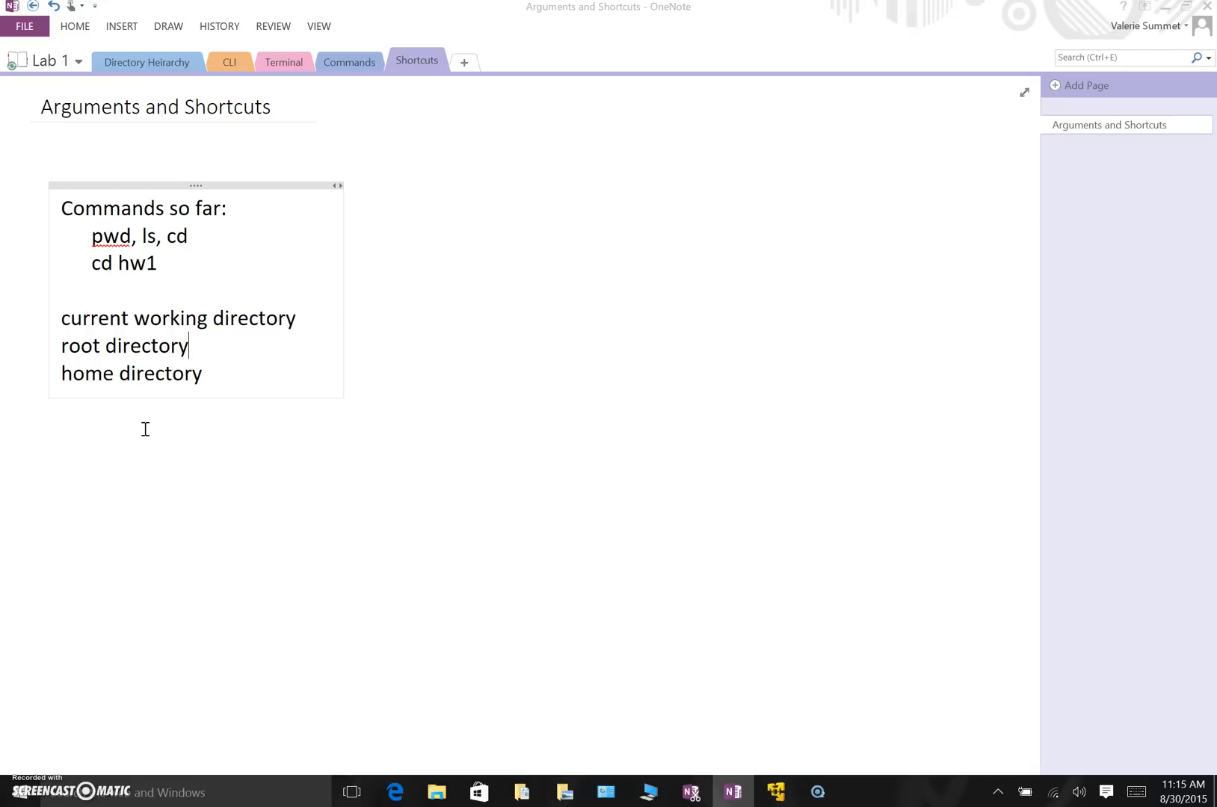
pyautogui.write(': start of filesystem')
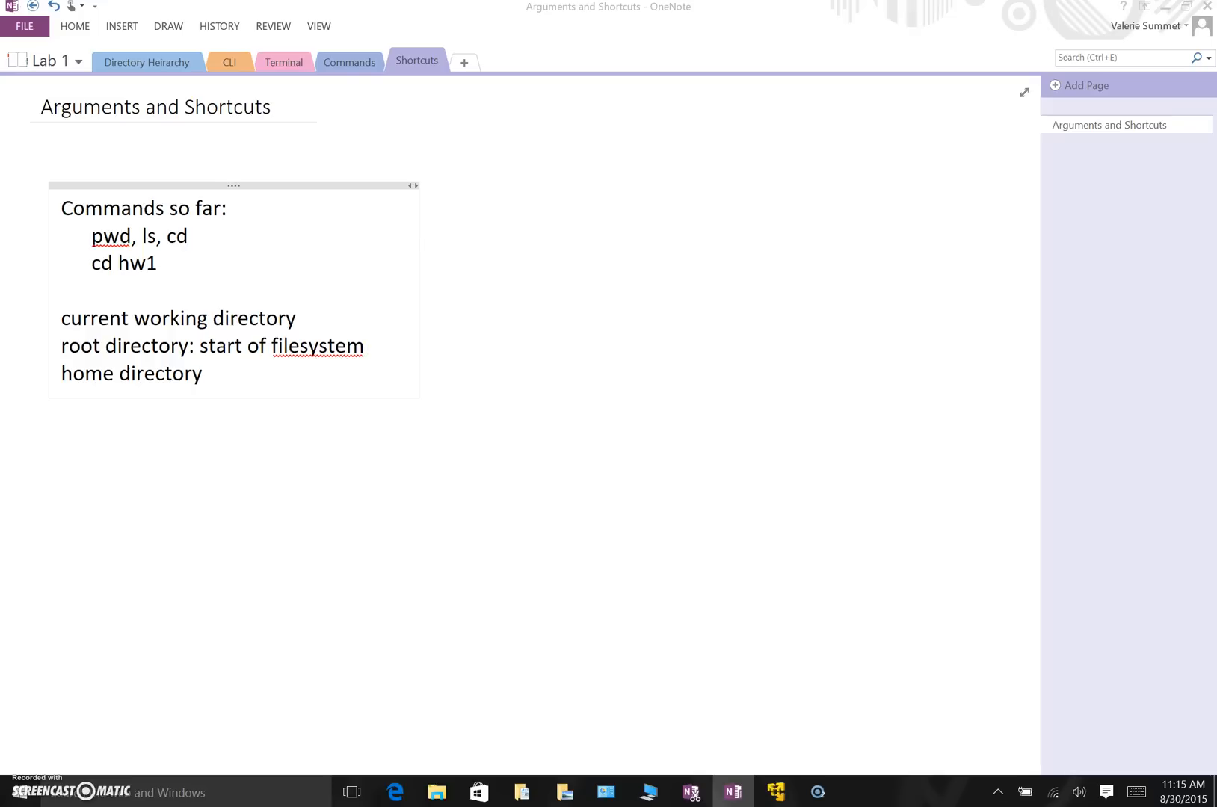
pyautogui.click(368, 345)
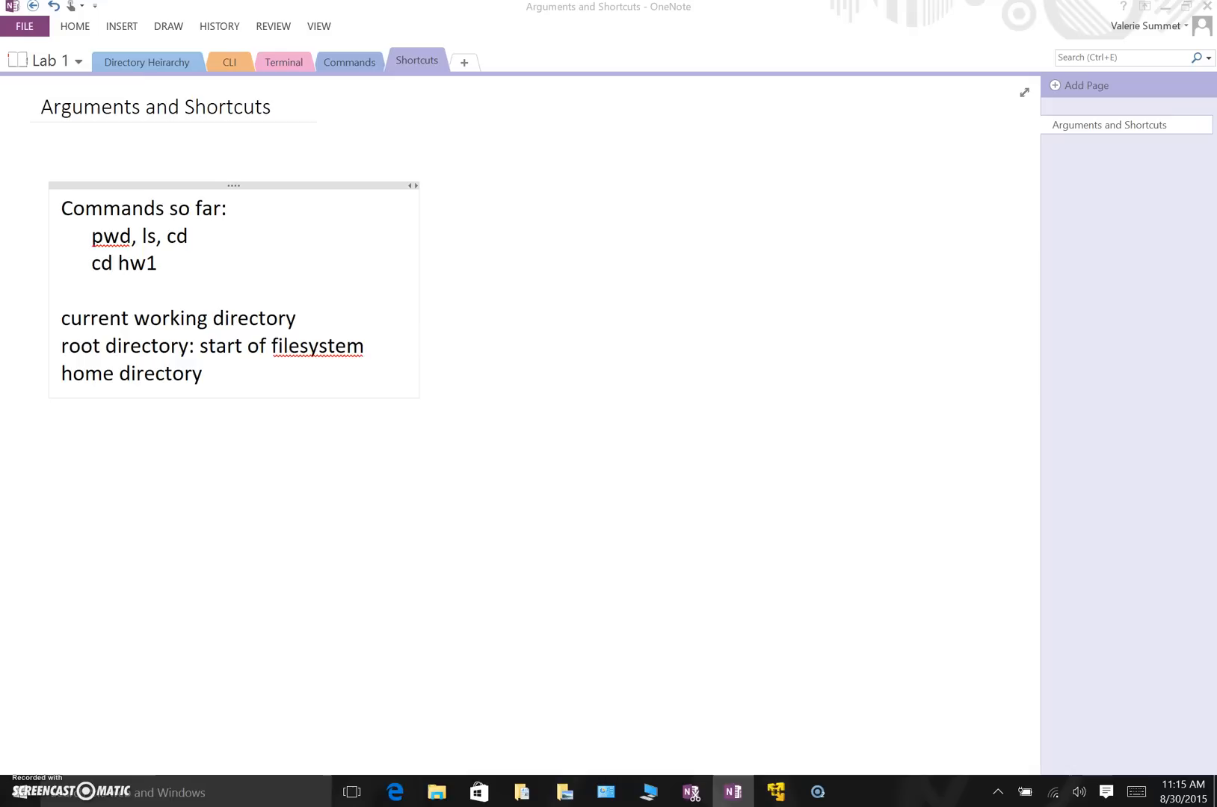
pyautogui.click(369, 346)
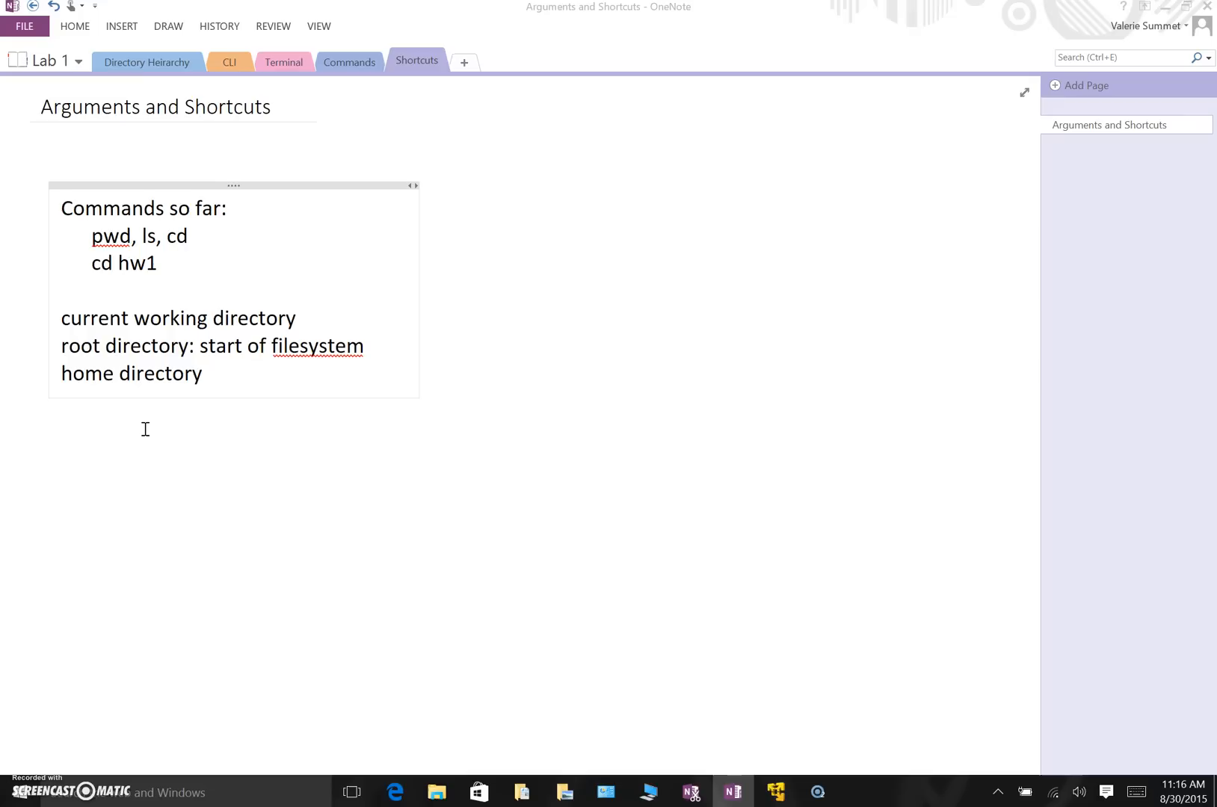
# Step: Complete the entry as 'home directory: personal space in directory hierarchy'
pyautogui.write(':')
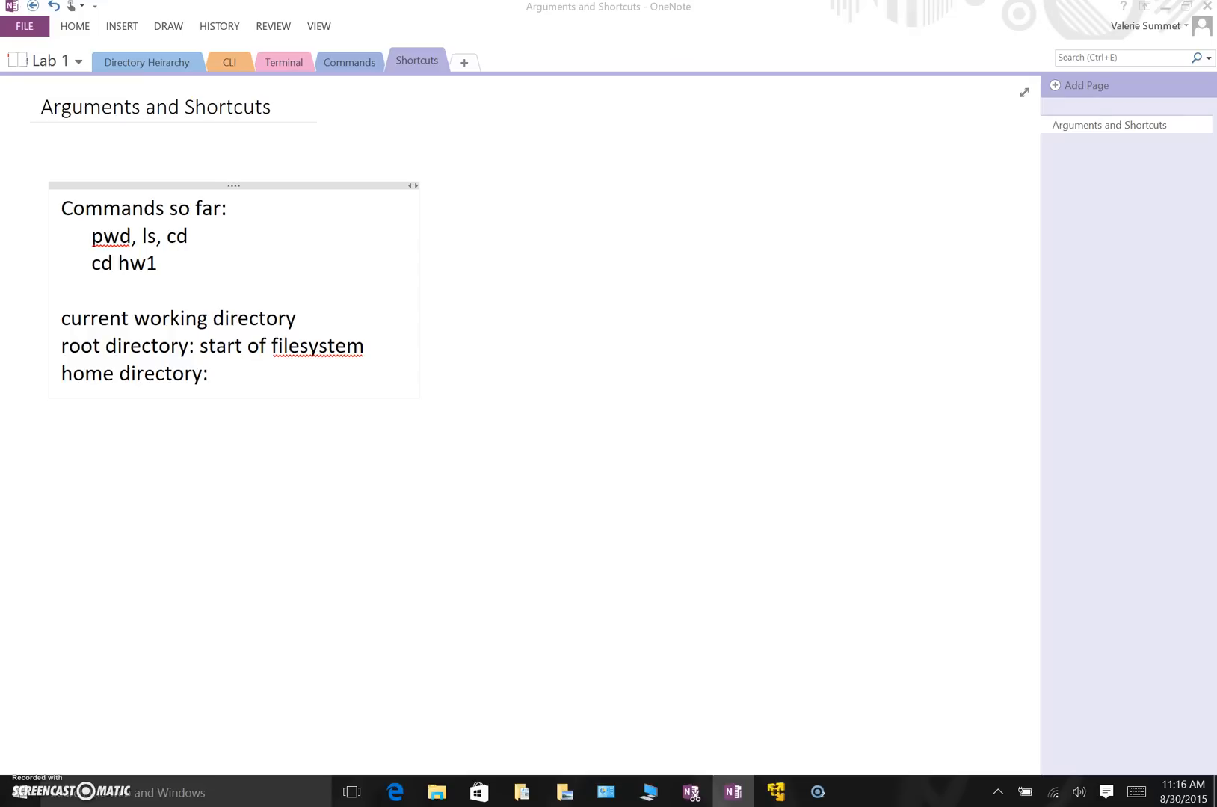
pyautogui.click(208, 374)
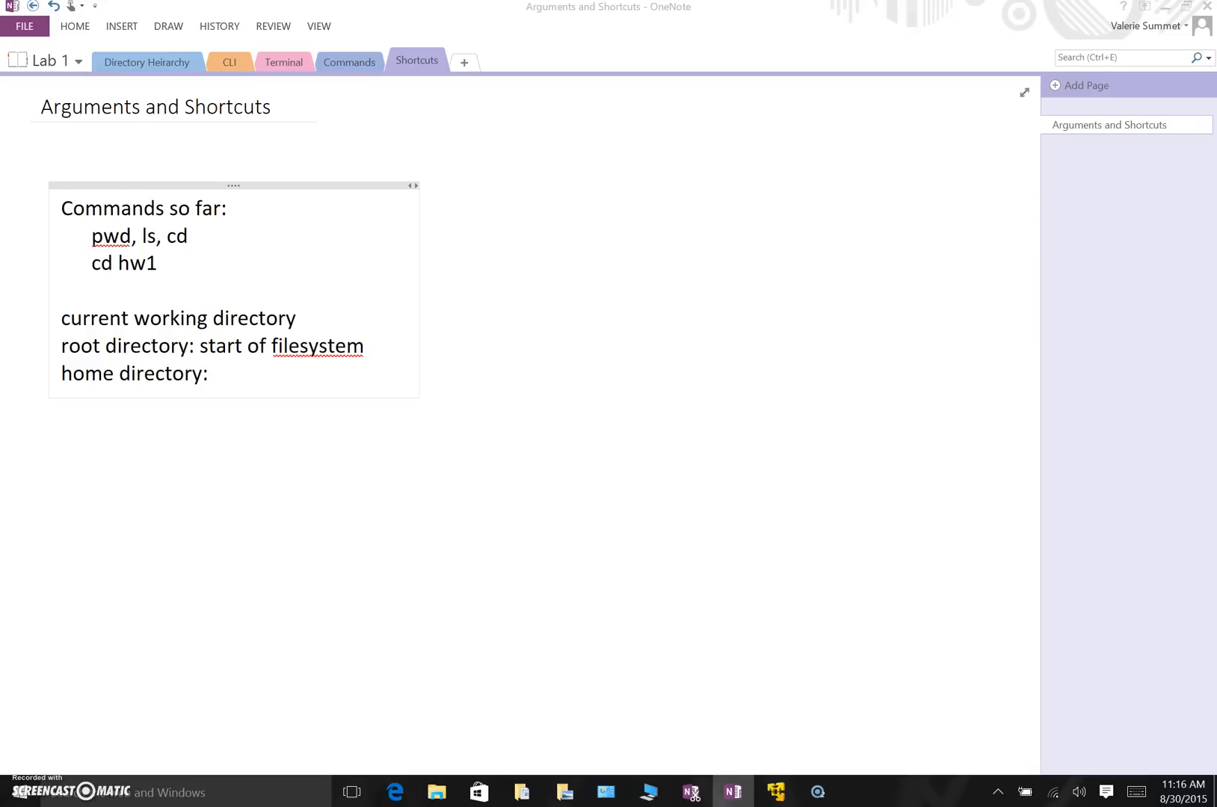
pyautogui.click(207, 374)
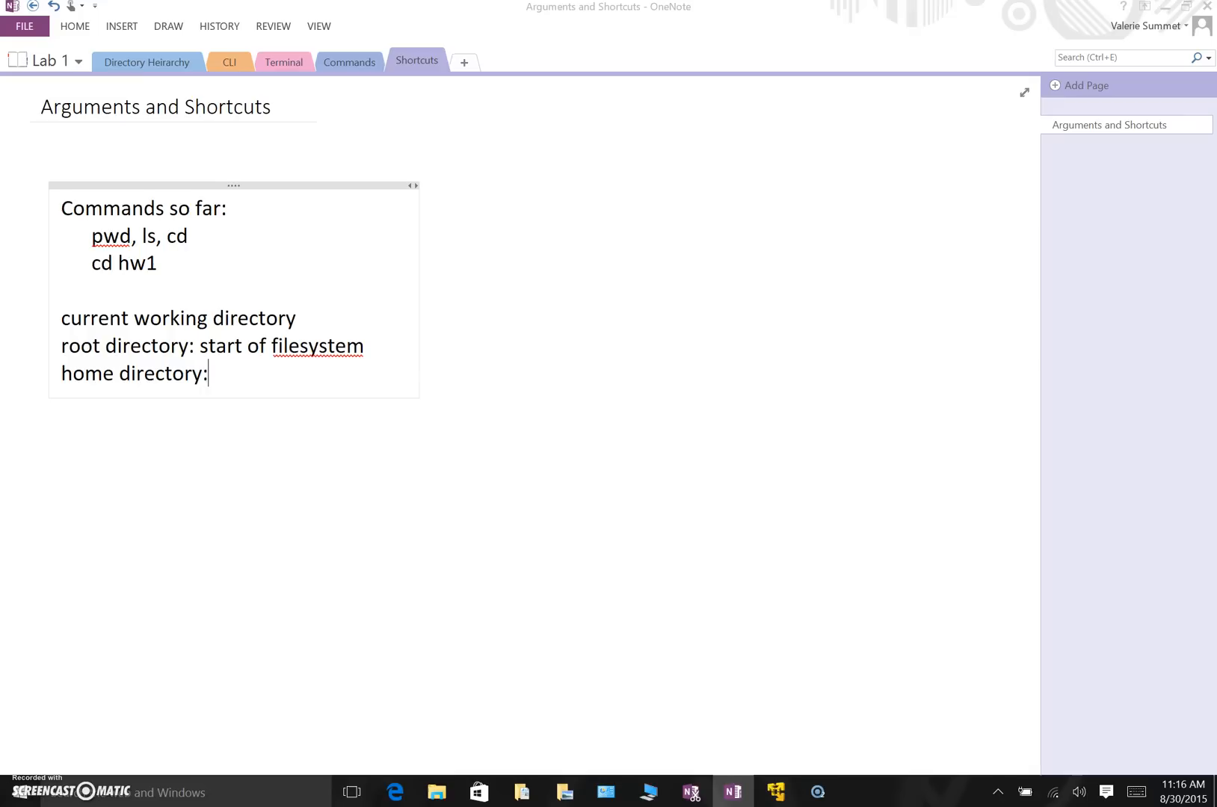
pyautogui.write('personal s')
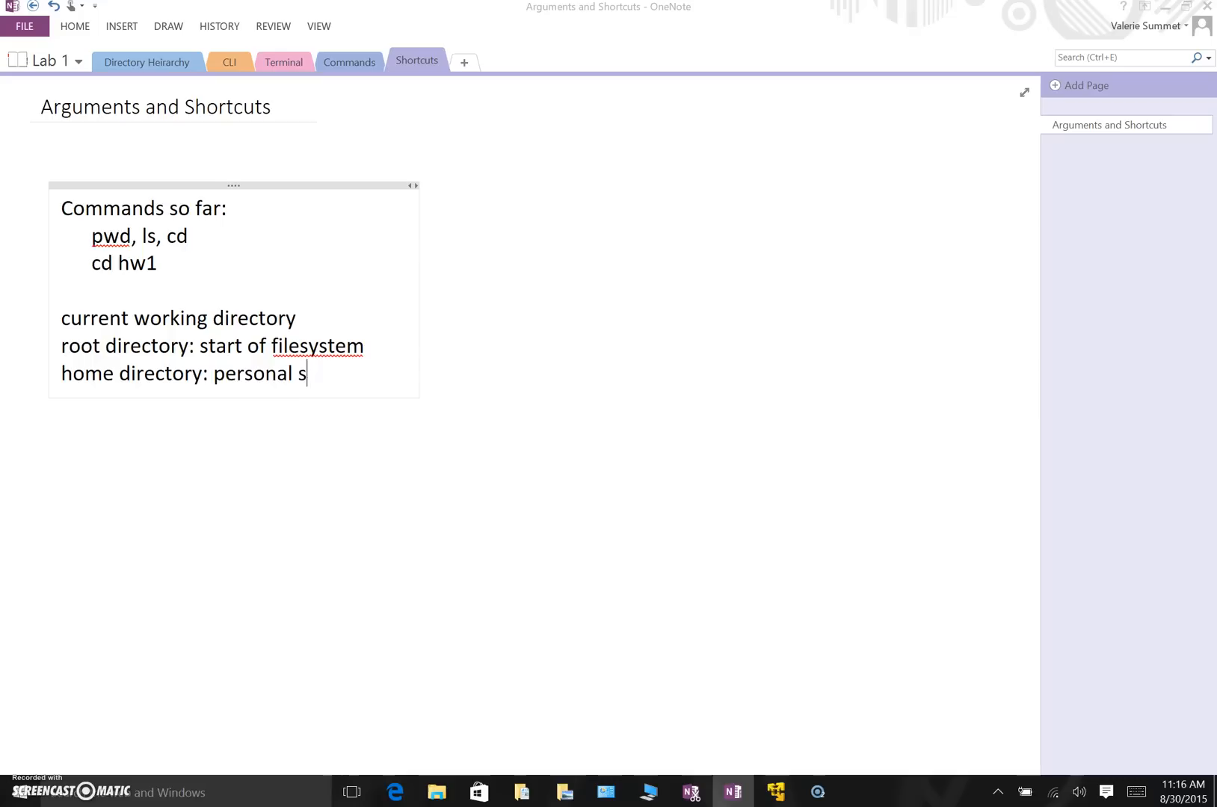
pyautogui.write('pace in dir')
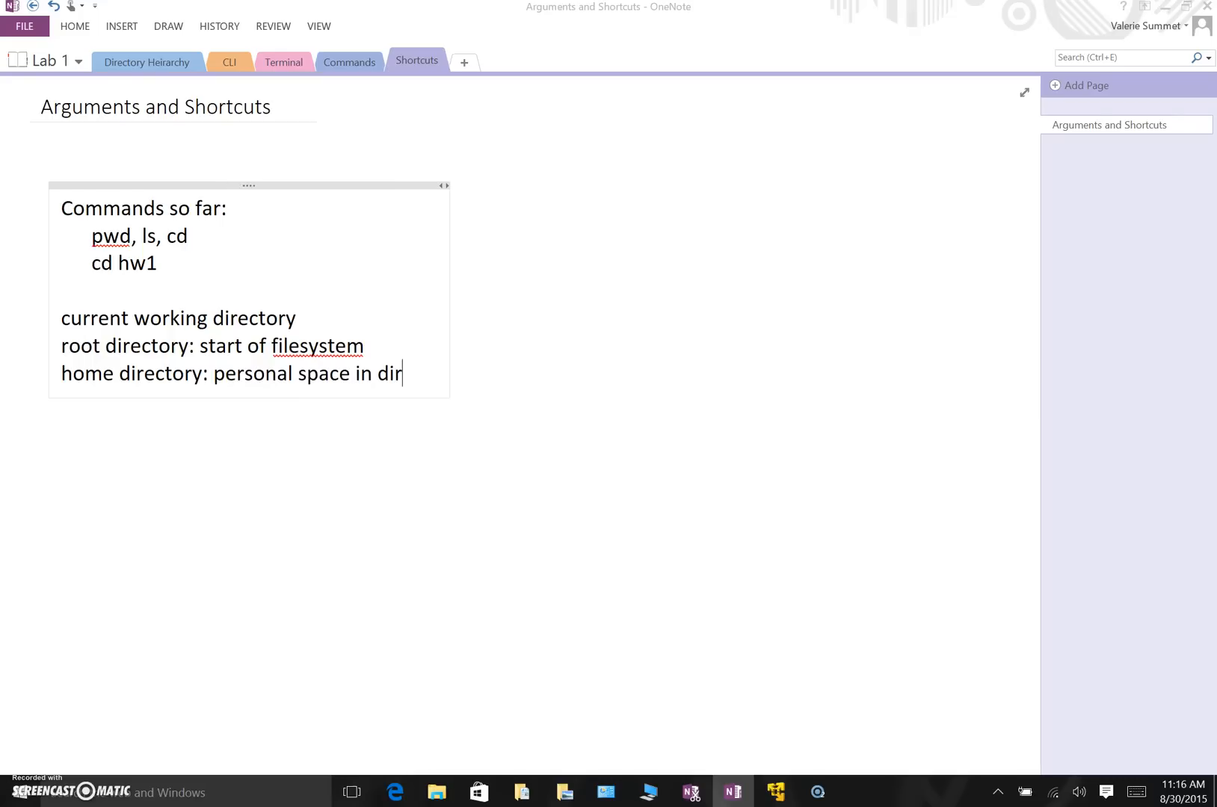
pyautogui.write('ectory hier')
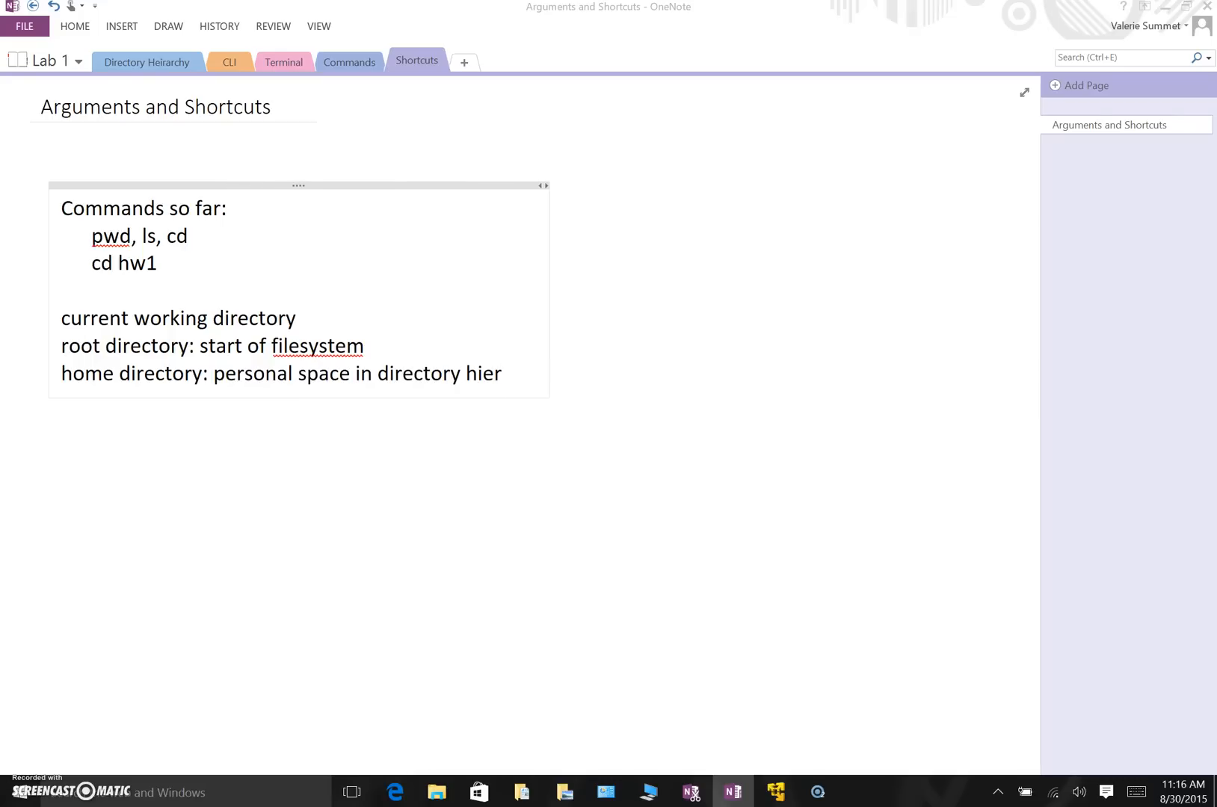
pyautogui.write('archy')
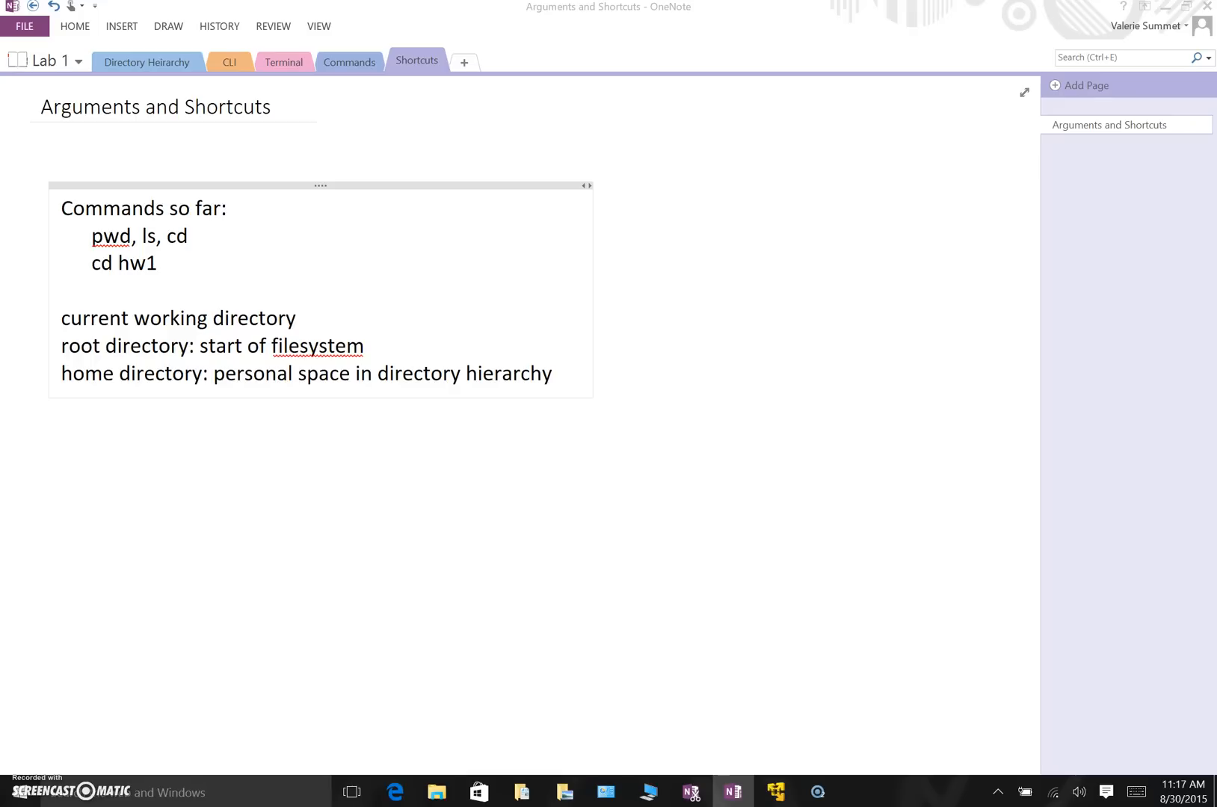
pyautogui.click(553, 374)
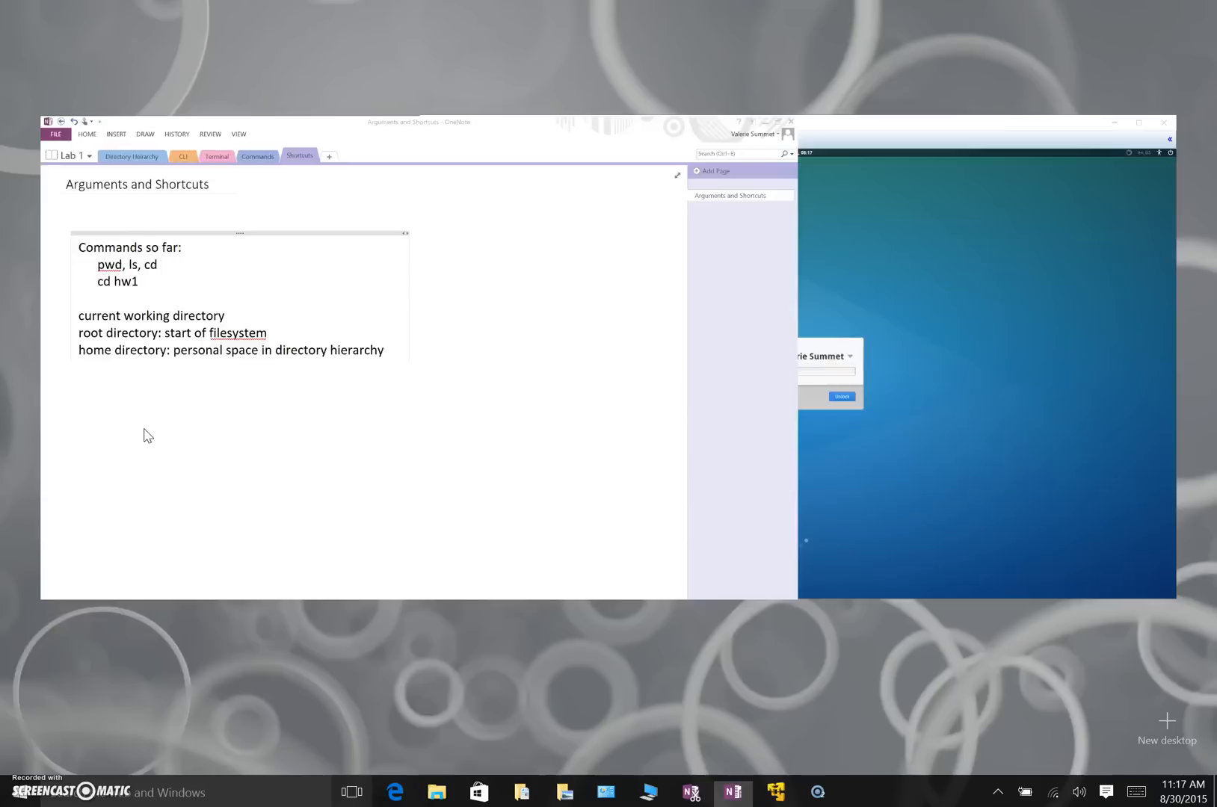
# Step: Switch to the Ubuntu virtual machine and unlock the session with the password
pyautogui.click(352, 792)
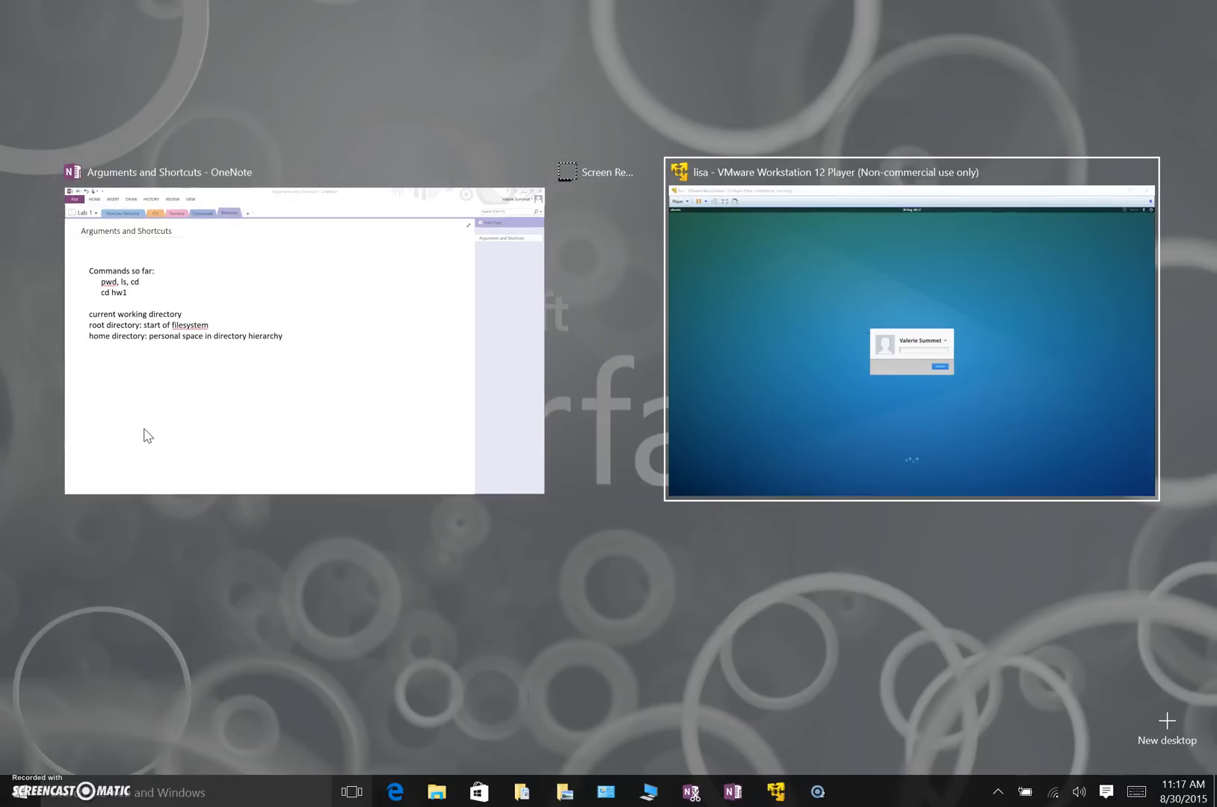
pyautogui.click(912, 338)
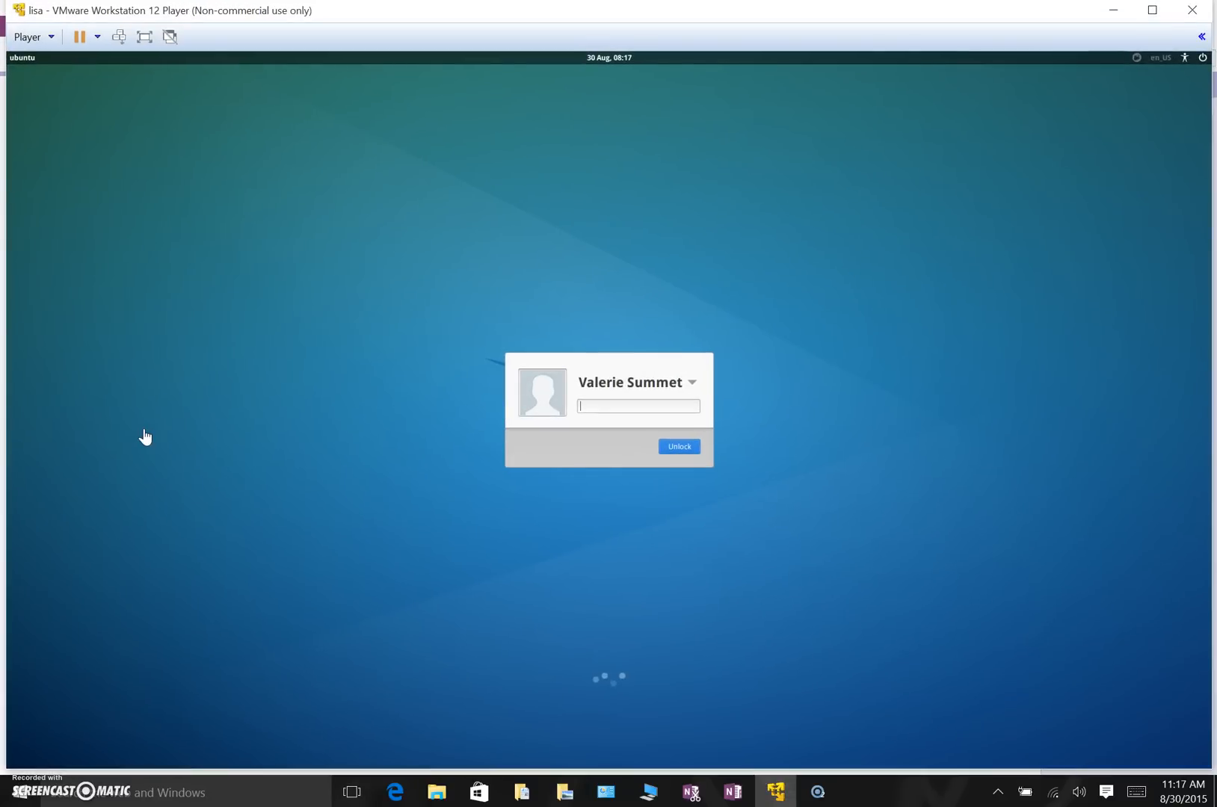
pyautogui.moveTo(542, 408)
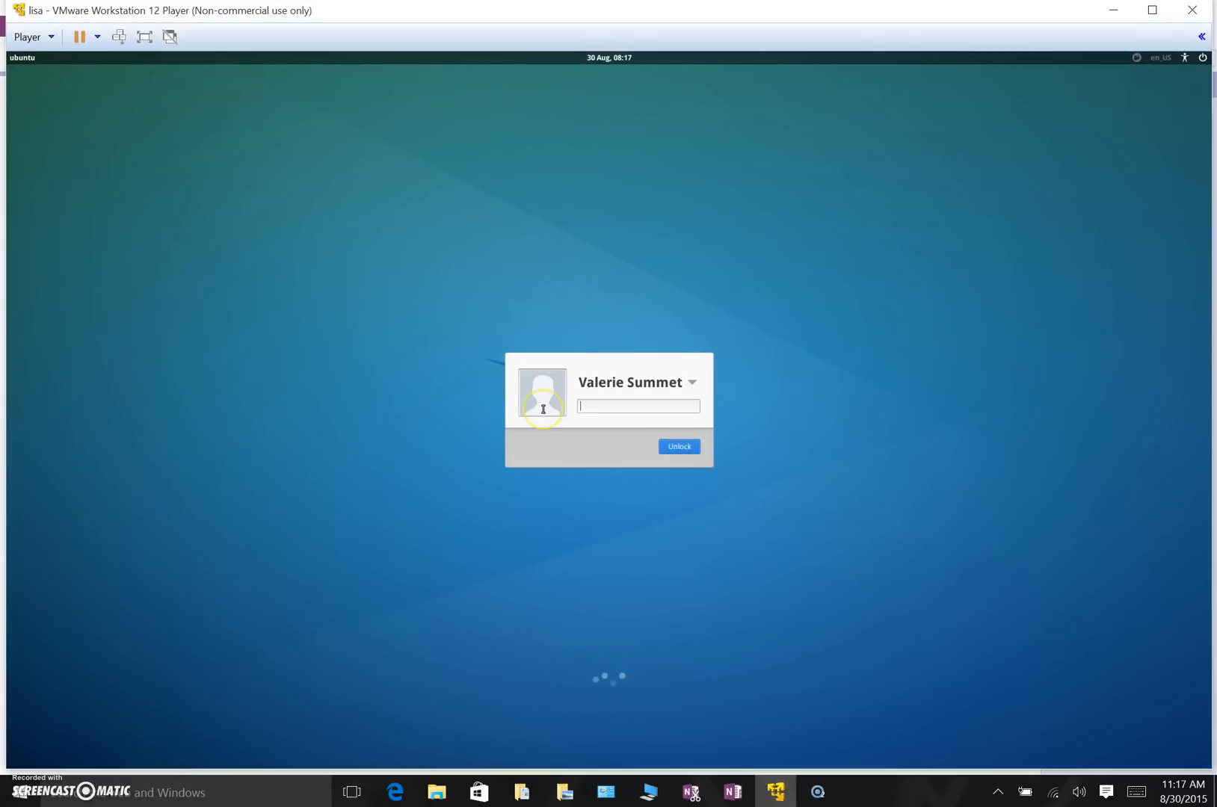
pyautogui.write('password')
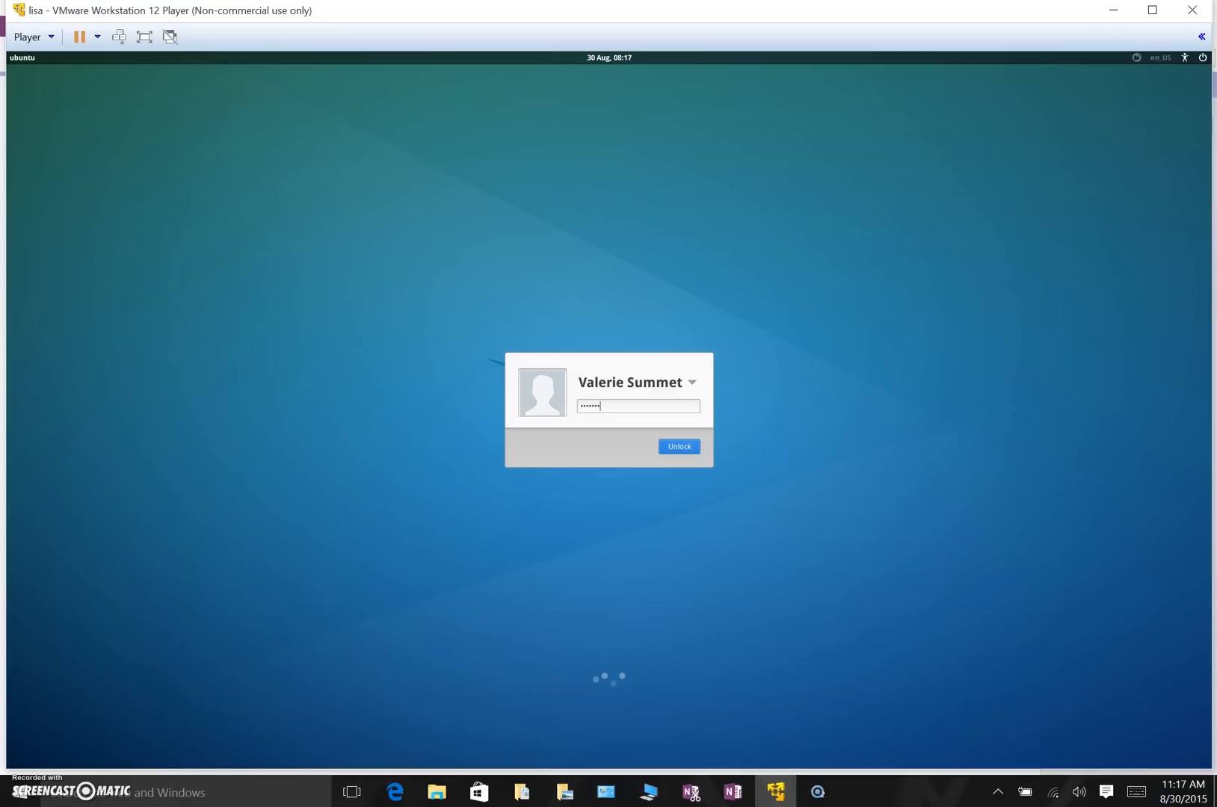
pyautogui.click(678, 447)
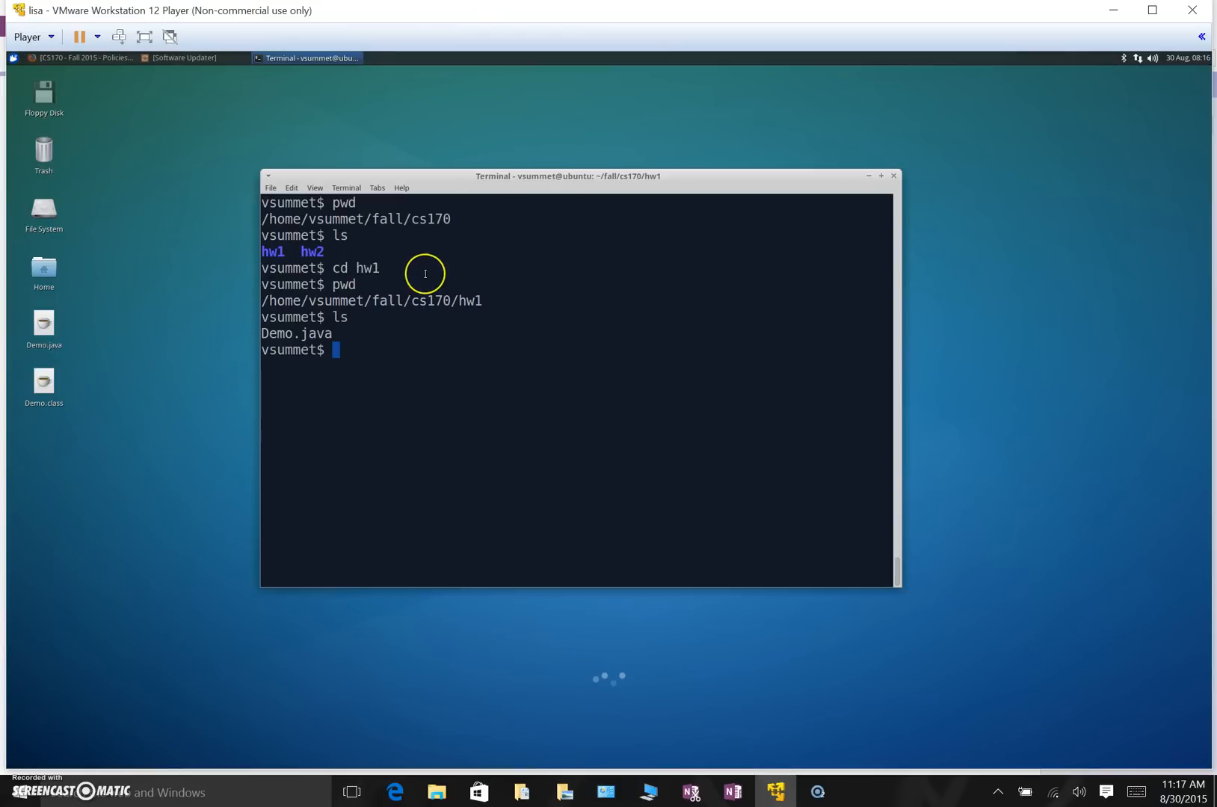
pyautogui.moveTo(424, 274)
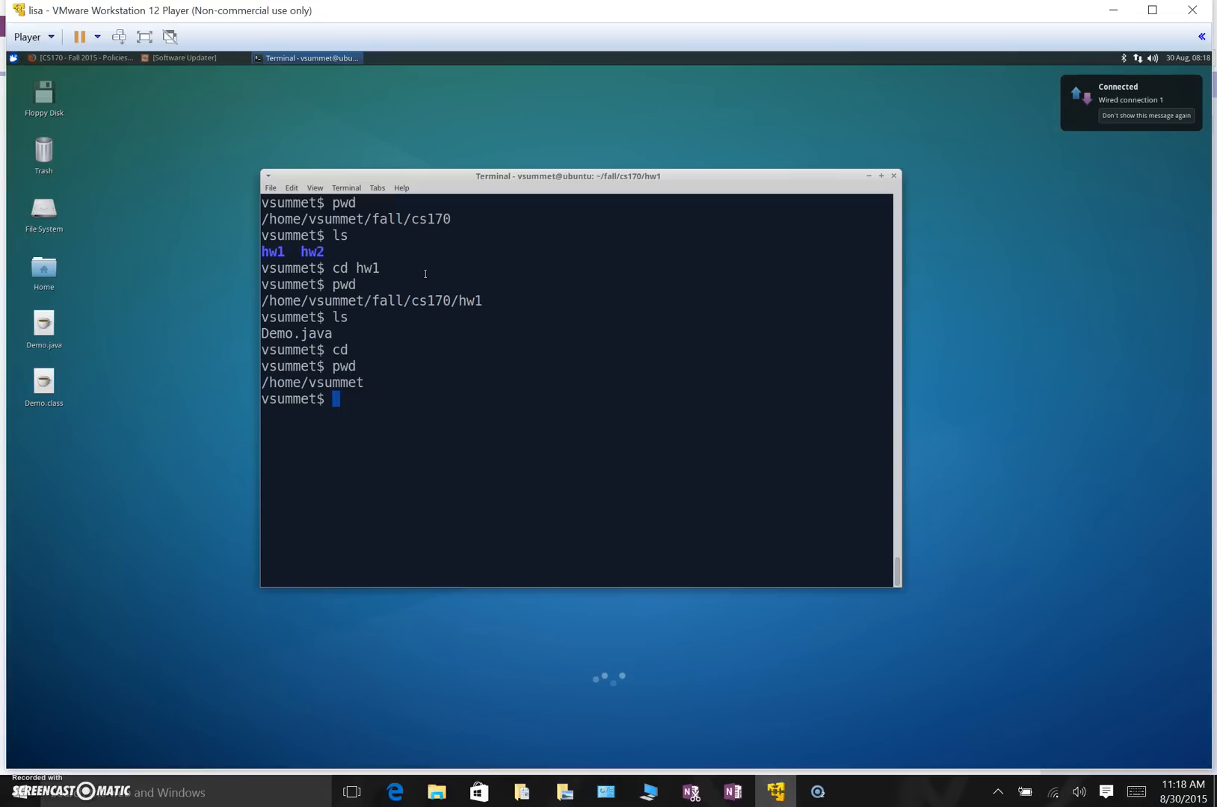
# Step: Run cd / and pwd to confirm the terminal is at root /
pyautogui.write('cd')
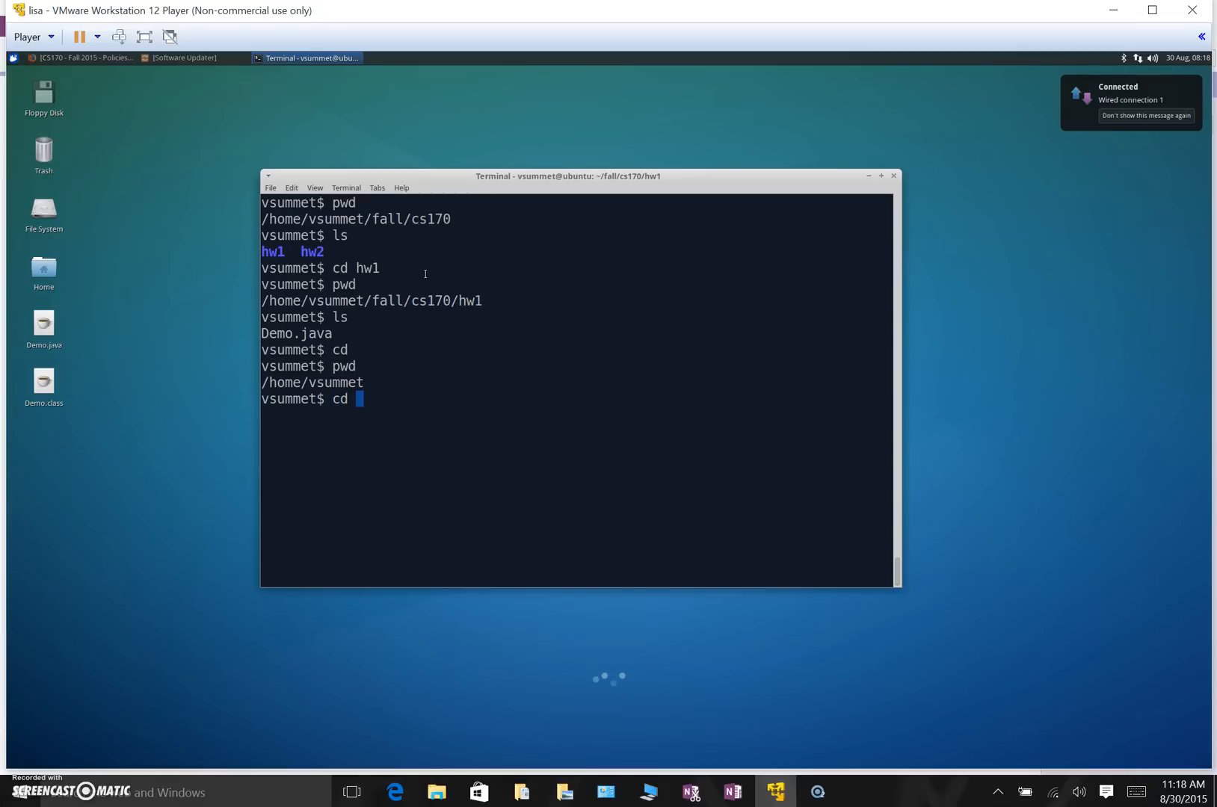
pyautogui.write('/')
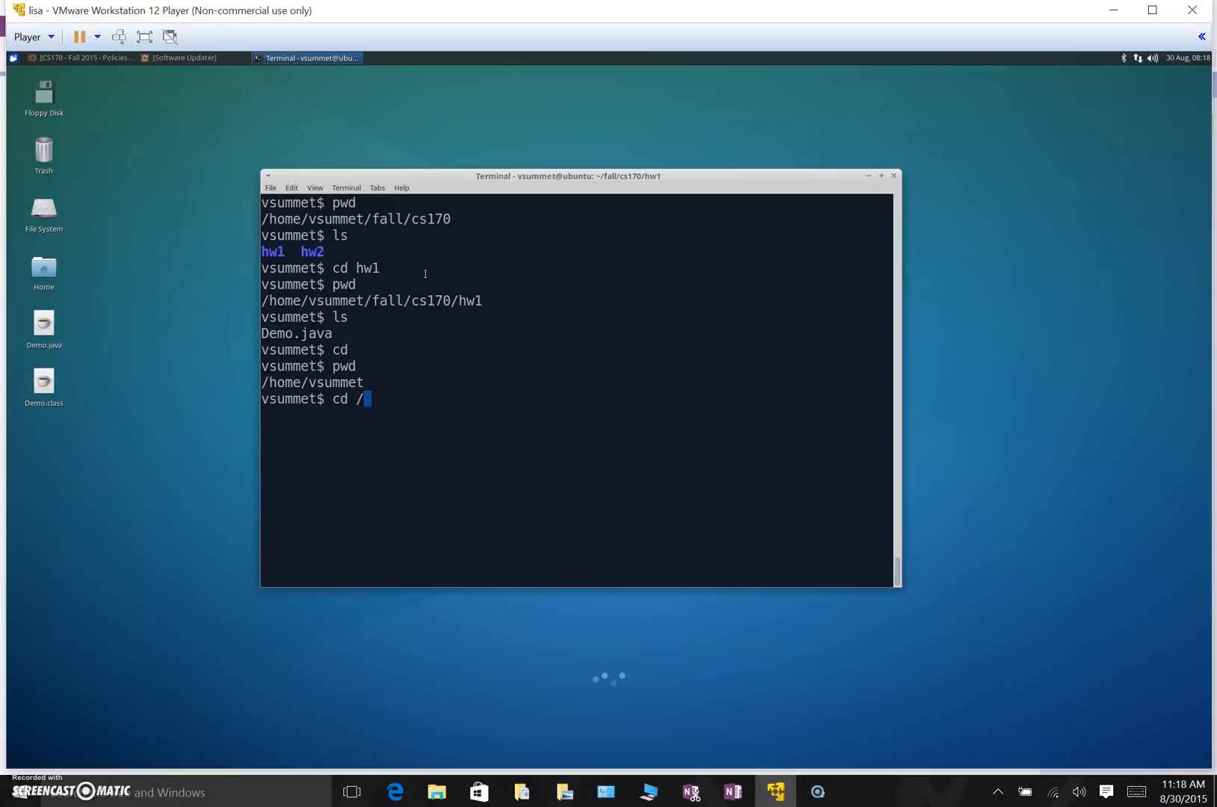
pyautogui.press('Return')
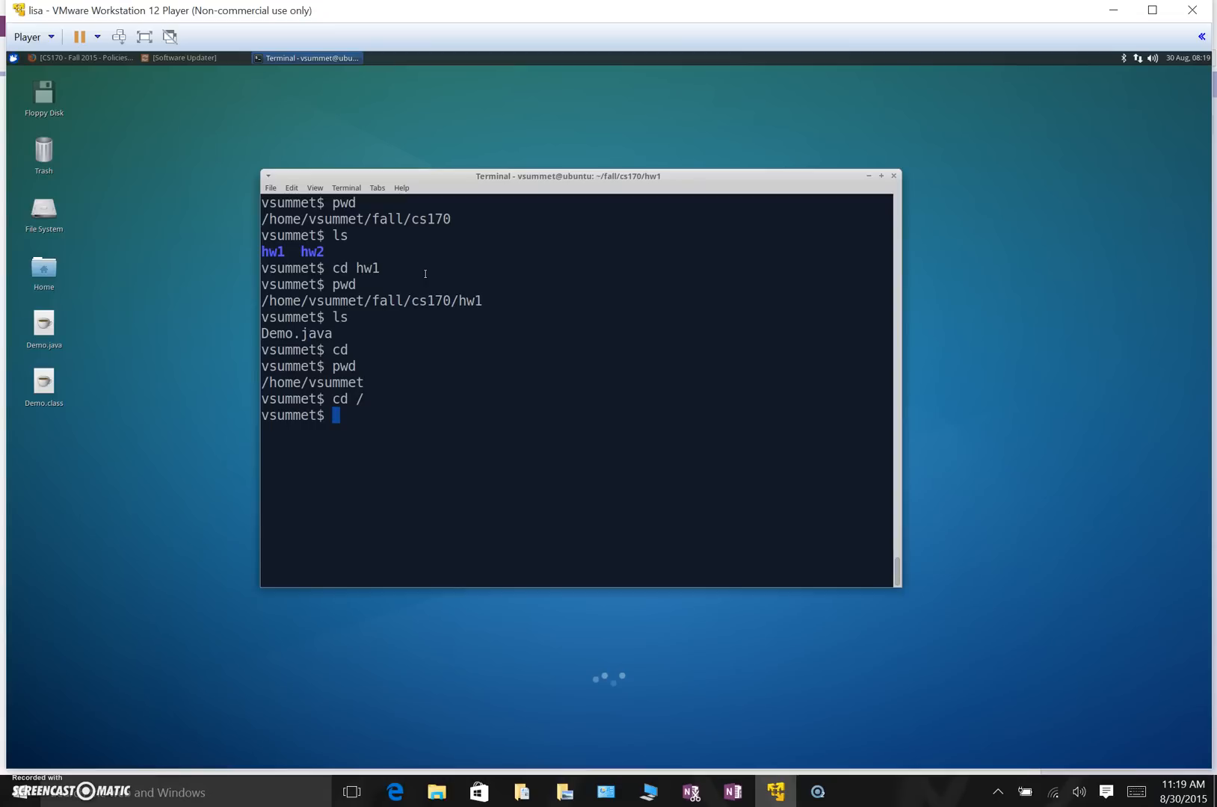
pyautogui.press('Return')
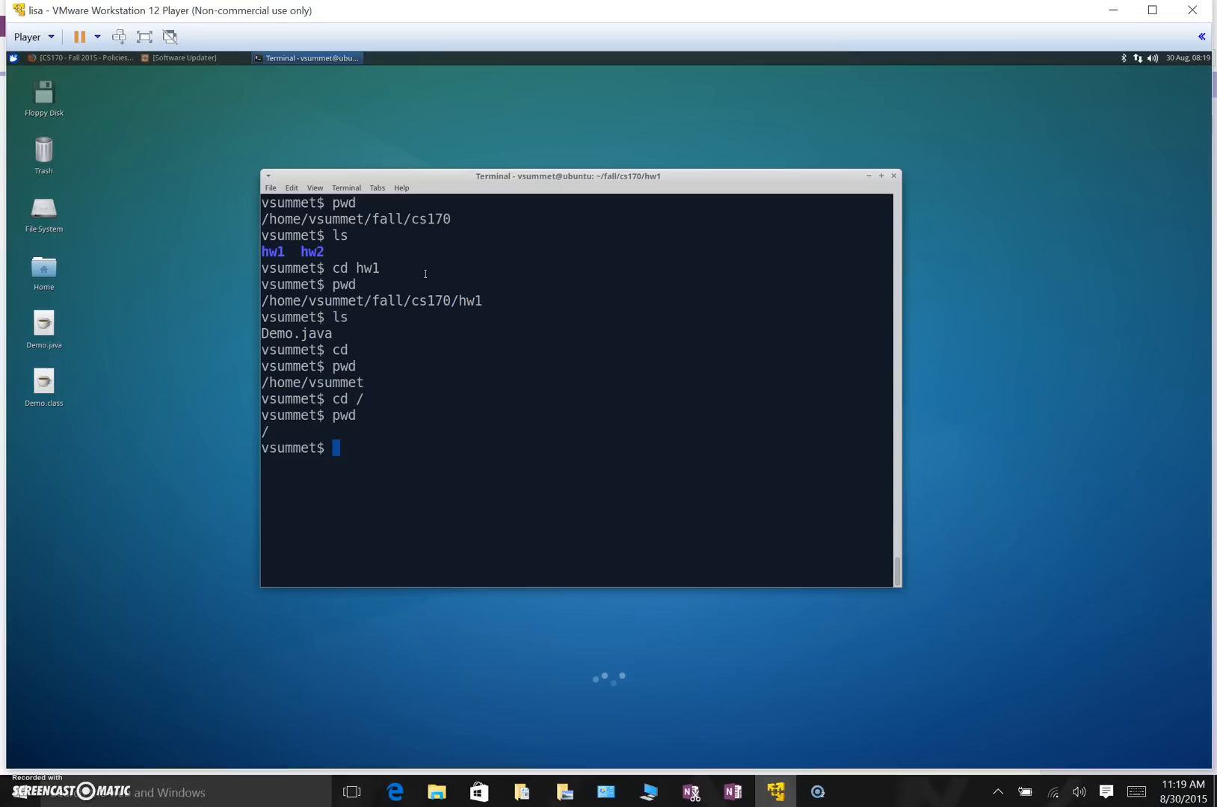
# Step: List the root directory's contents, then return home with cd ~
pyautogui.press('Return')
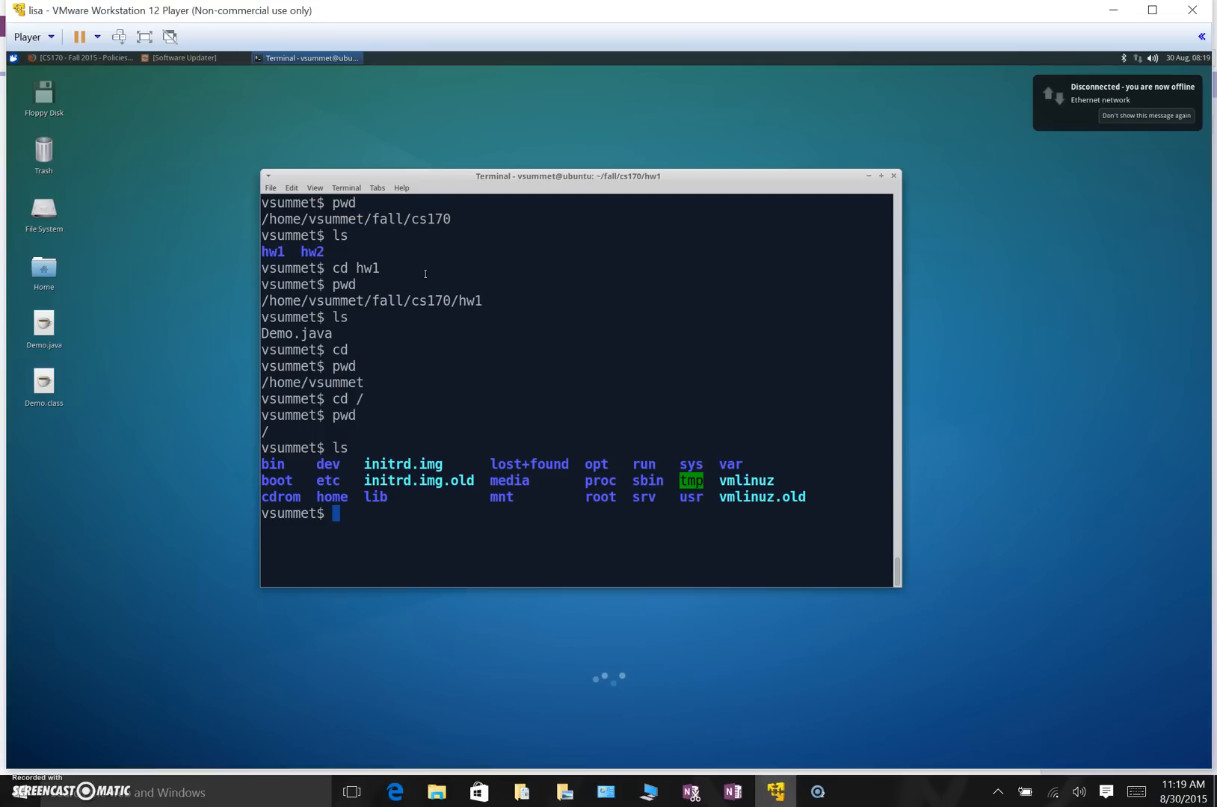
pyautogui.moveTo(407, 271)
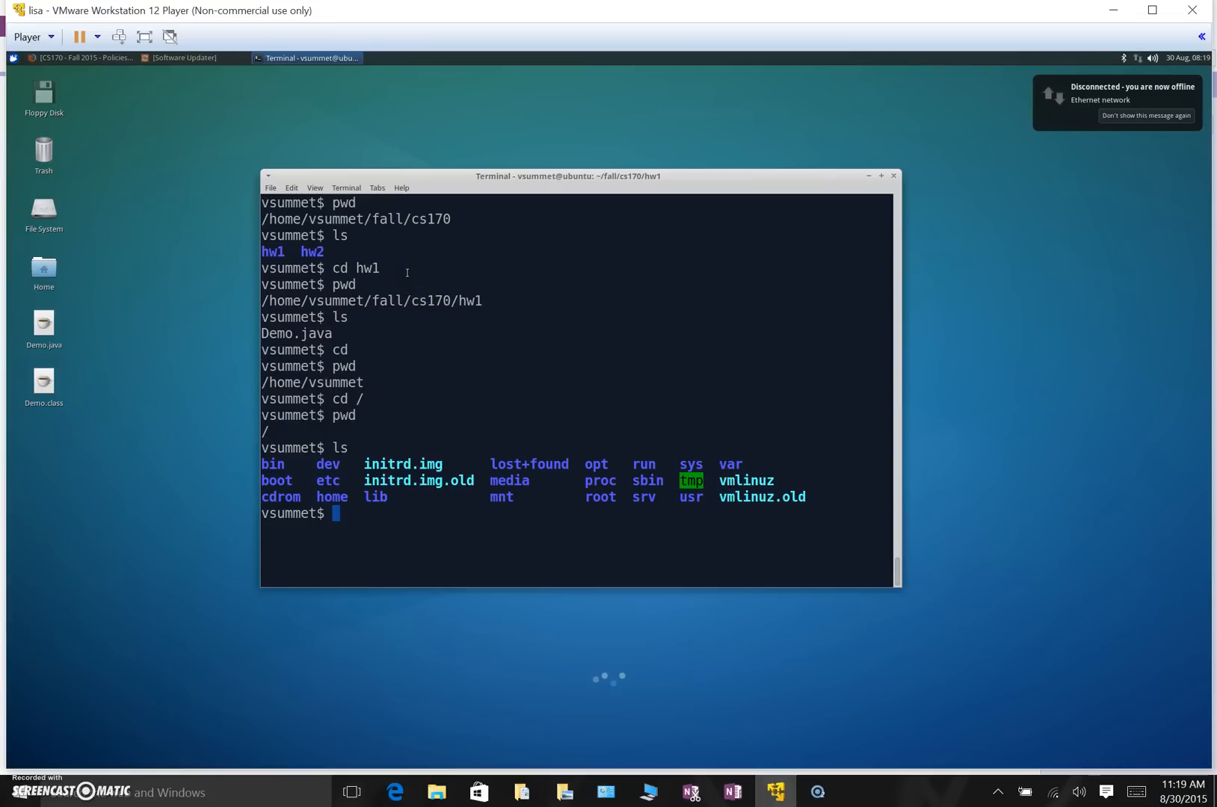
pyautogui.write('c')
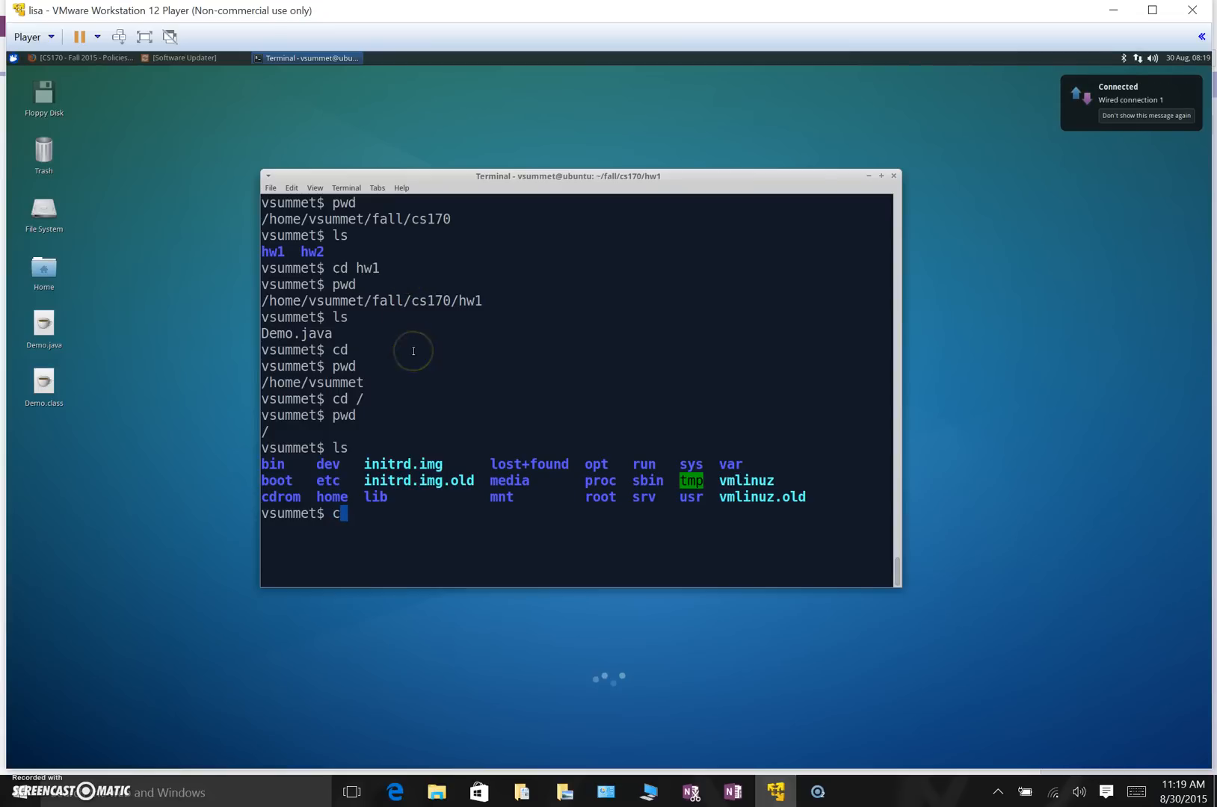
pyautogui.write('d')
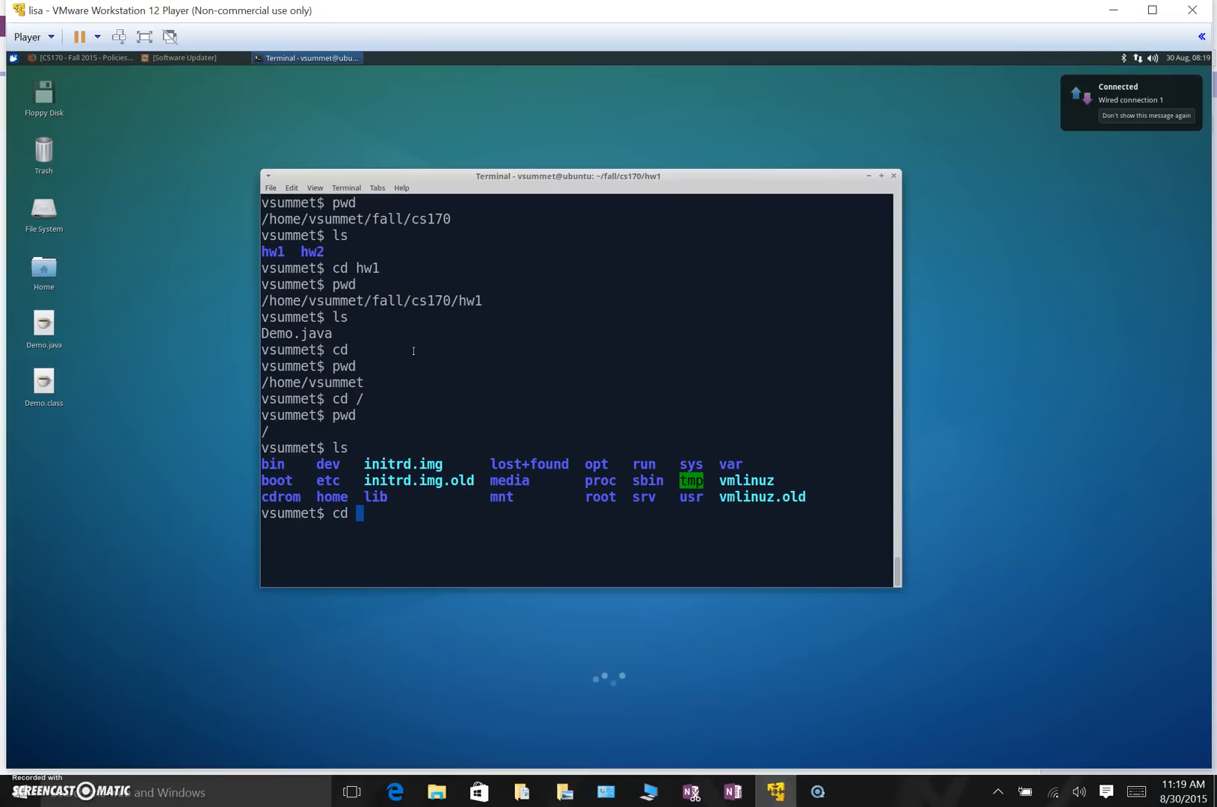
pyautogui.write('~')
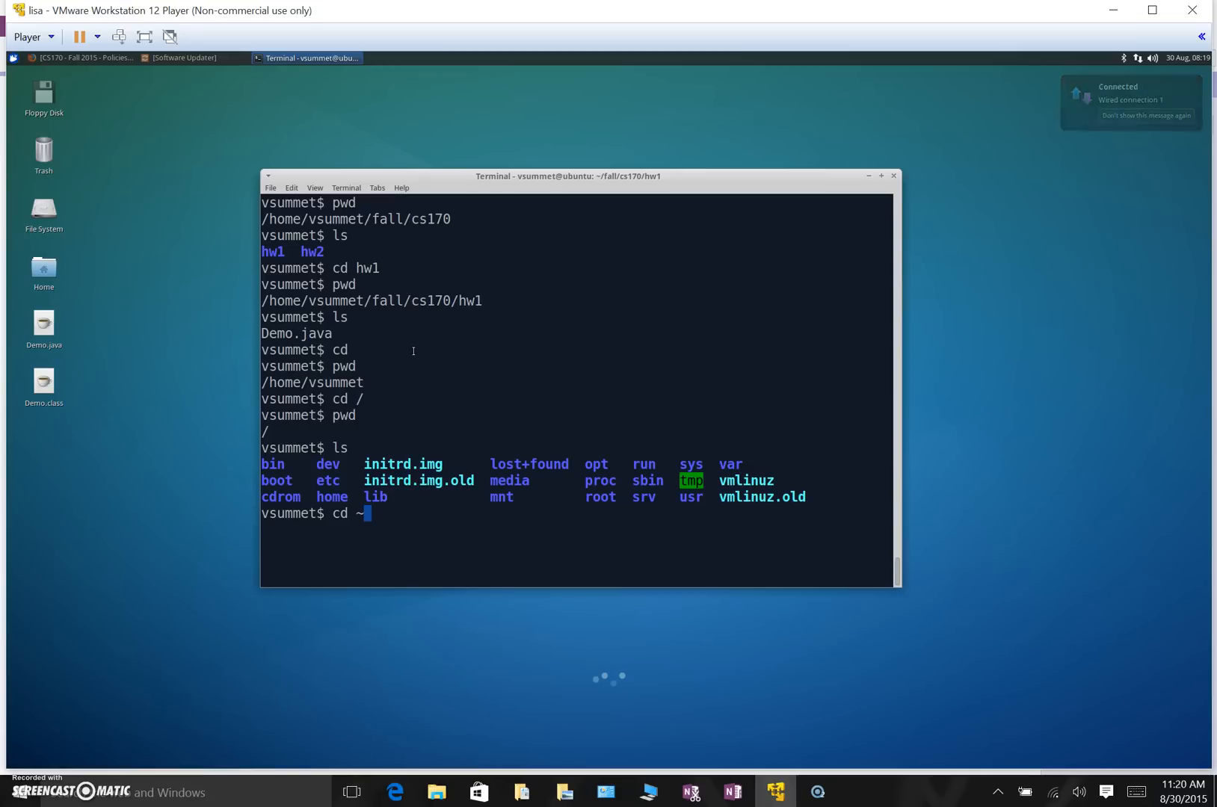
pyautogui.press('Return')
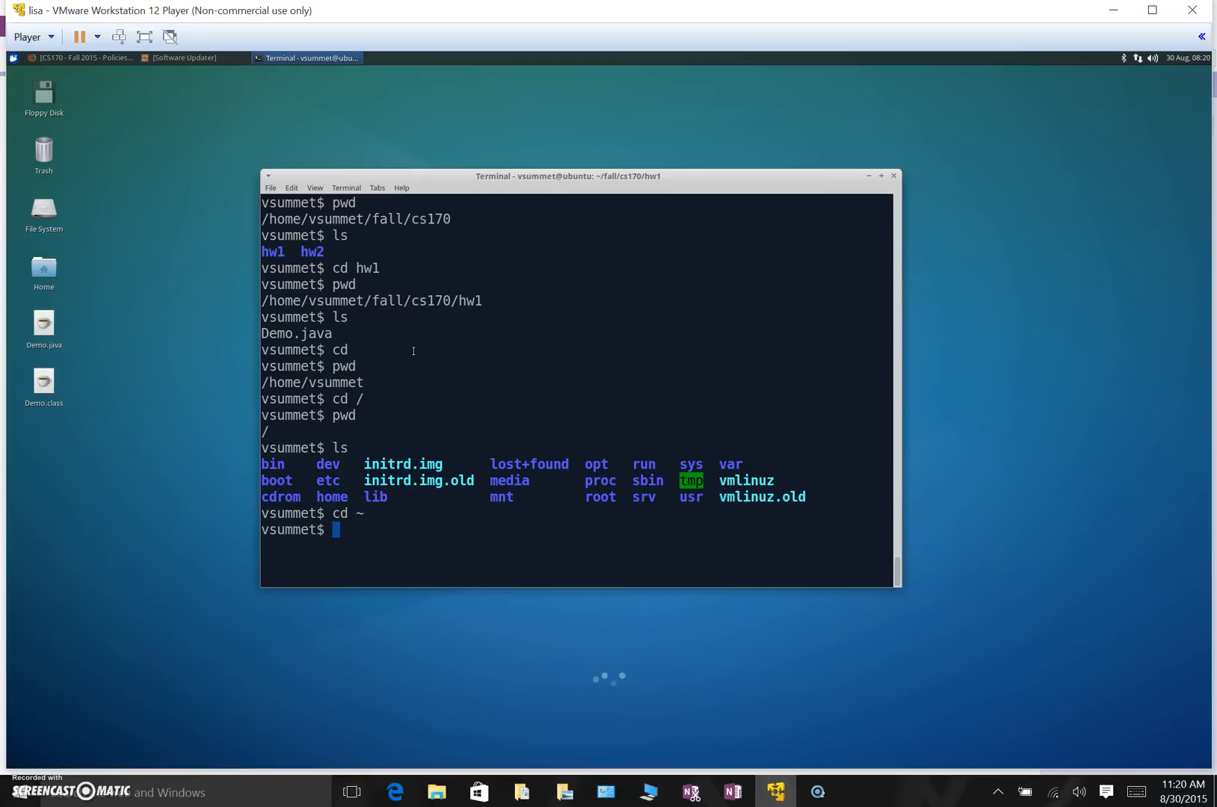
# Step: Confirm /home/vsummet with pwd, list the home folders, and type cd fall
pyautogui.write('pwd')
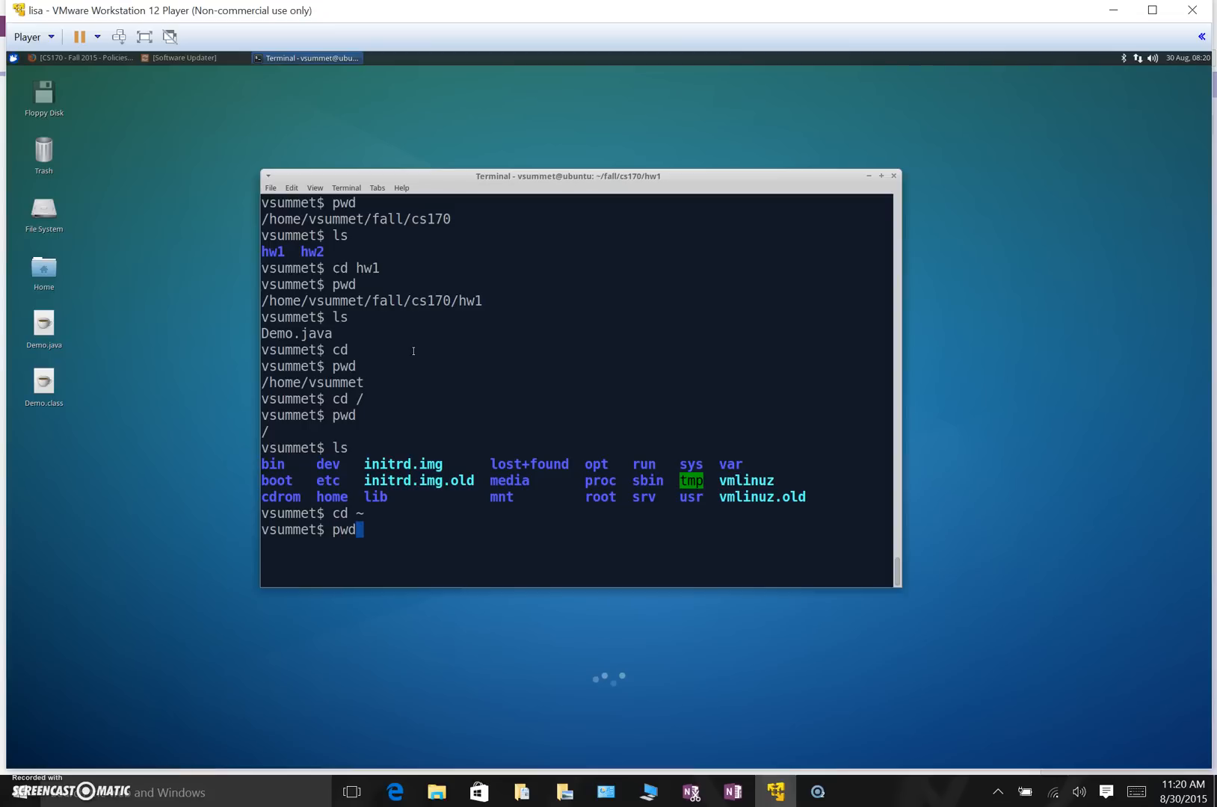
pyautogui.press('Return')
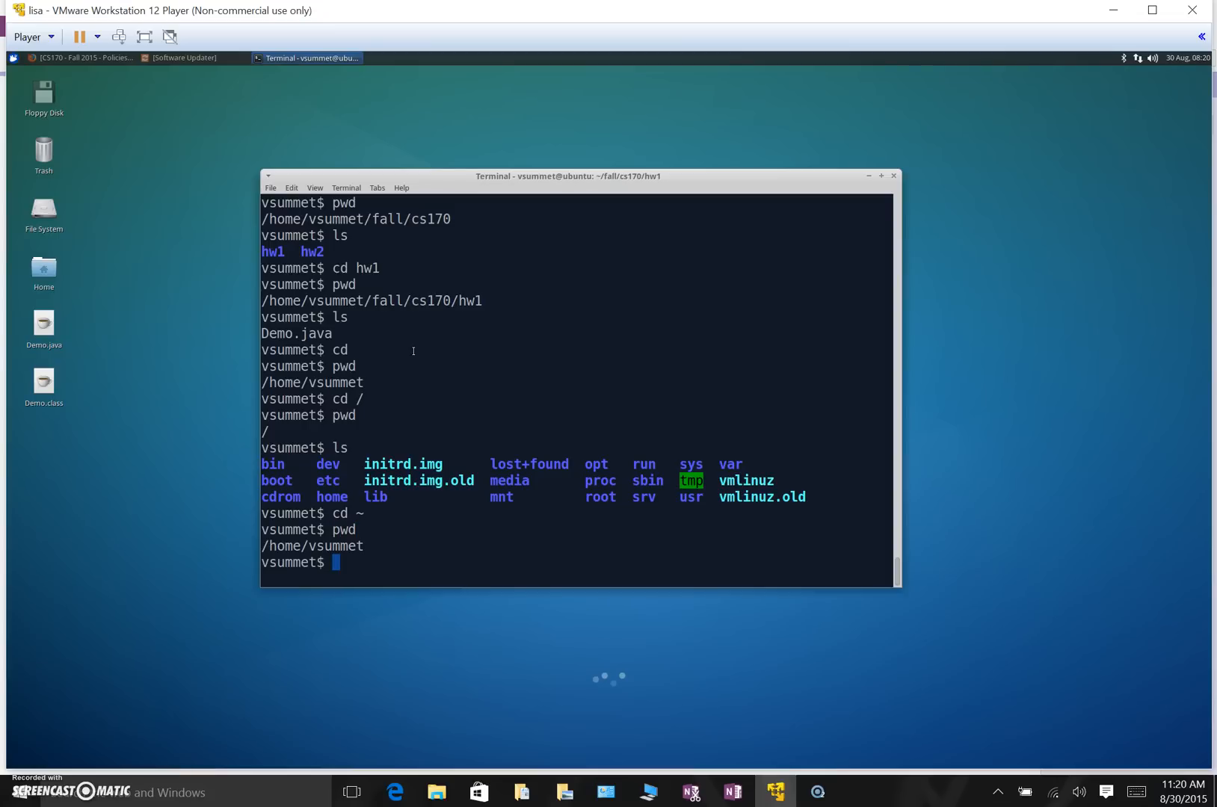
pyautogui.write('ls')
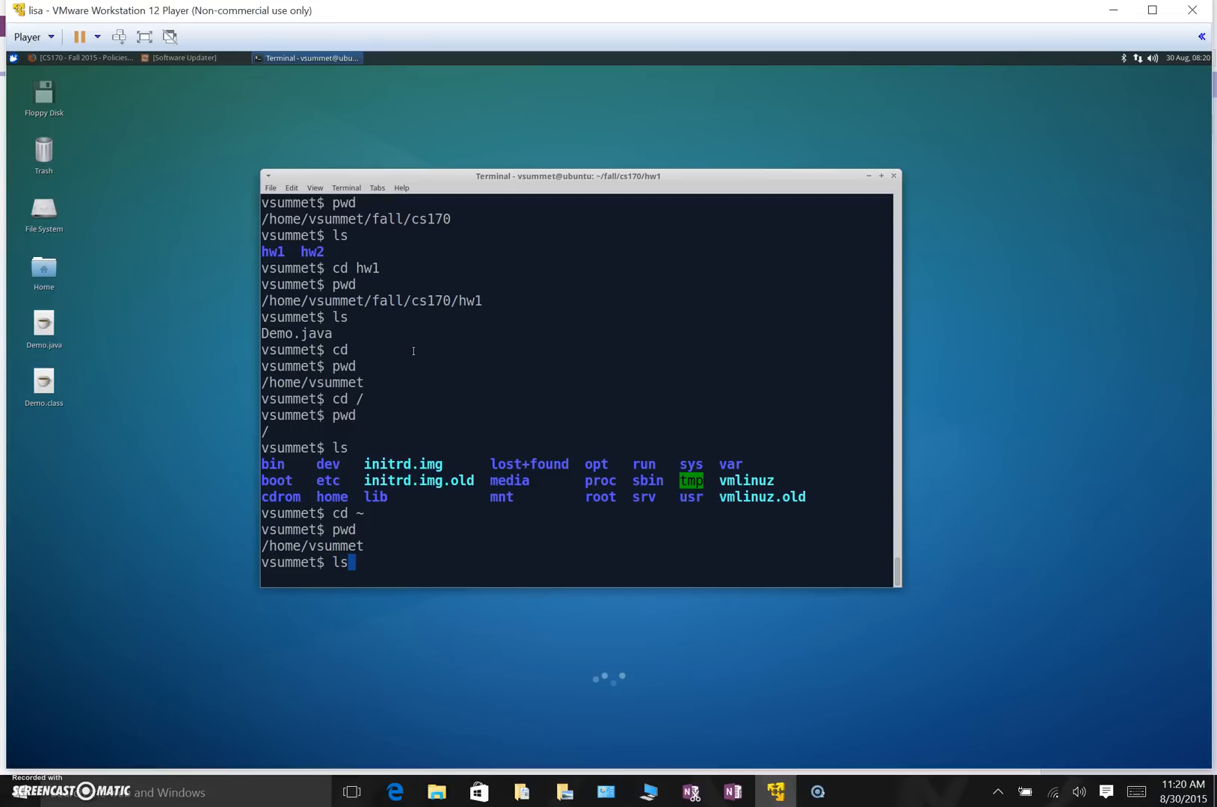
pyautogui.press('Return')
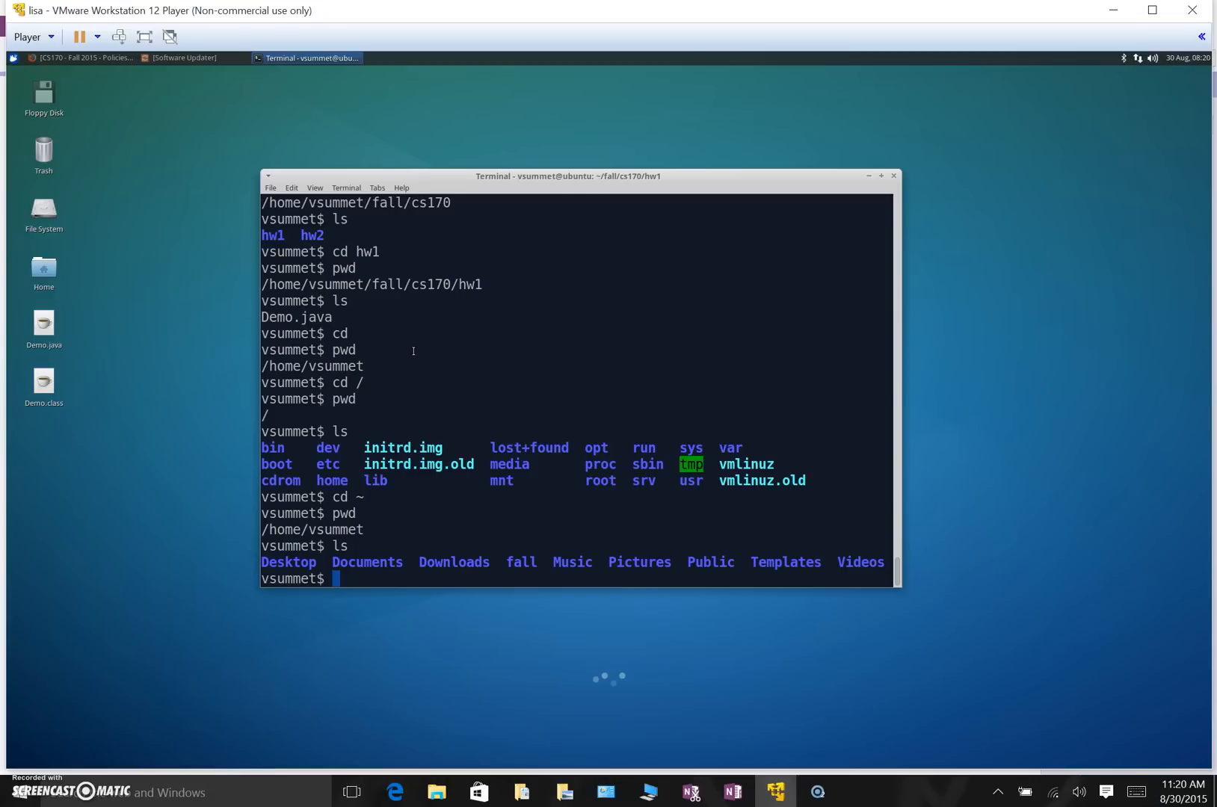
pyautogui.write('cd fall')
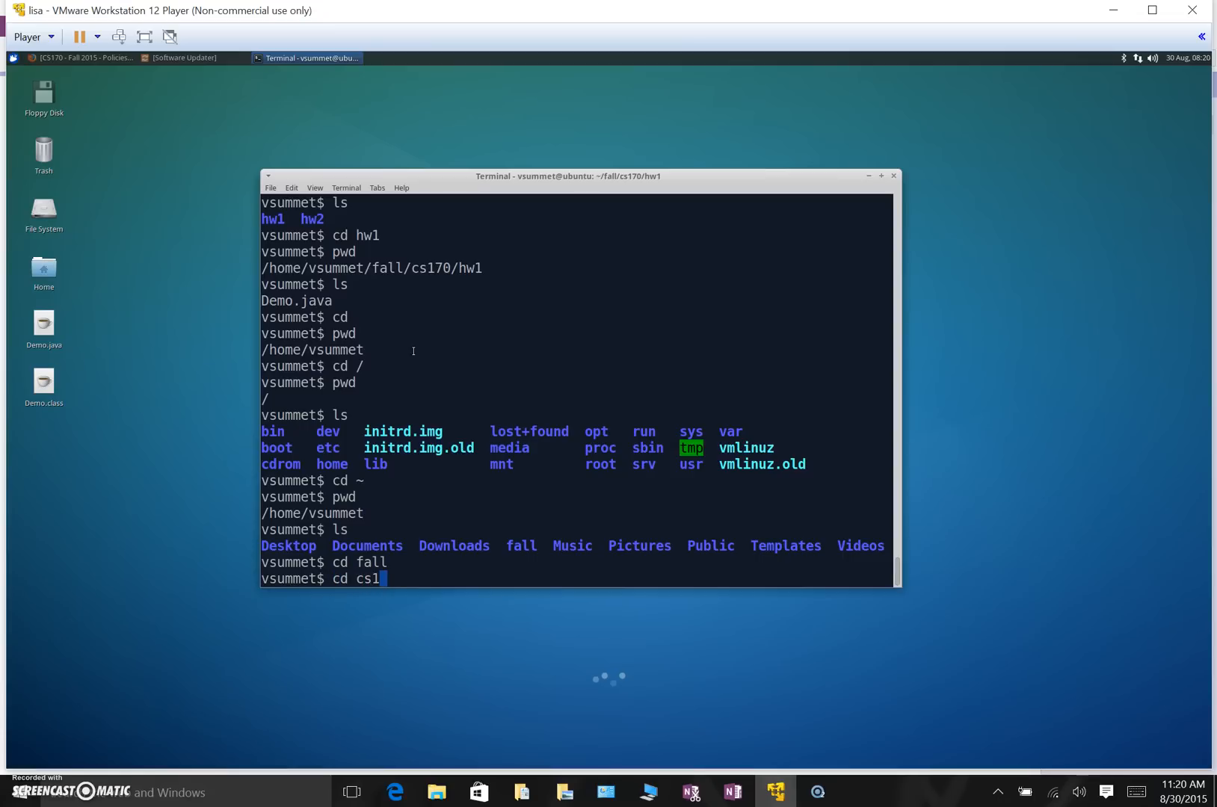
# Step: Enter fall/cs170, return home with cd and pwd, then type cd fall again
pyautogui.press('Return')
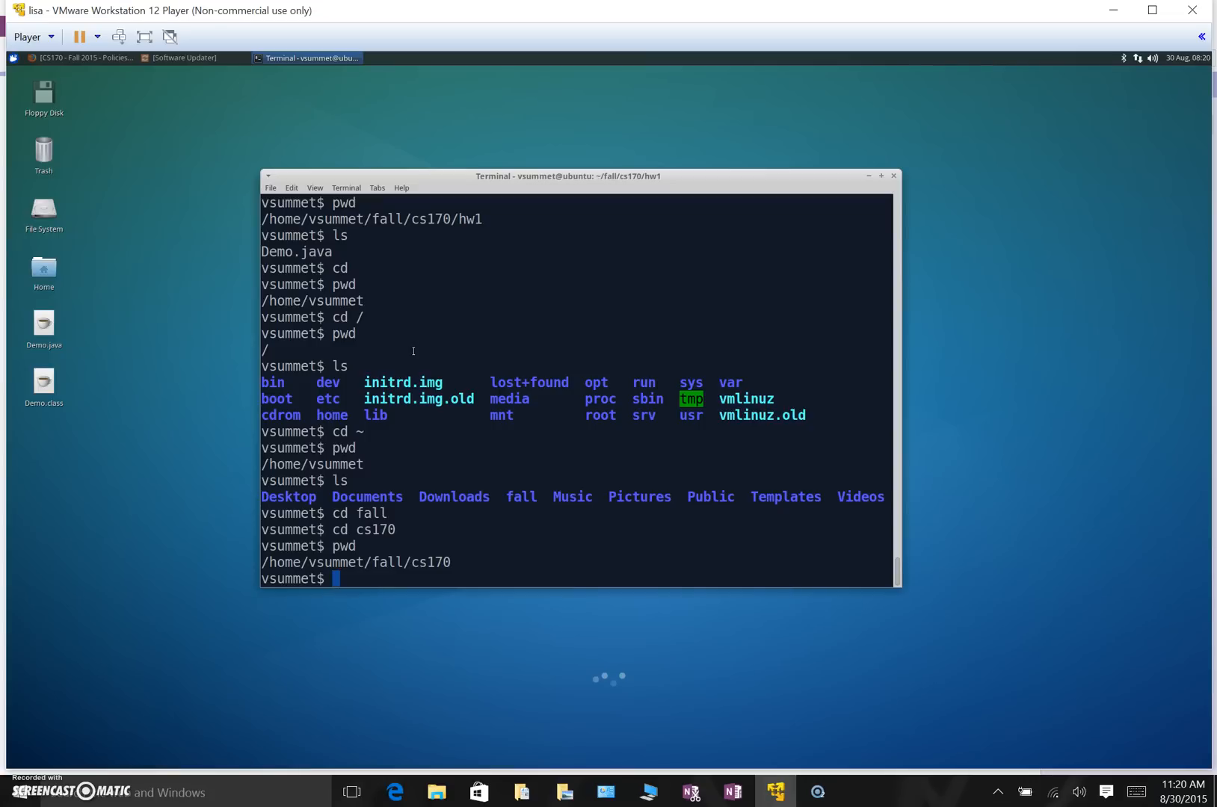
pyautogui.write('cd')
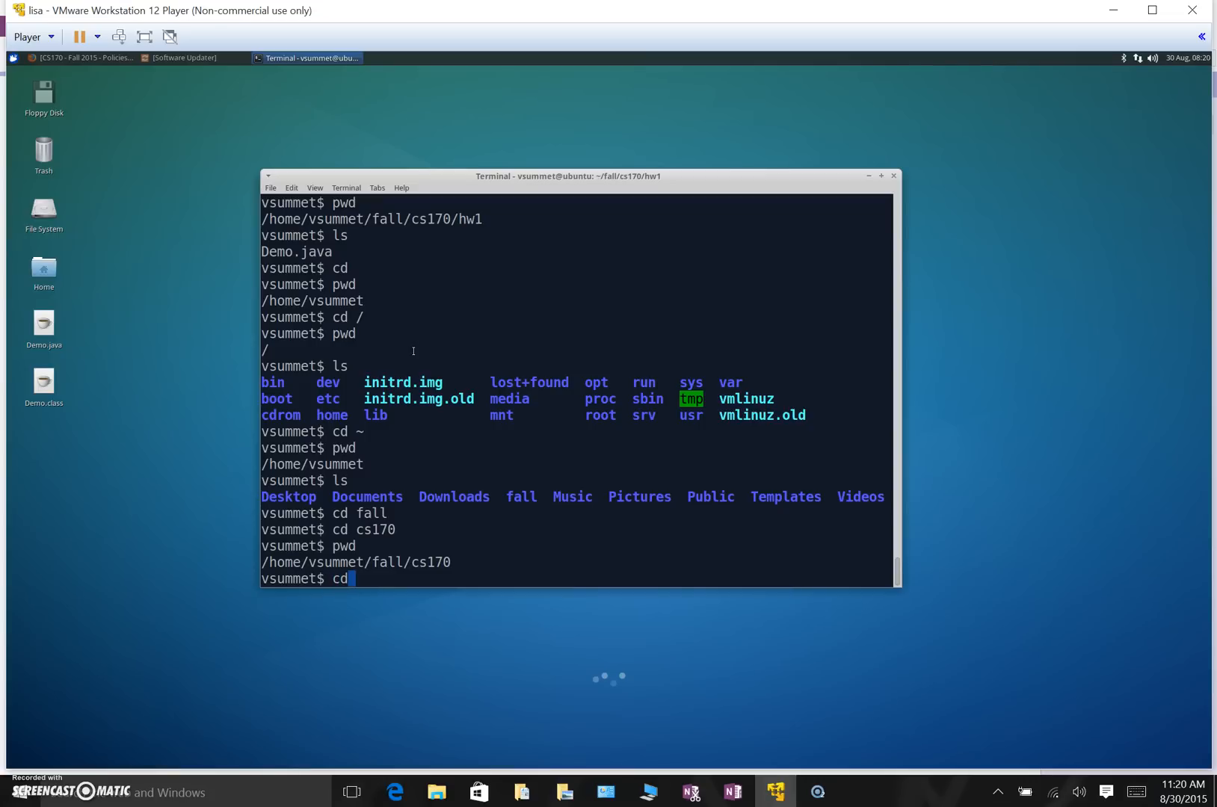
pyautogui.write('pw')
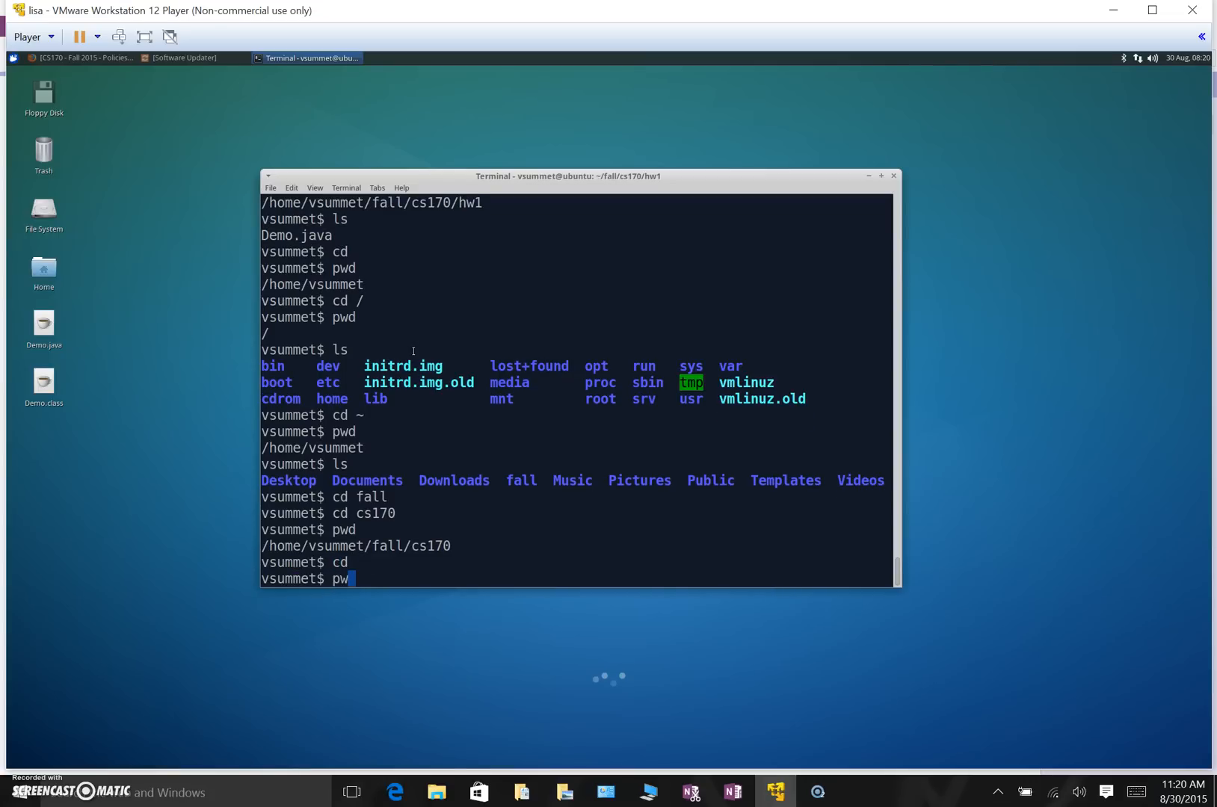
pyautogui.press('Return')
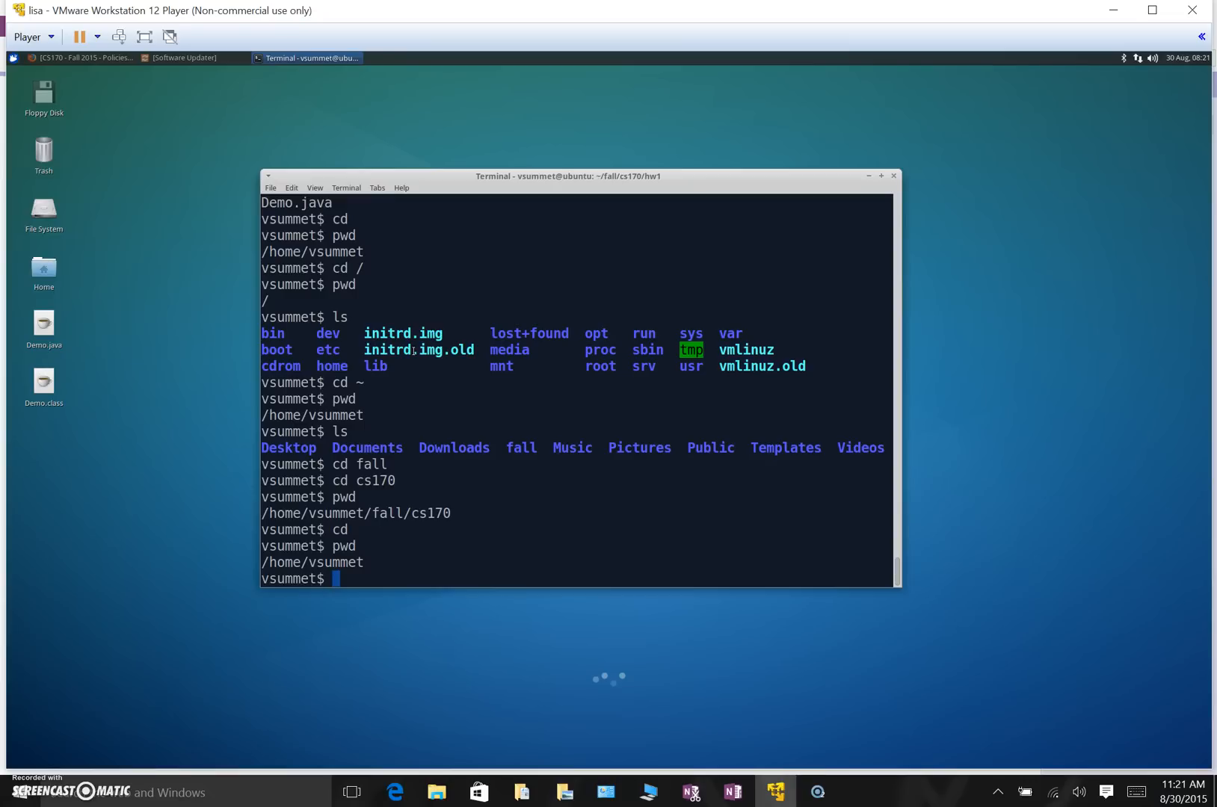
pyautogui.write('cd fall')
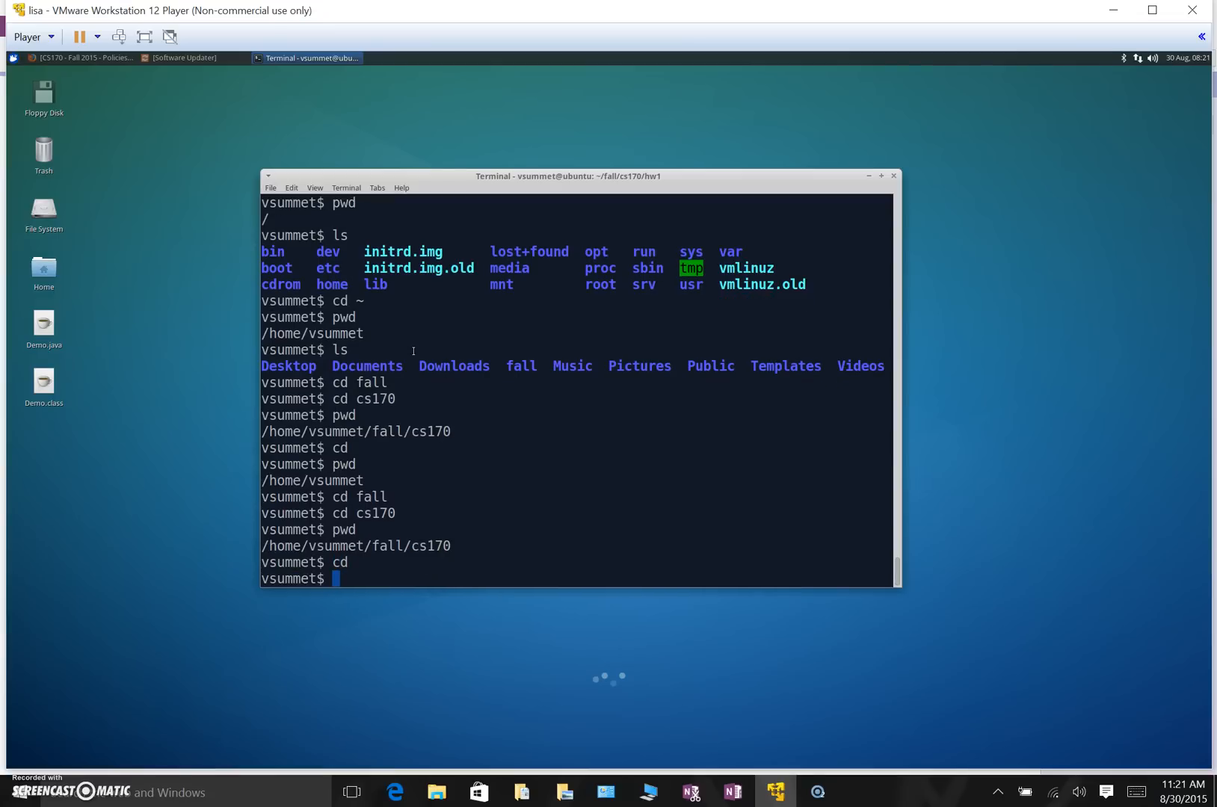
# Step: Enter fall, list its folders, then cd into physics and run pwd
pyautogui.write('cd fall')
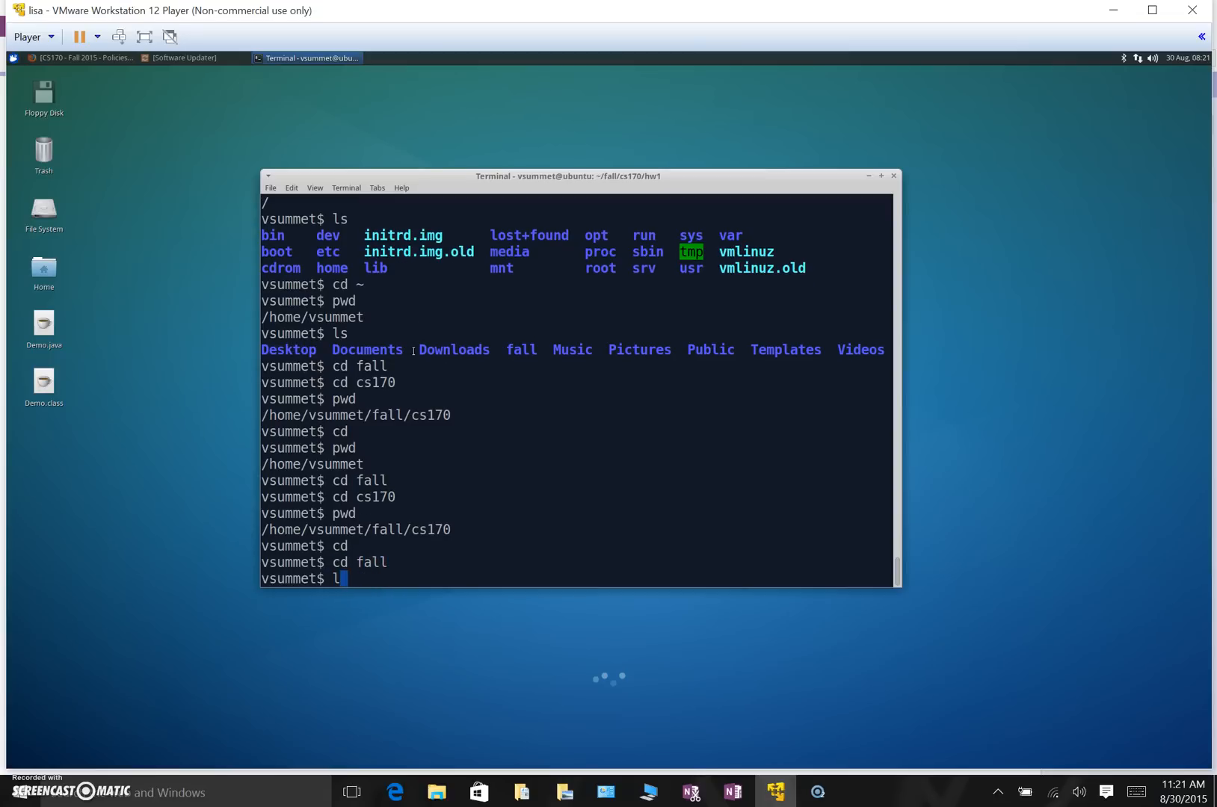
pyautogui.press('Return')
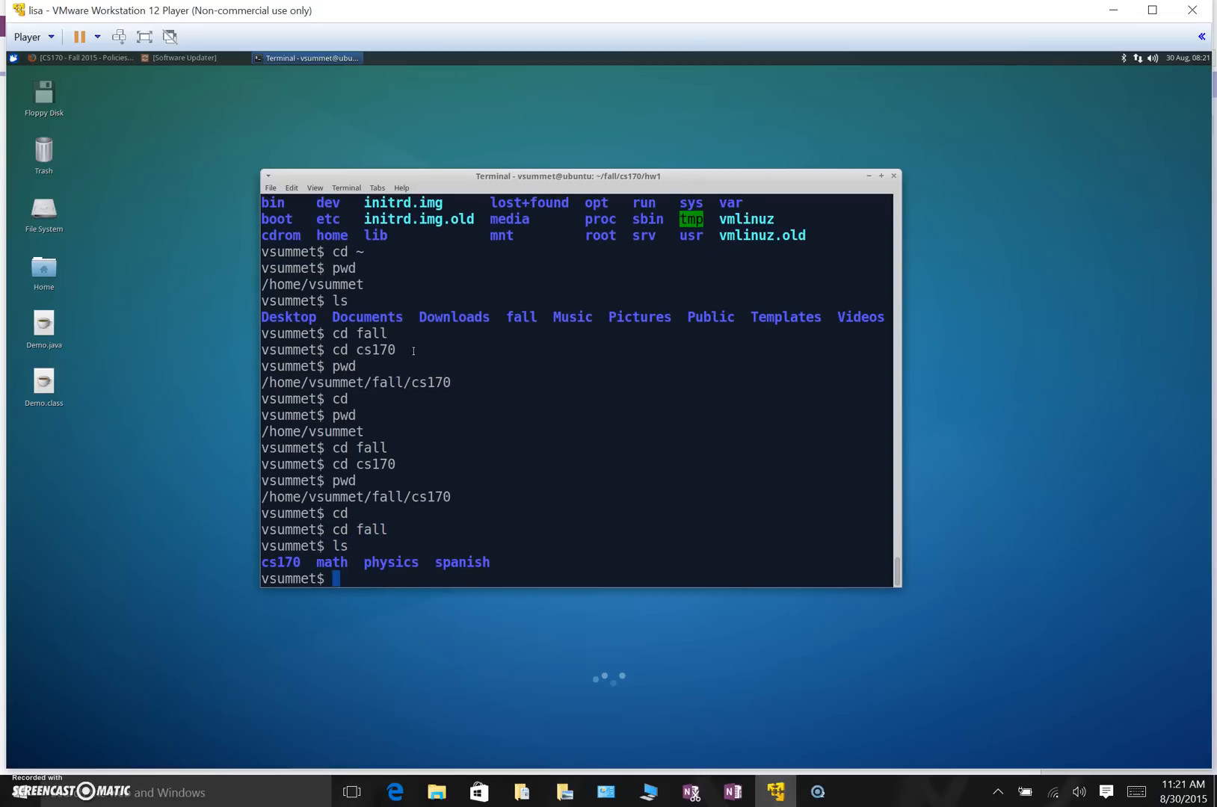
pyautogui.write('cd phys')
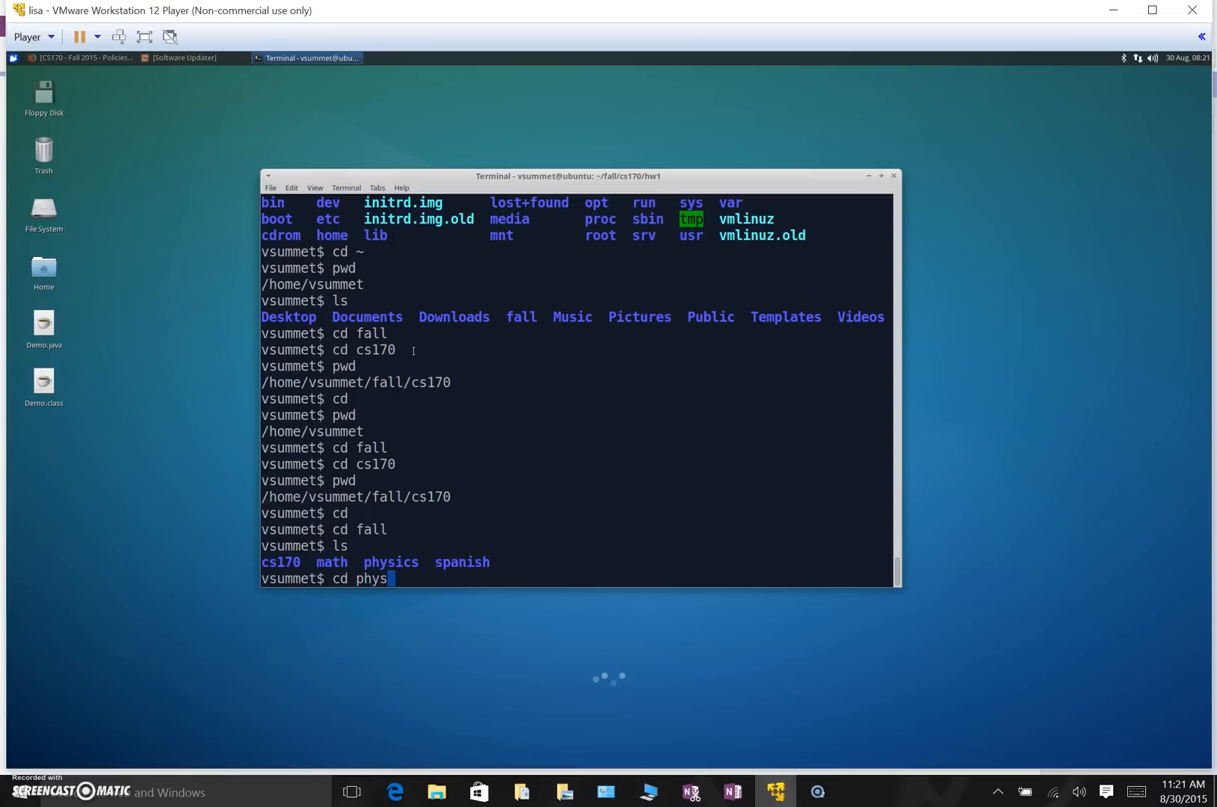
pyautogui.press('Return')
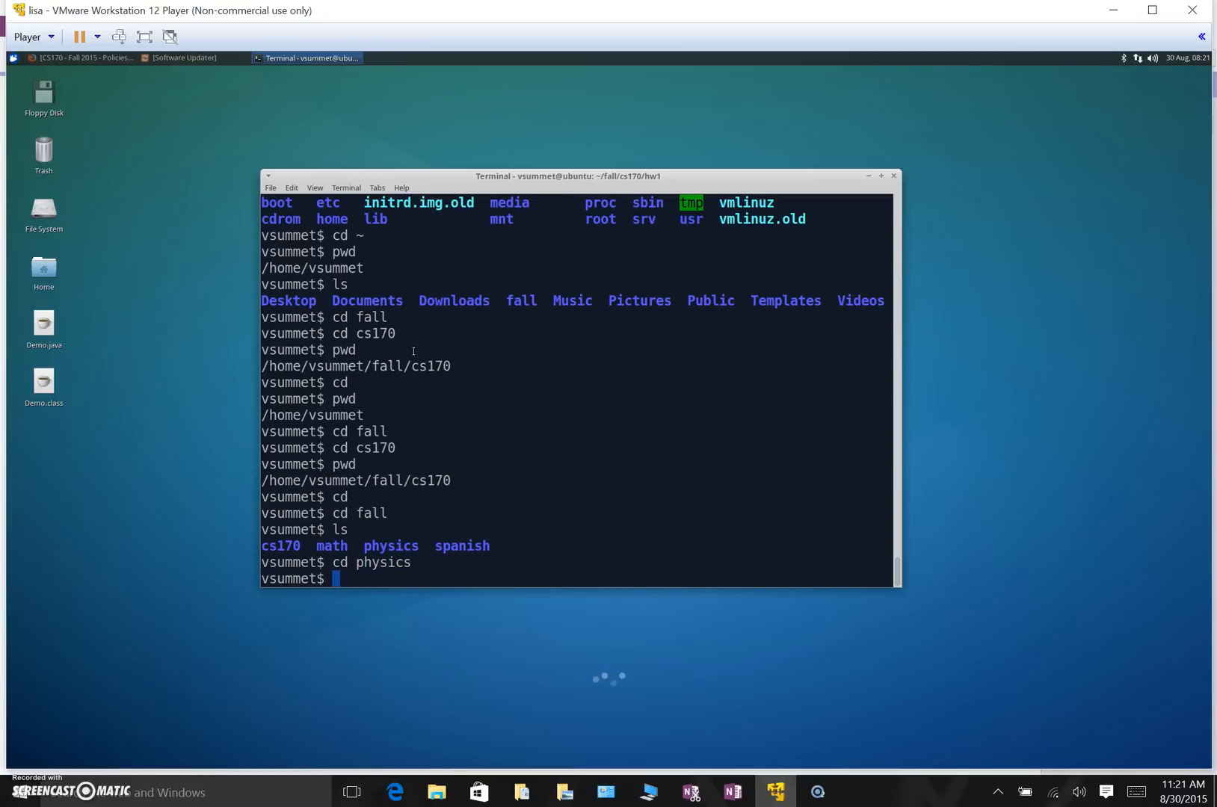
pyautogui.write('pwd')
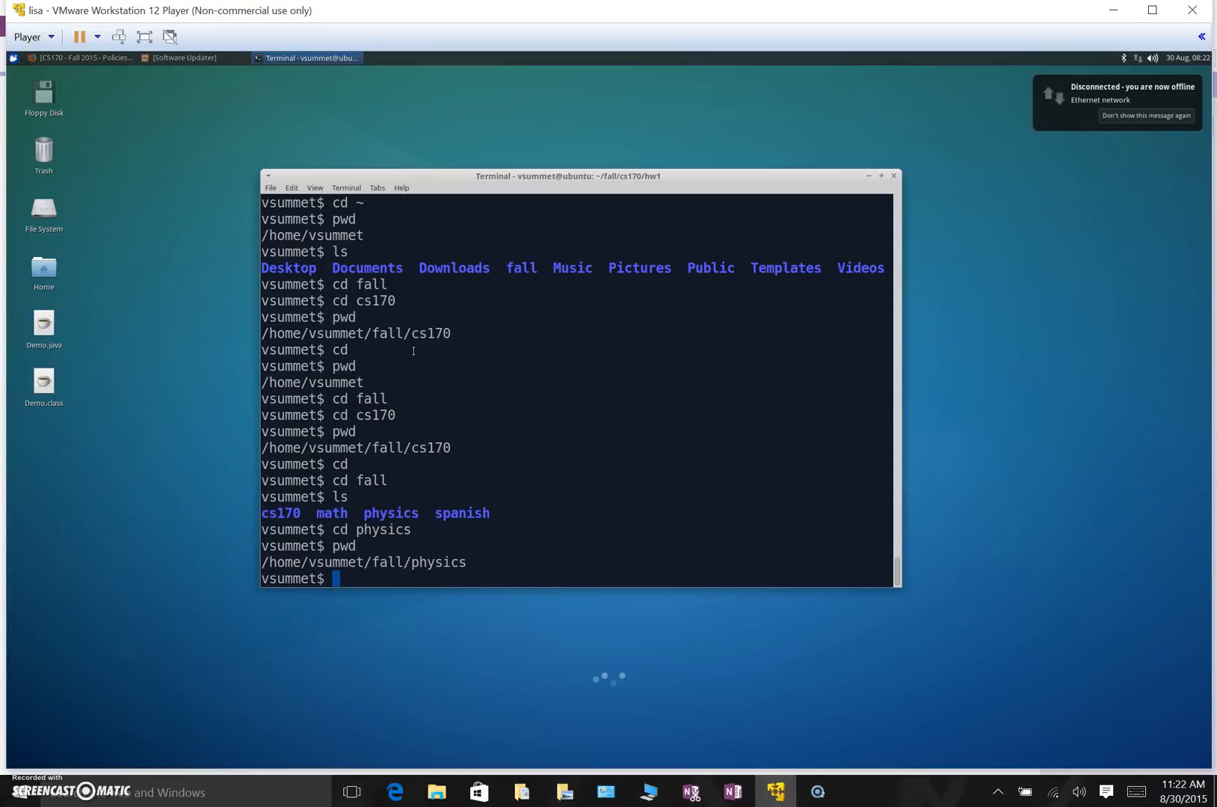
# Step: Climb two levels back to the home folder with cd .. twice
pyautogui.write('cd')
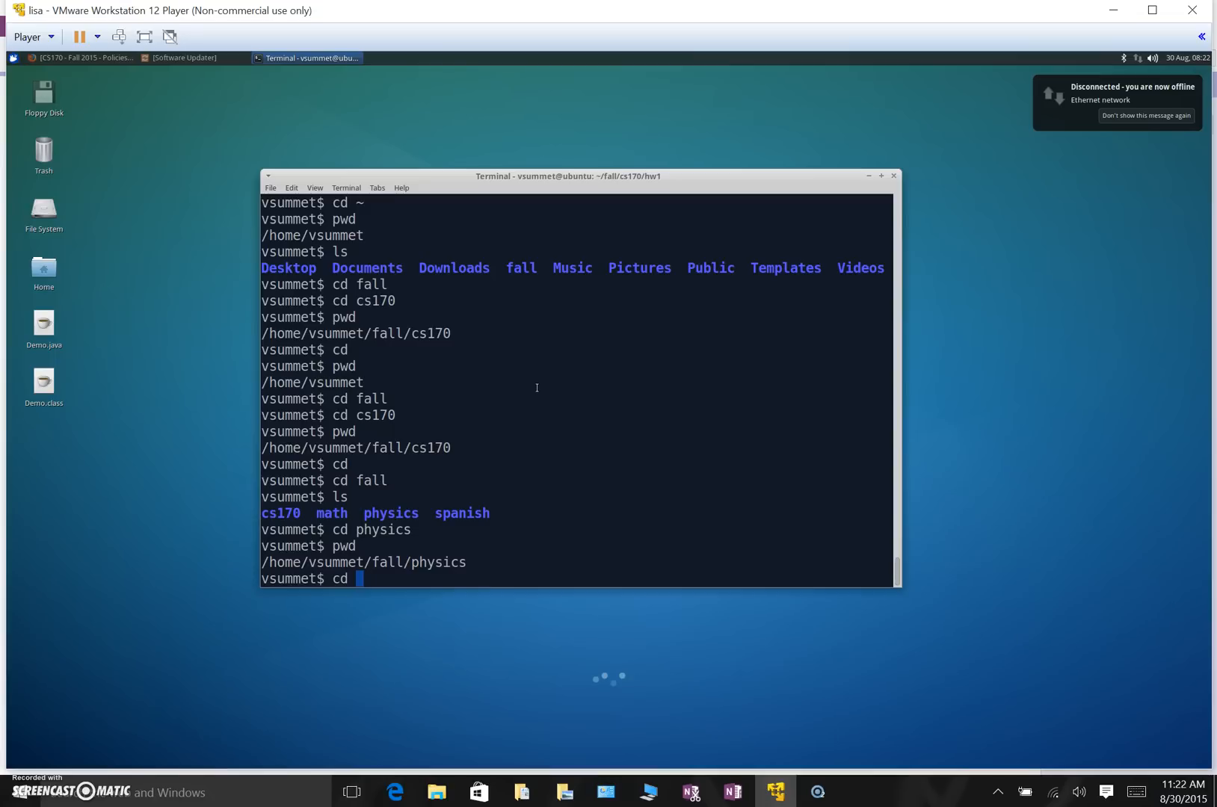
pyautogui.write('..')
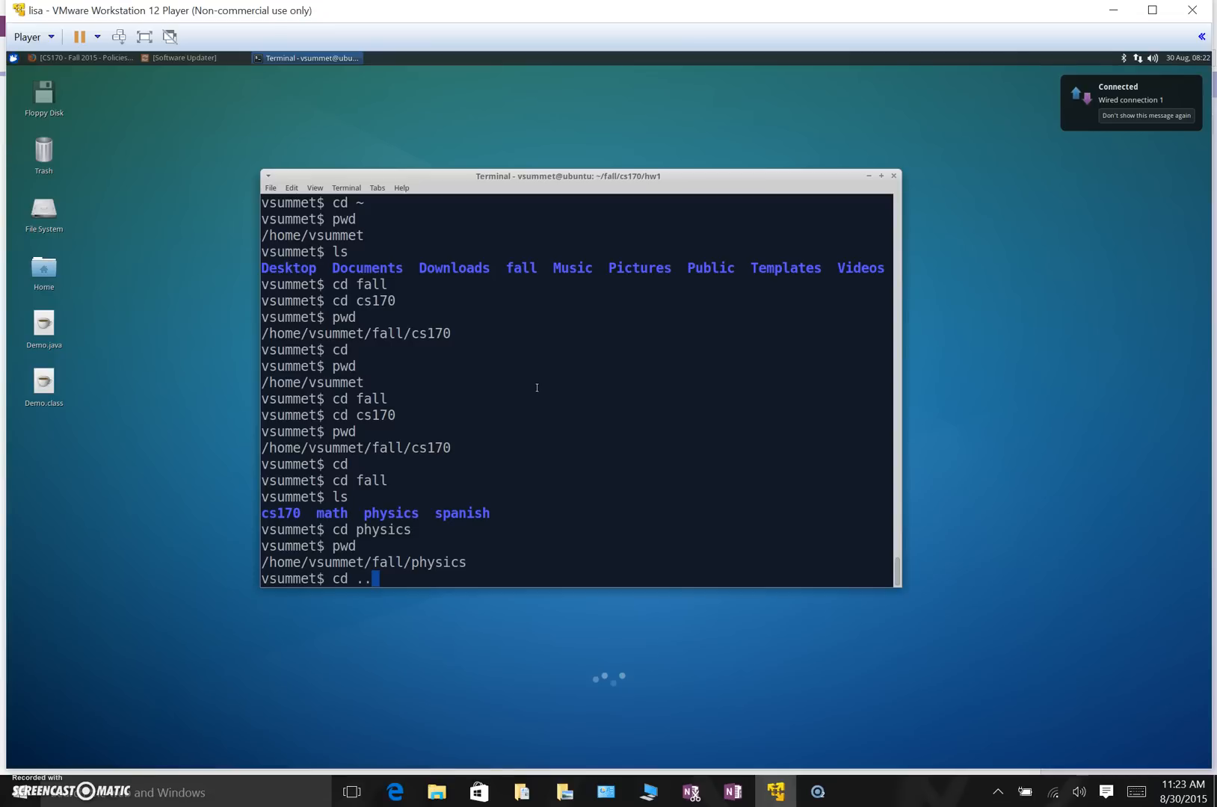
pyautogui.press('Return')
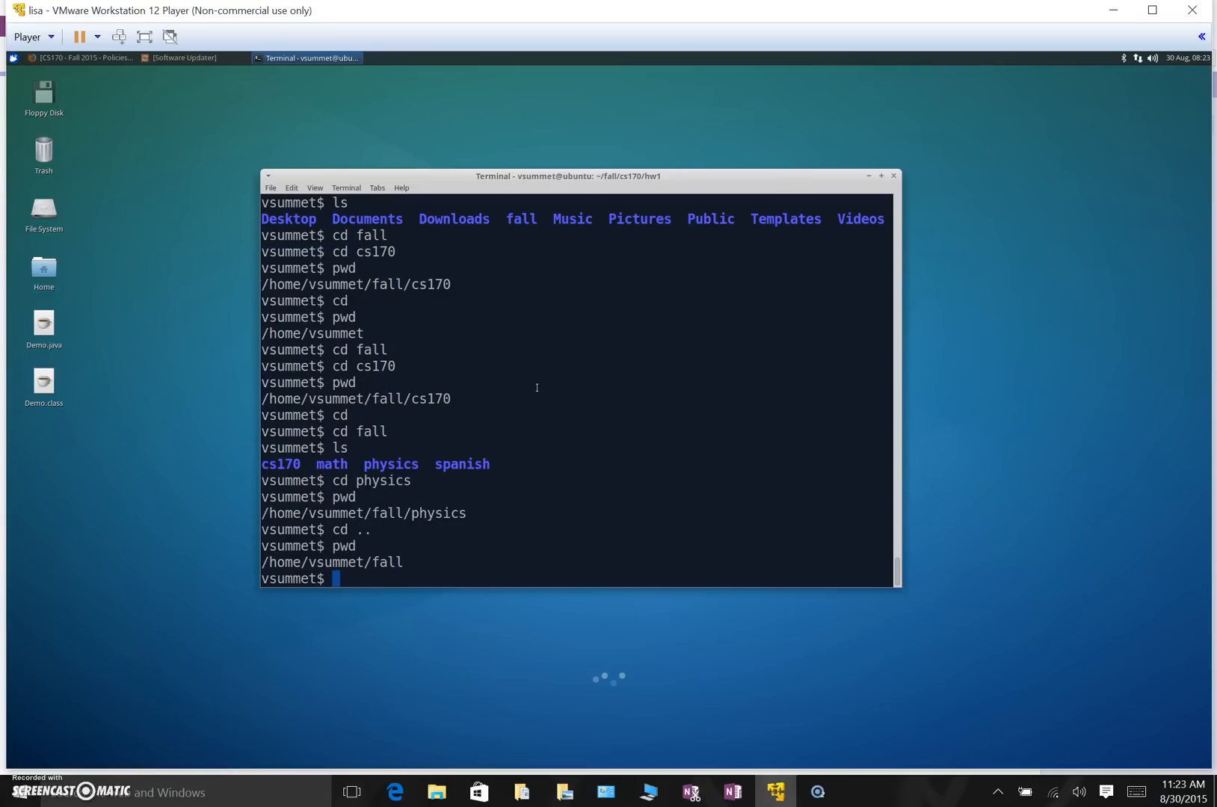
pyautogui.write('cd ..')
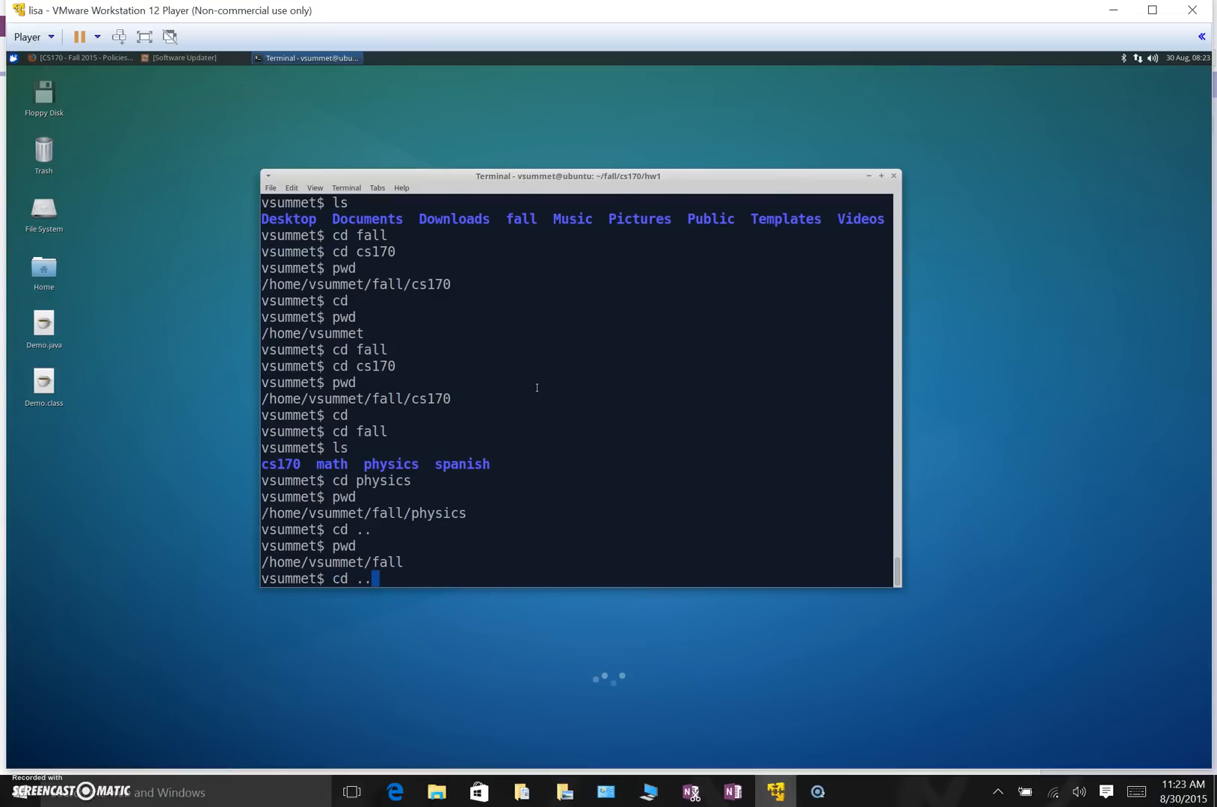
pyautogui.press('Return')
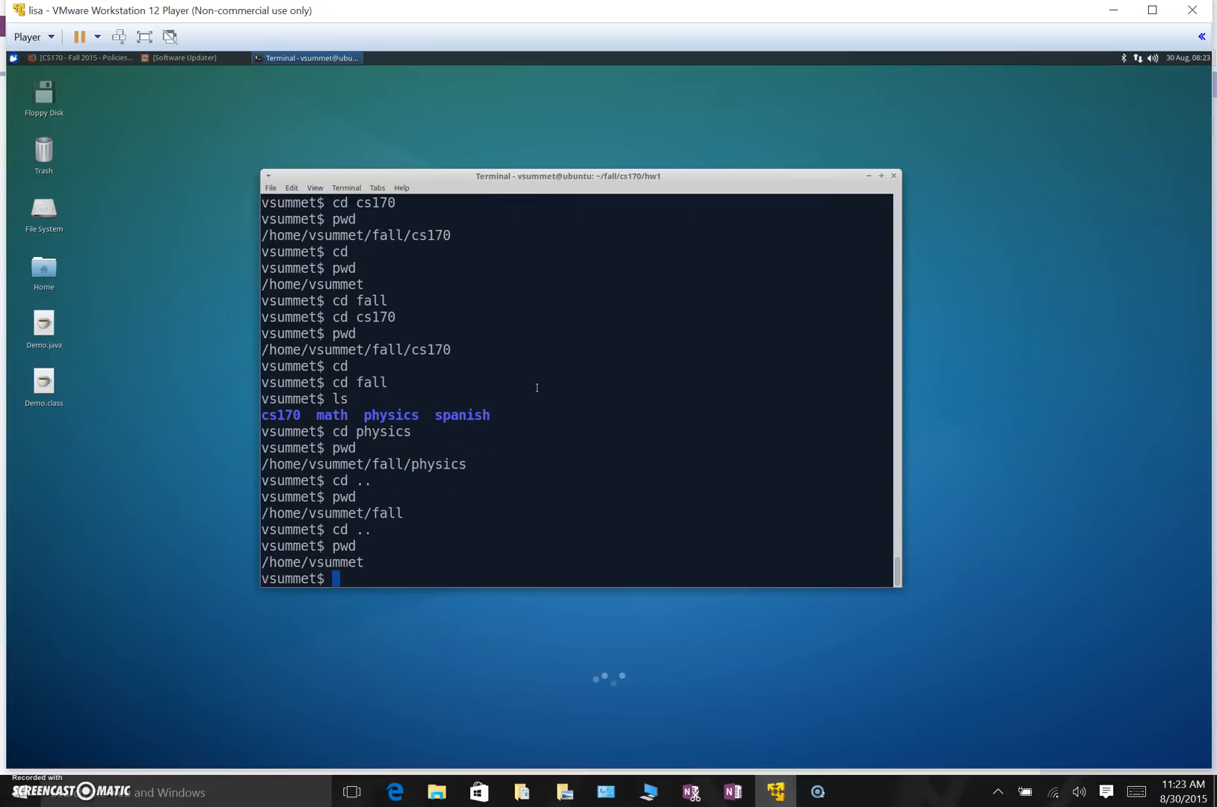
# Step: Enter fall then spanish, confirm /home/vsummet/fall/spanish, and return to OneNote
pyautogui.write('cd f')
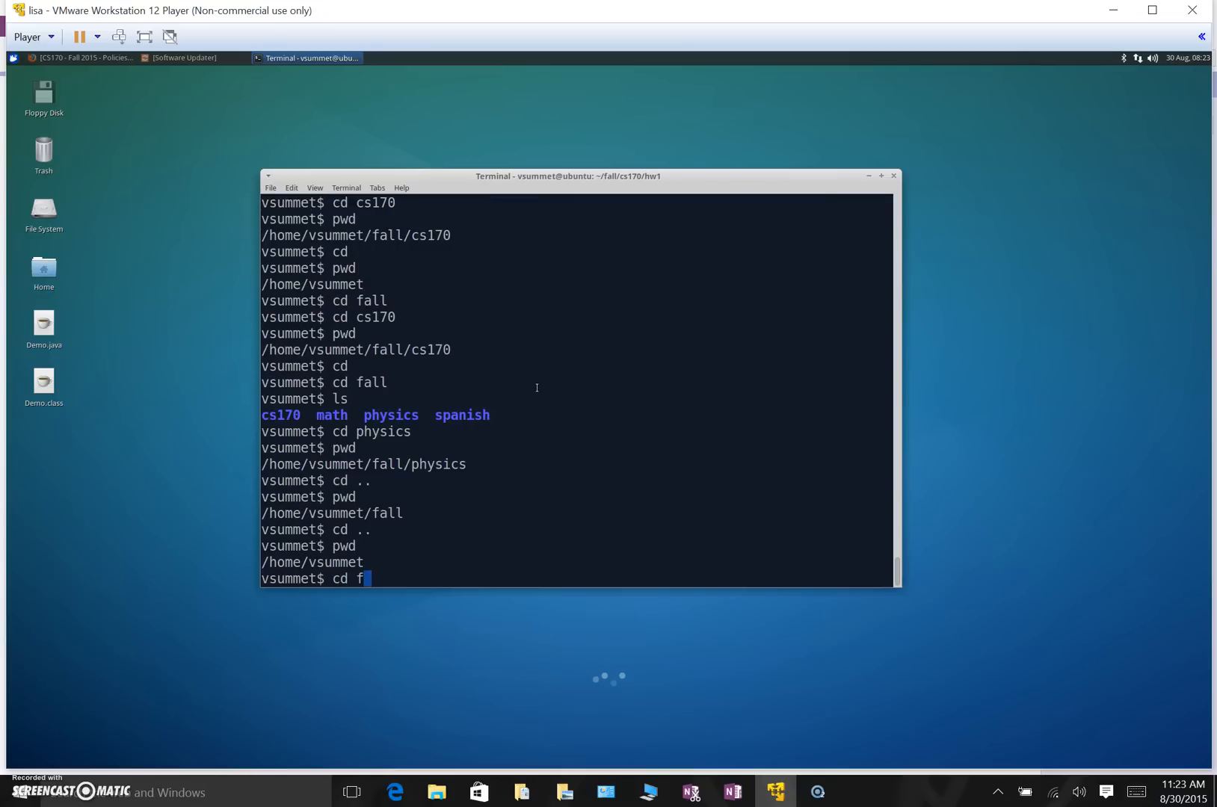
pyautogui.press('Return')
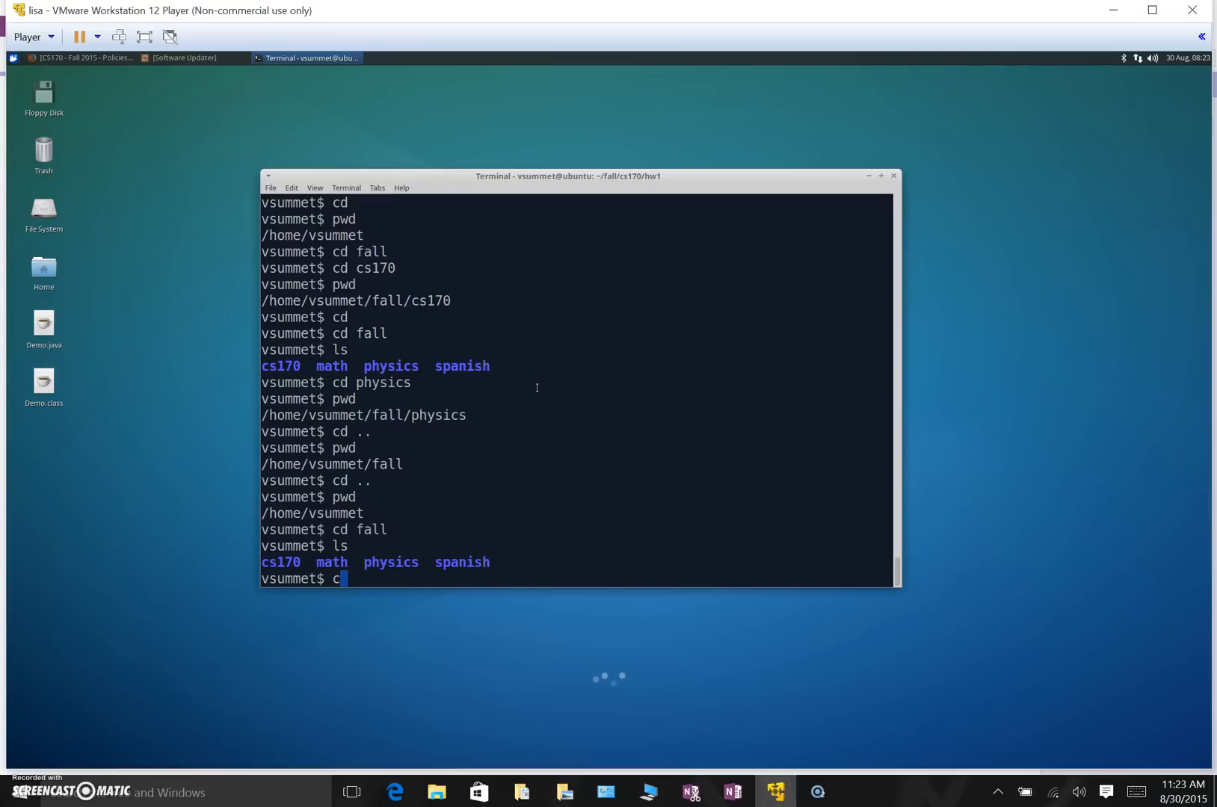
pyautogui.write('d spar')
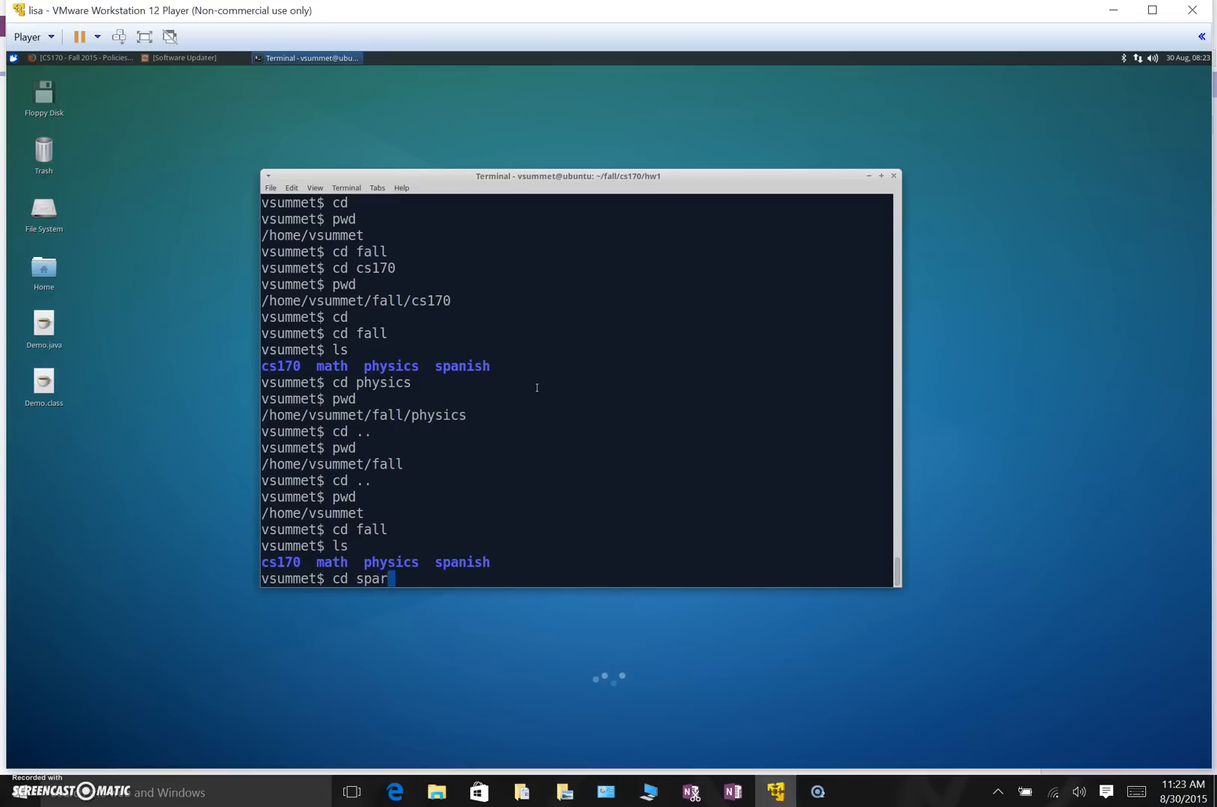
pyautogui.press('Return')
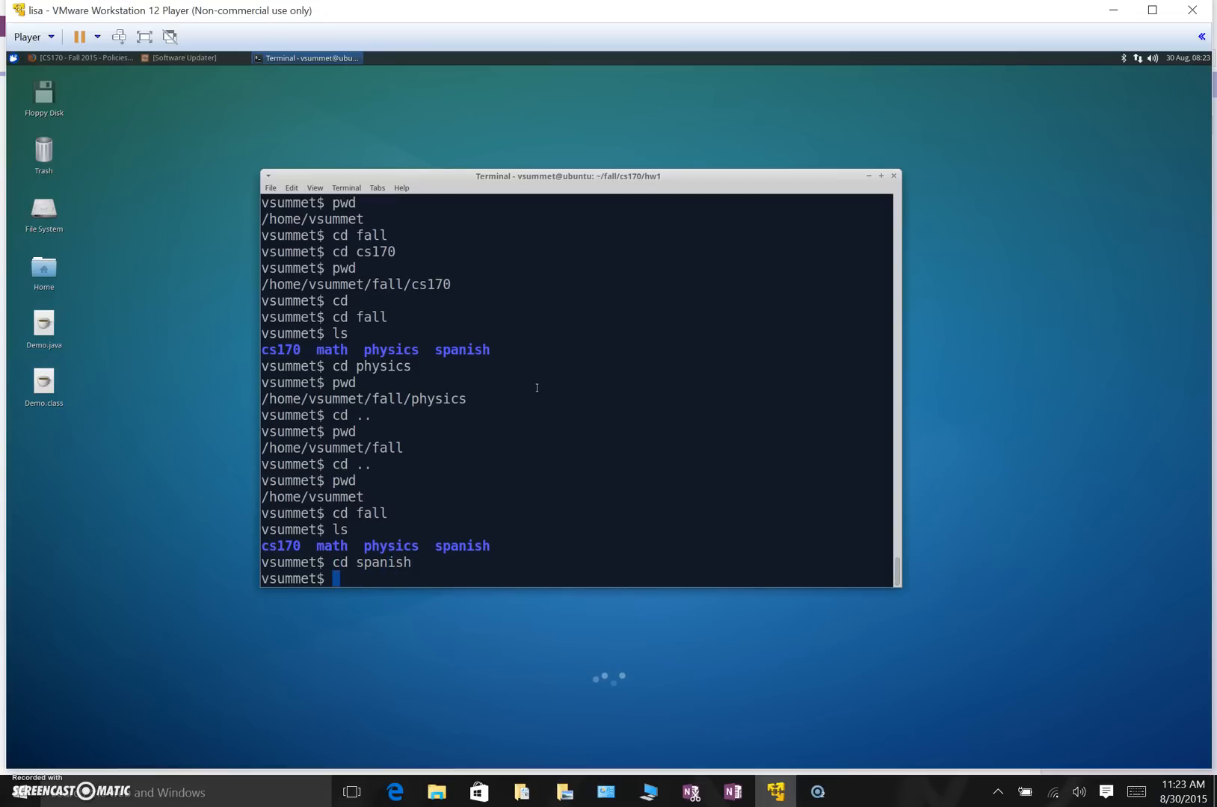
pyautogui.write('pwd')
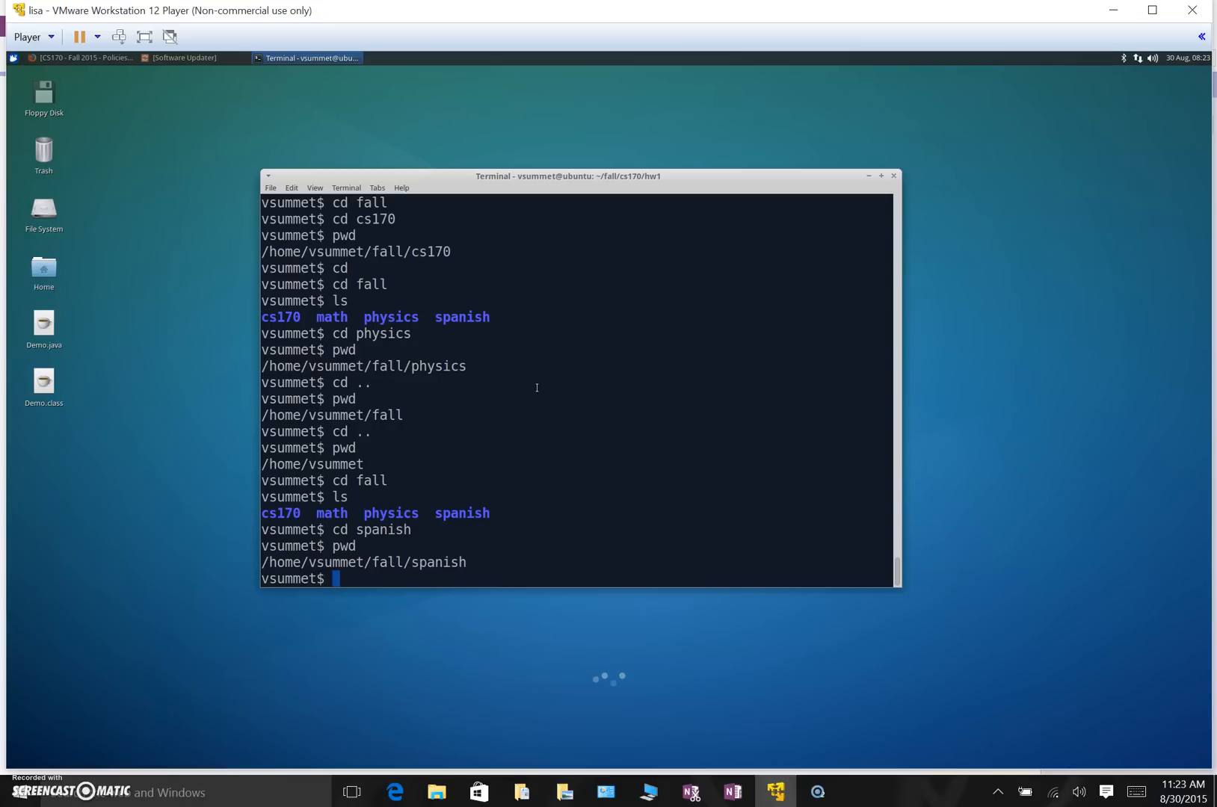
pyautogui.click(350, 792)
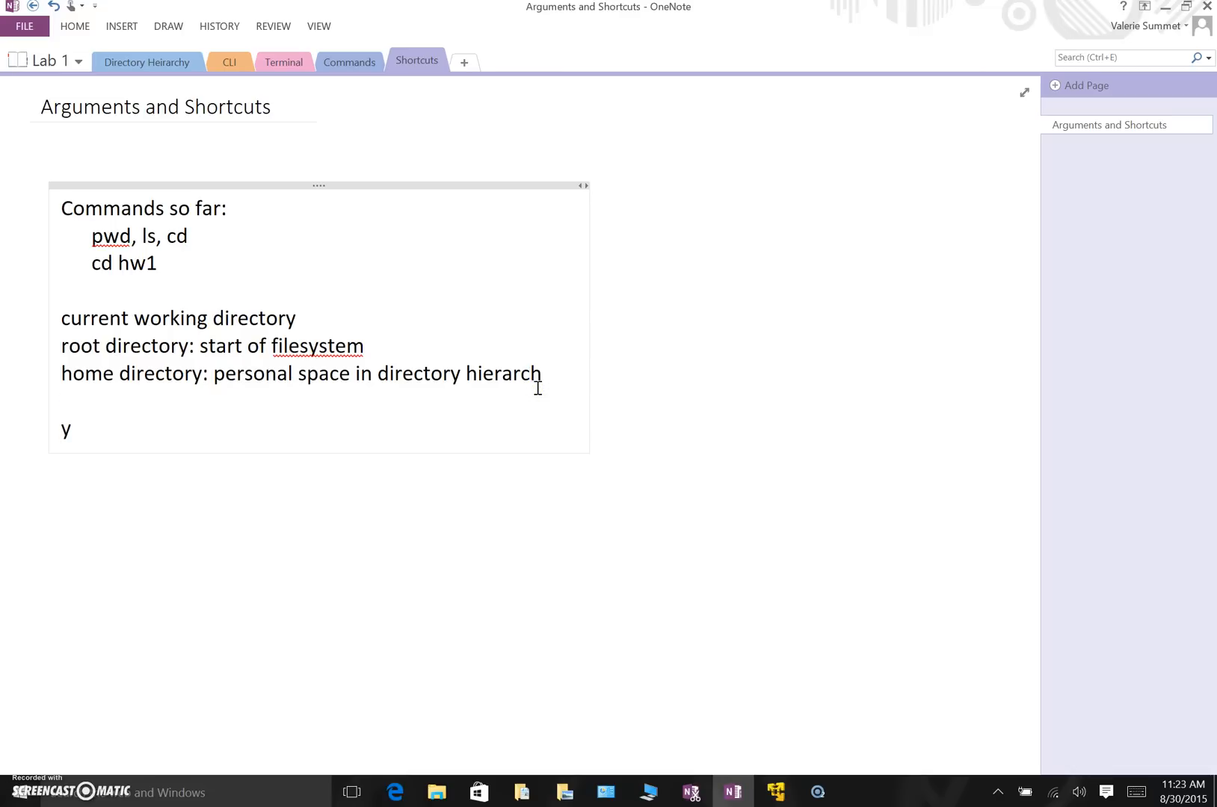
# Step: Add a shortcuts list: / (root), ~ (home) and .. (parent)
pyautogui.press('backspace')
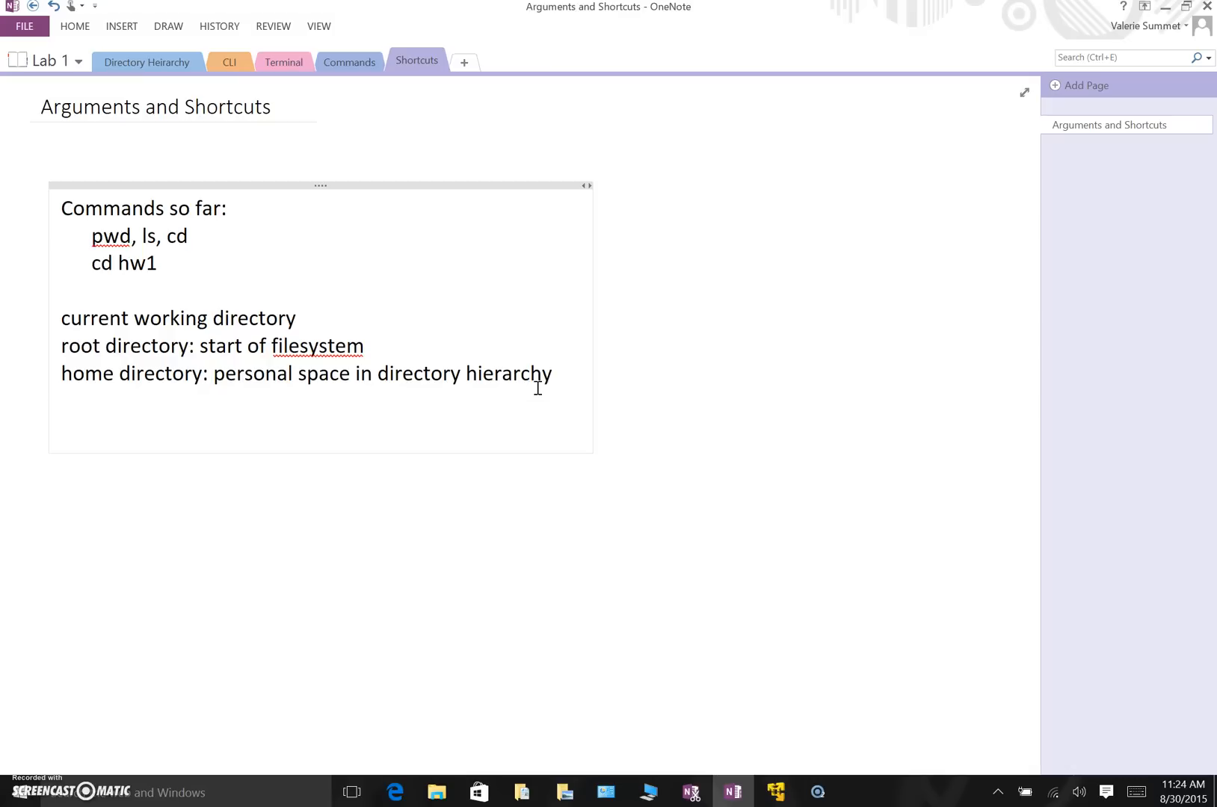
pyautogui.write('shortcuts:')
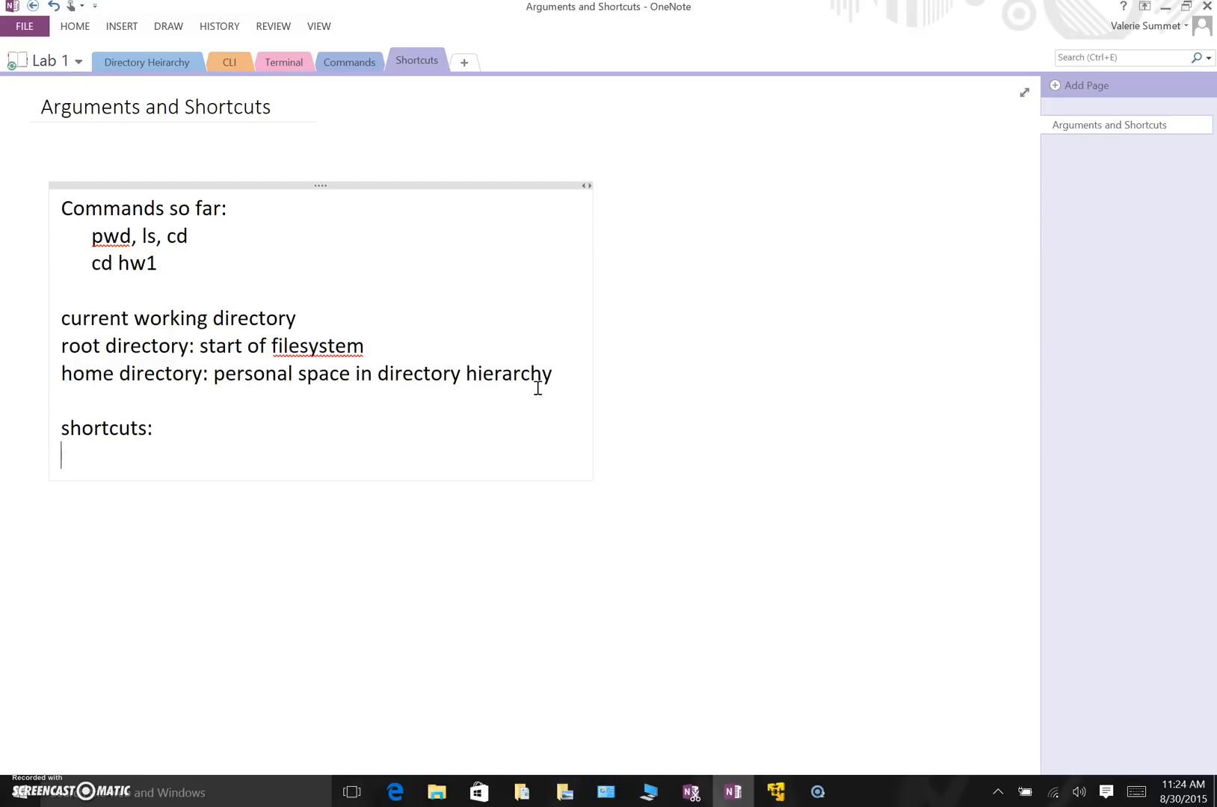
pyautogui.write('/')
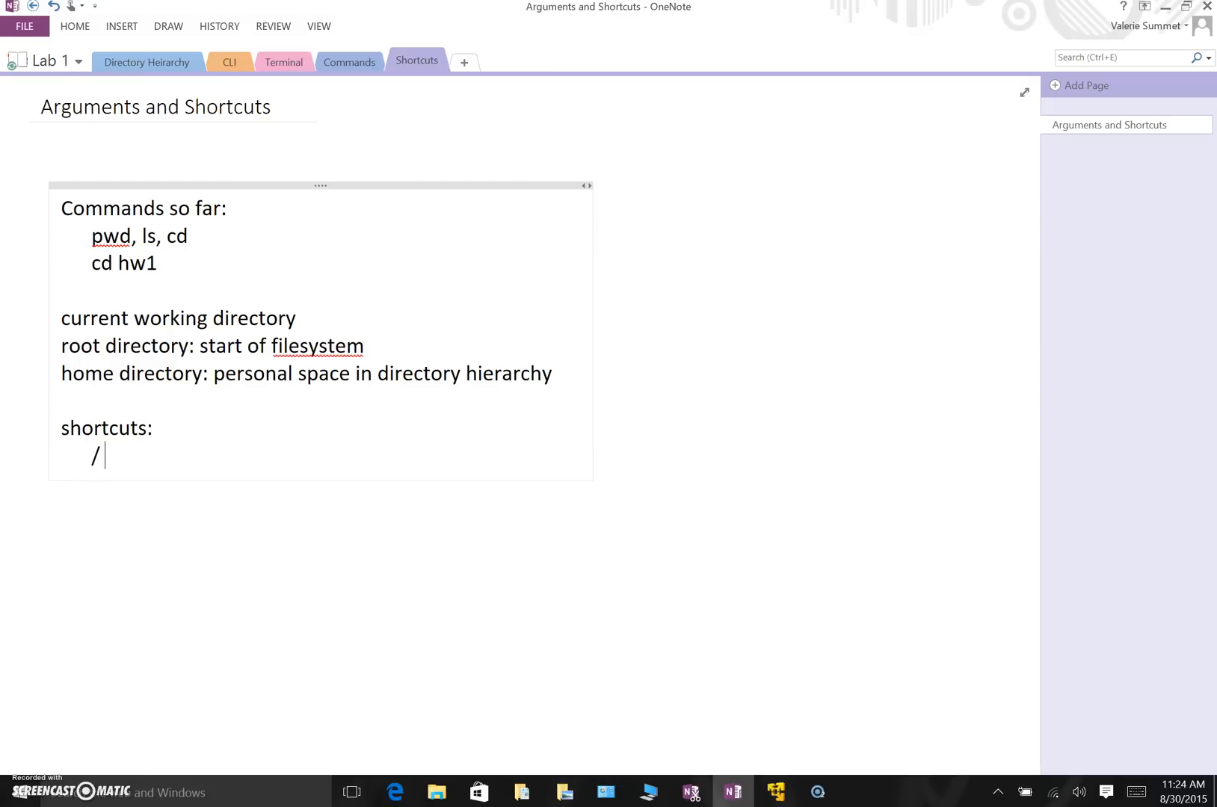
pyautogui.write('(root)')
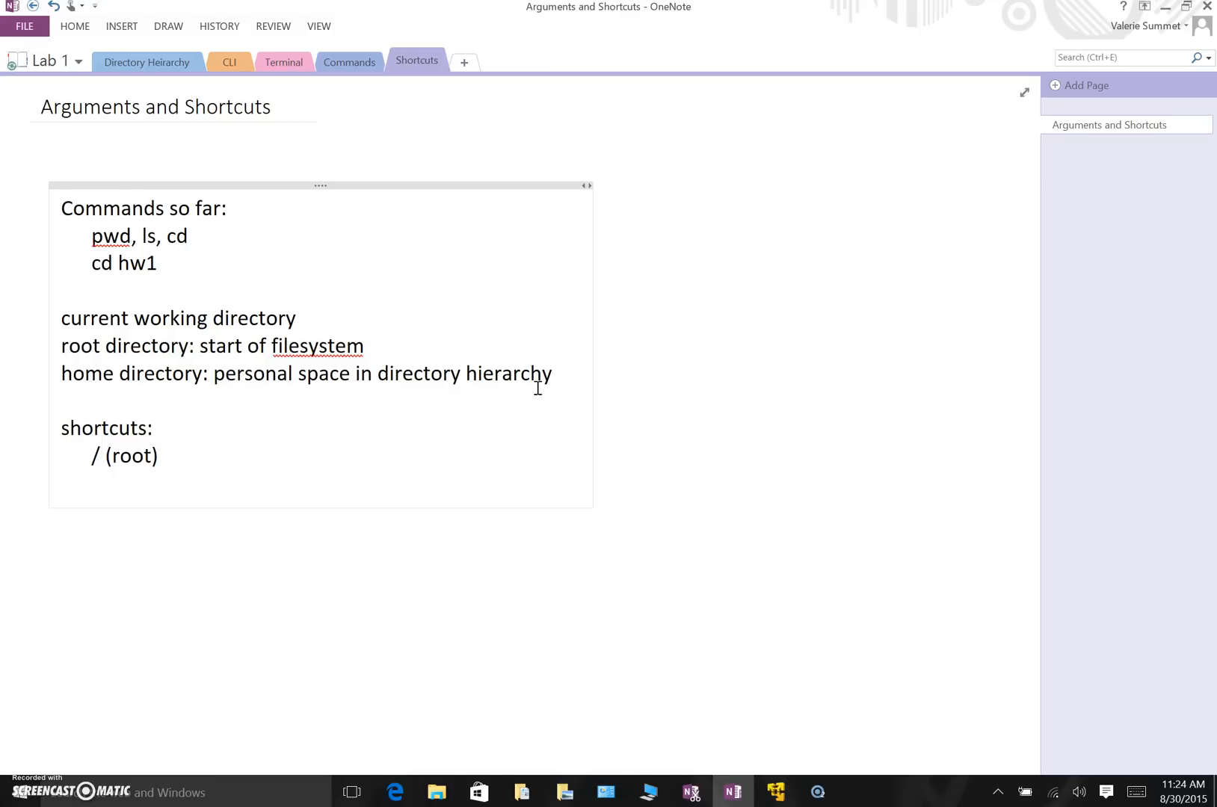
pyautogui.write('~ (home')
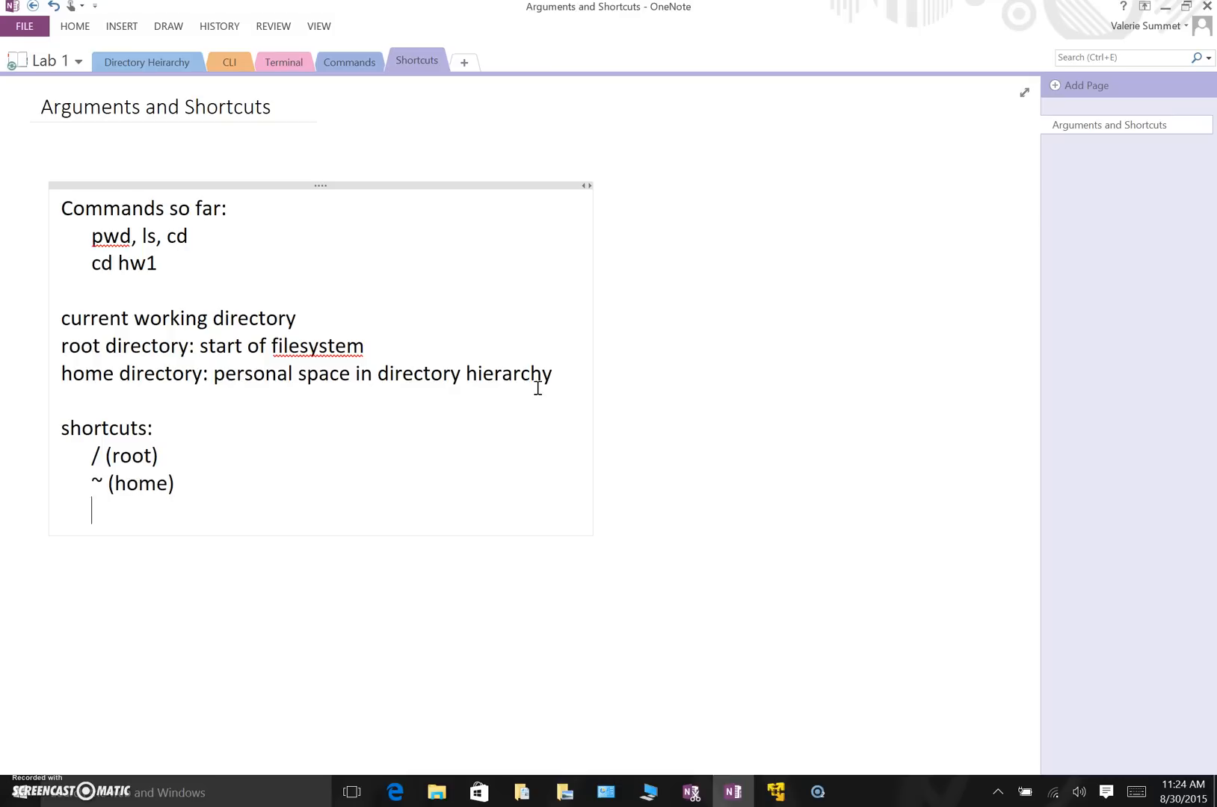
pyautogui.write('..')
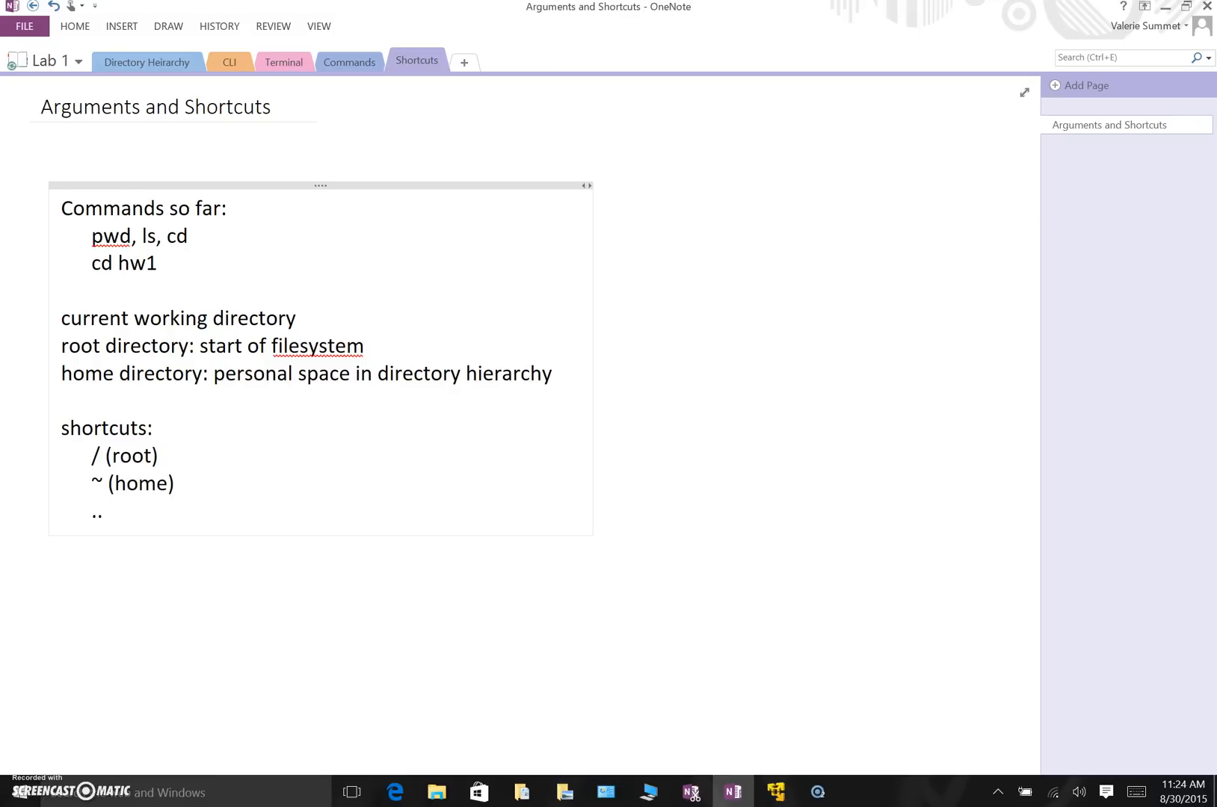
pyautogui.write('(parent')
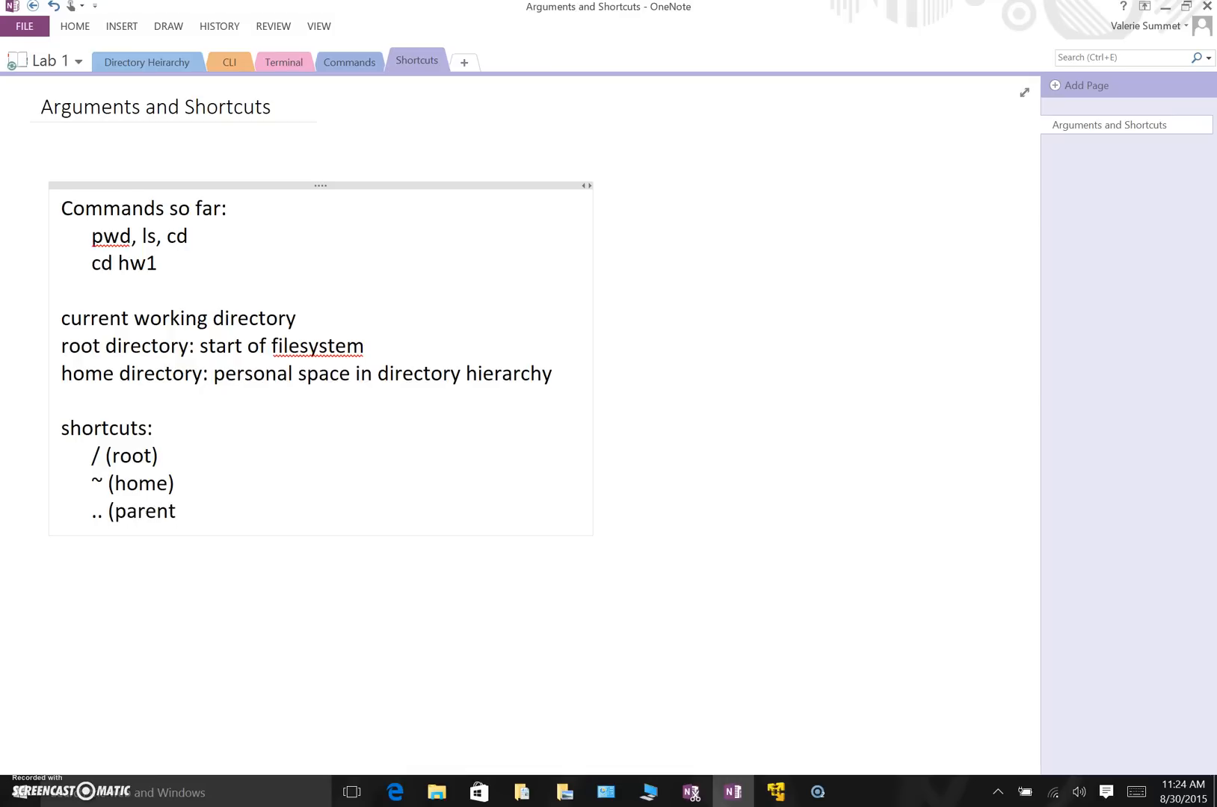
pyautogui.write(')')
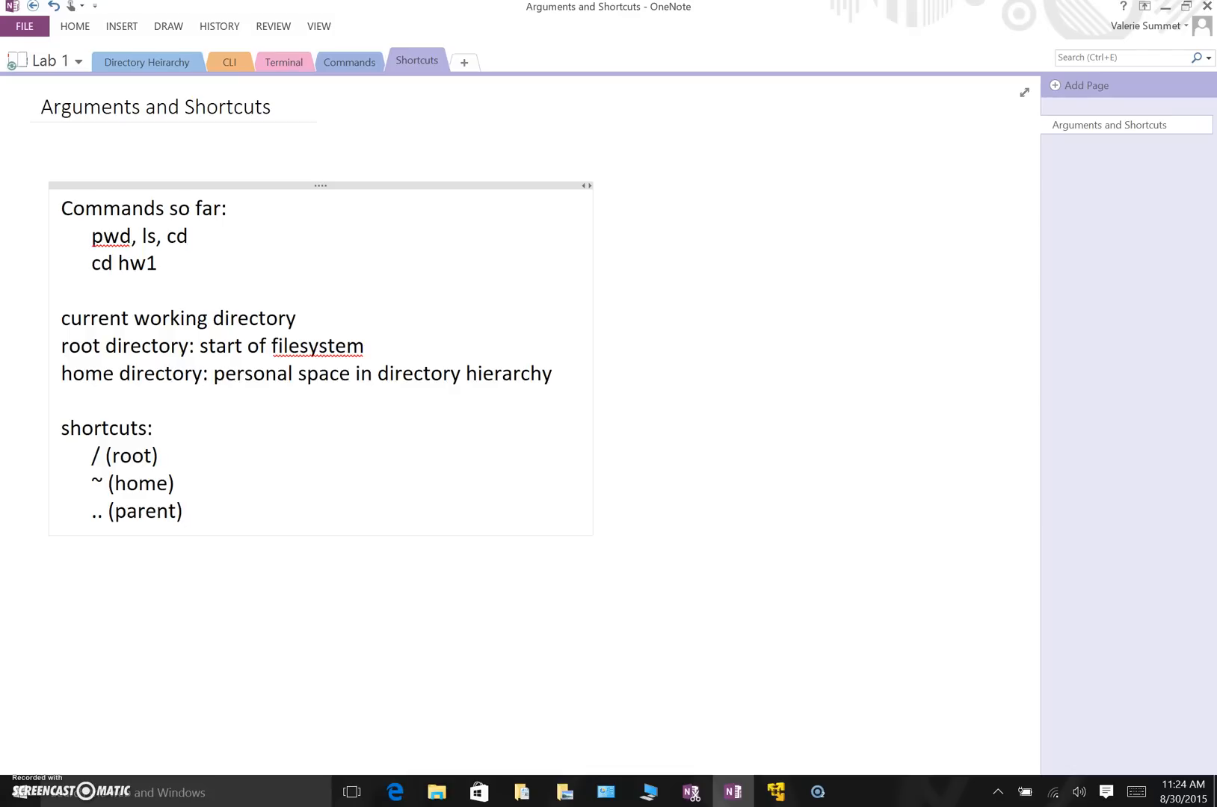
pyautogui.click(181, 510)
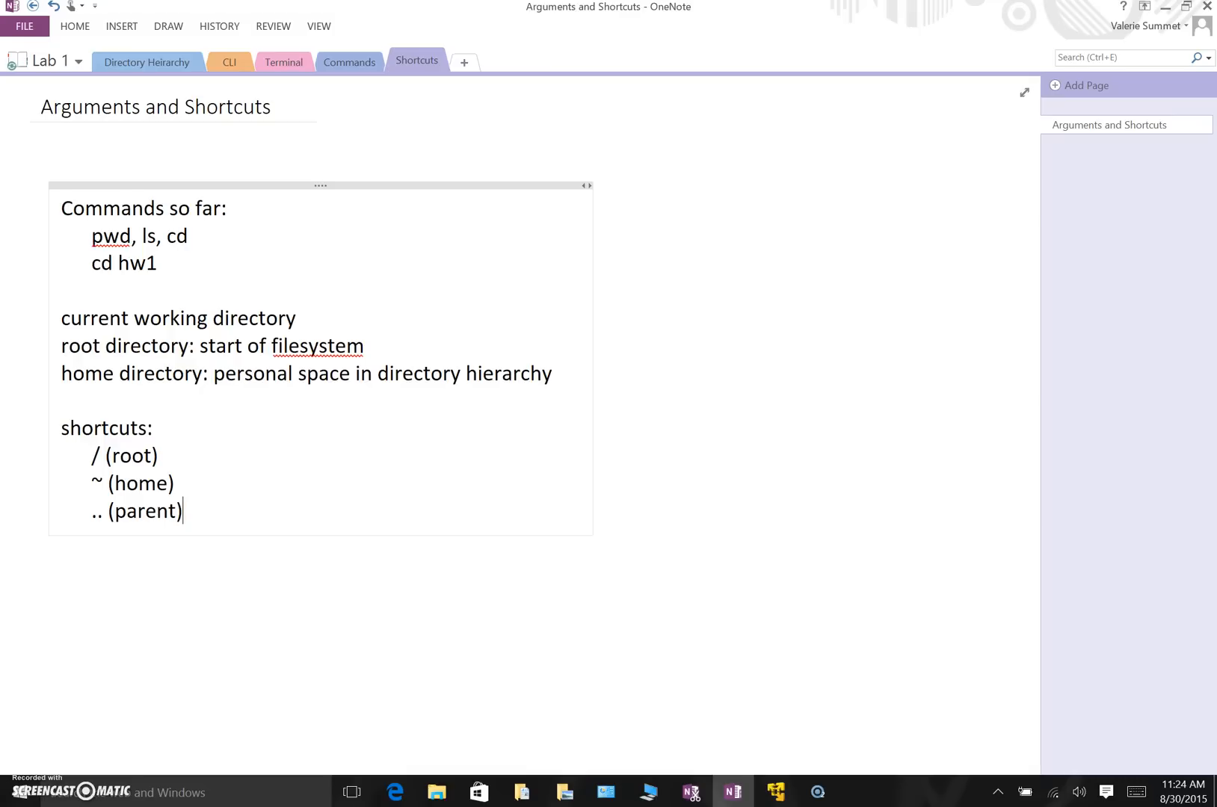